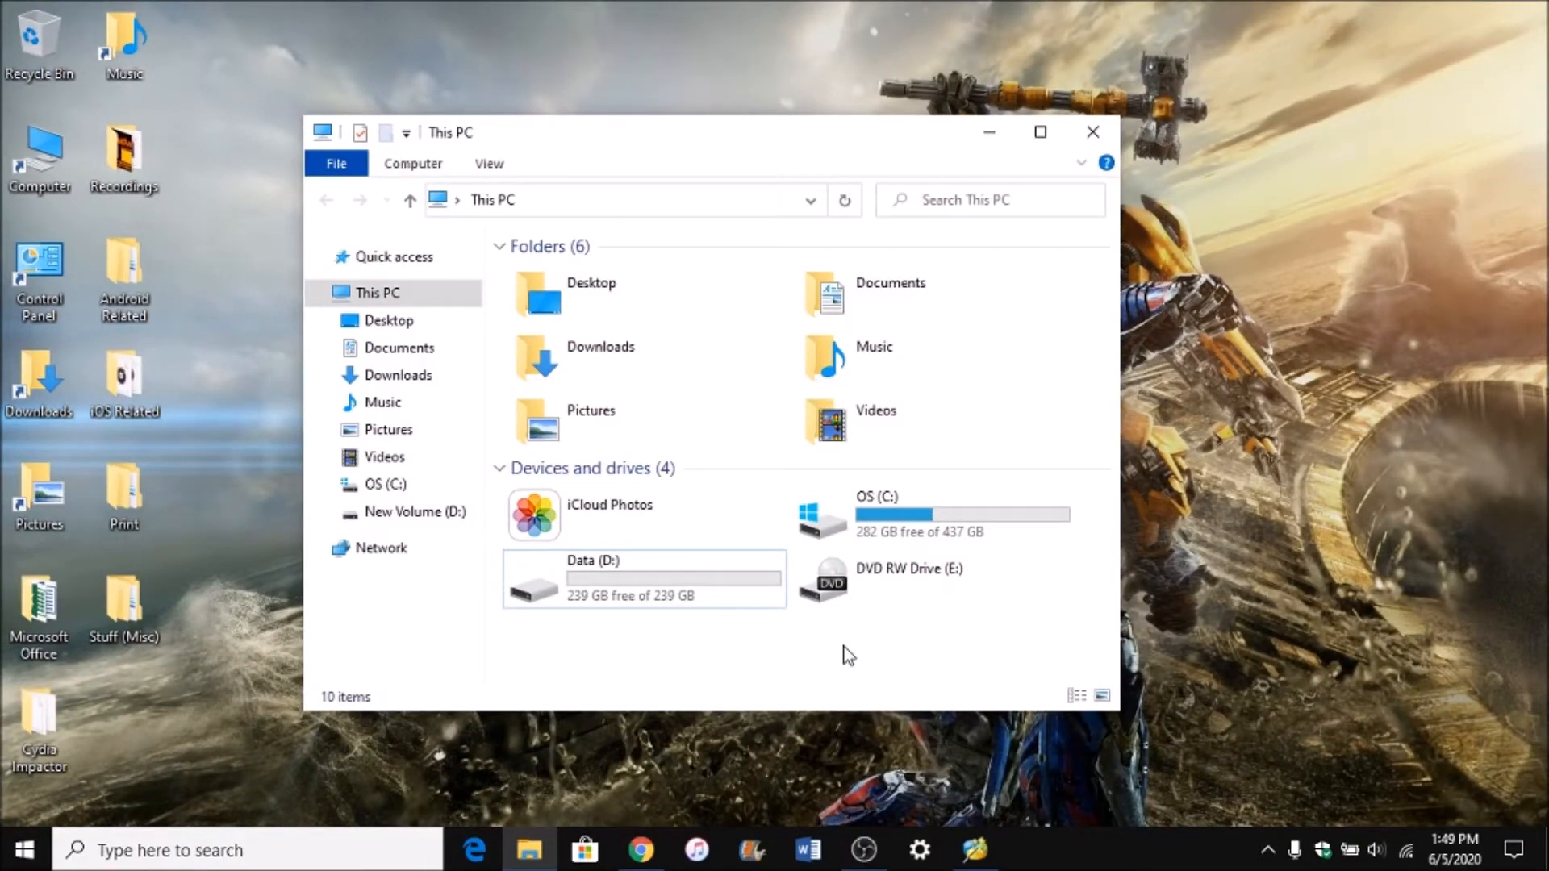
pyautogui.moveTo(845, 659)
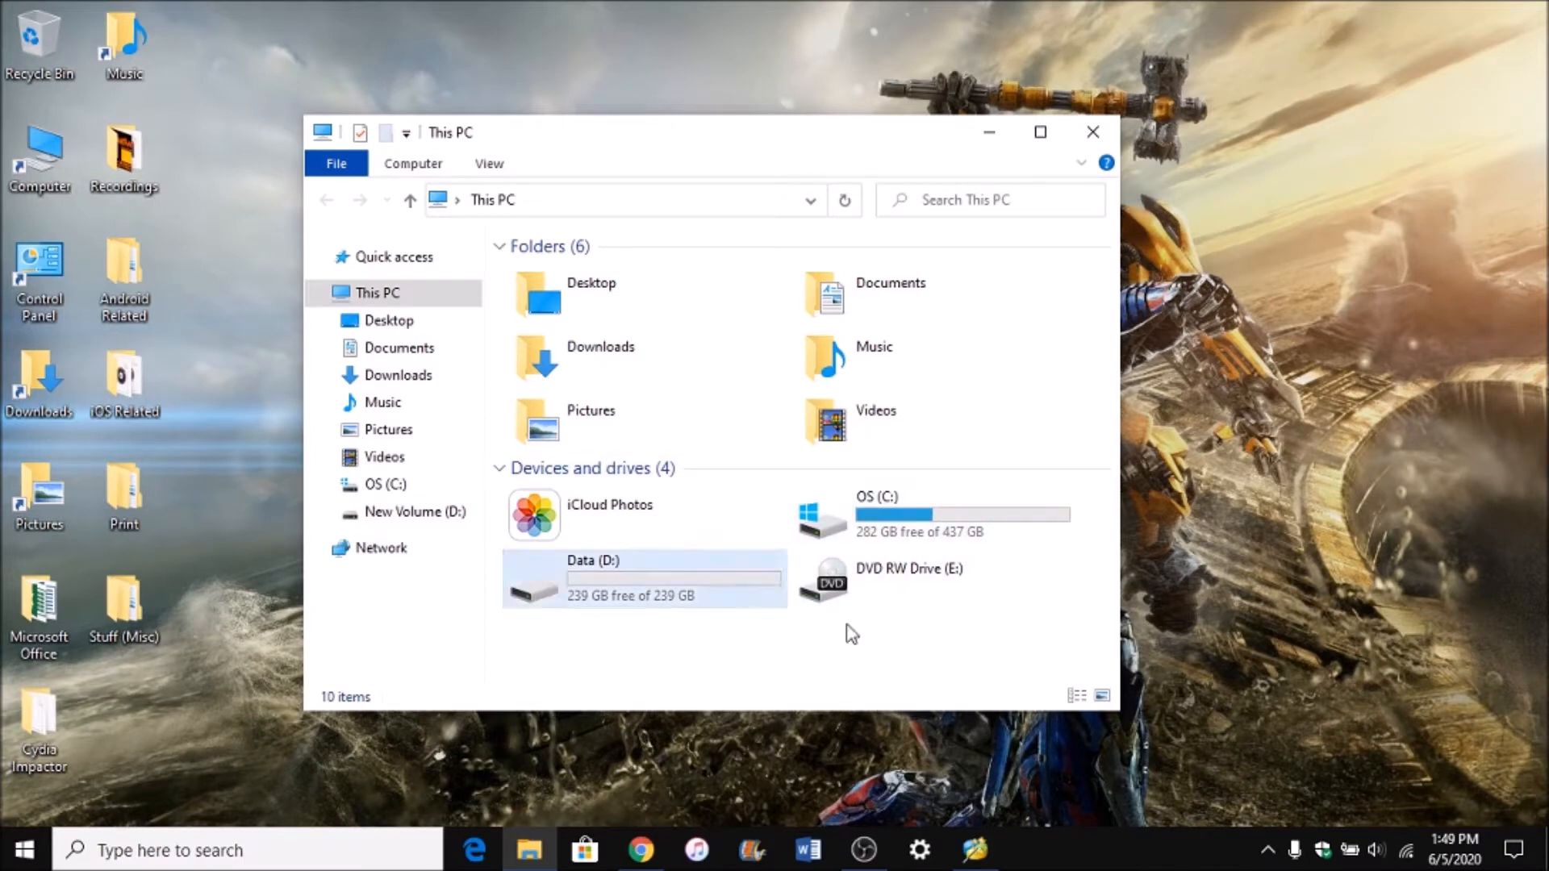
# Check the Data (D:) drive's contents, then minimize File Explorer and select the MiniTool shortcut.
pyautogui.click(928, 514)
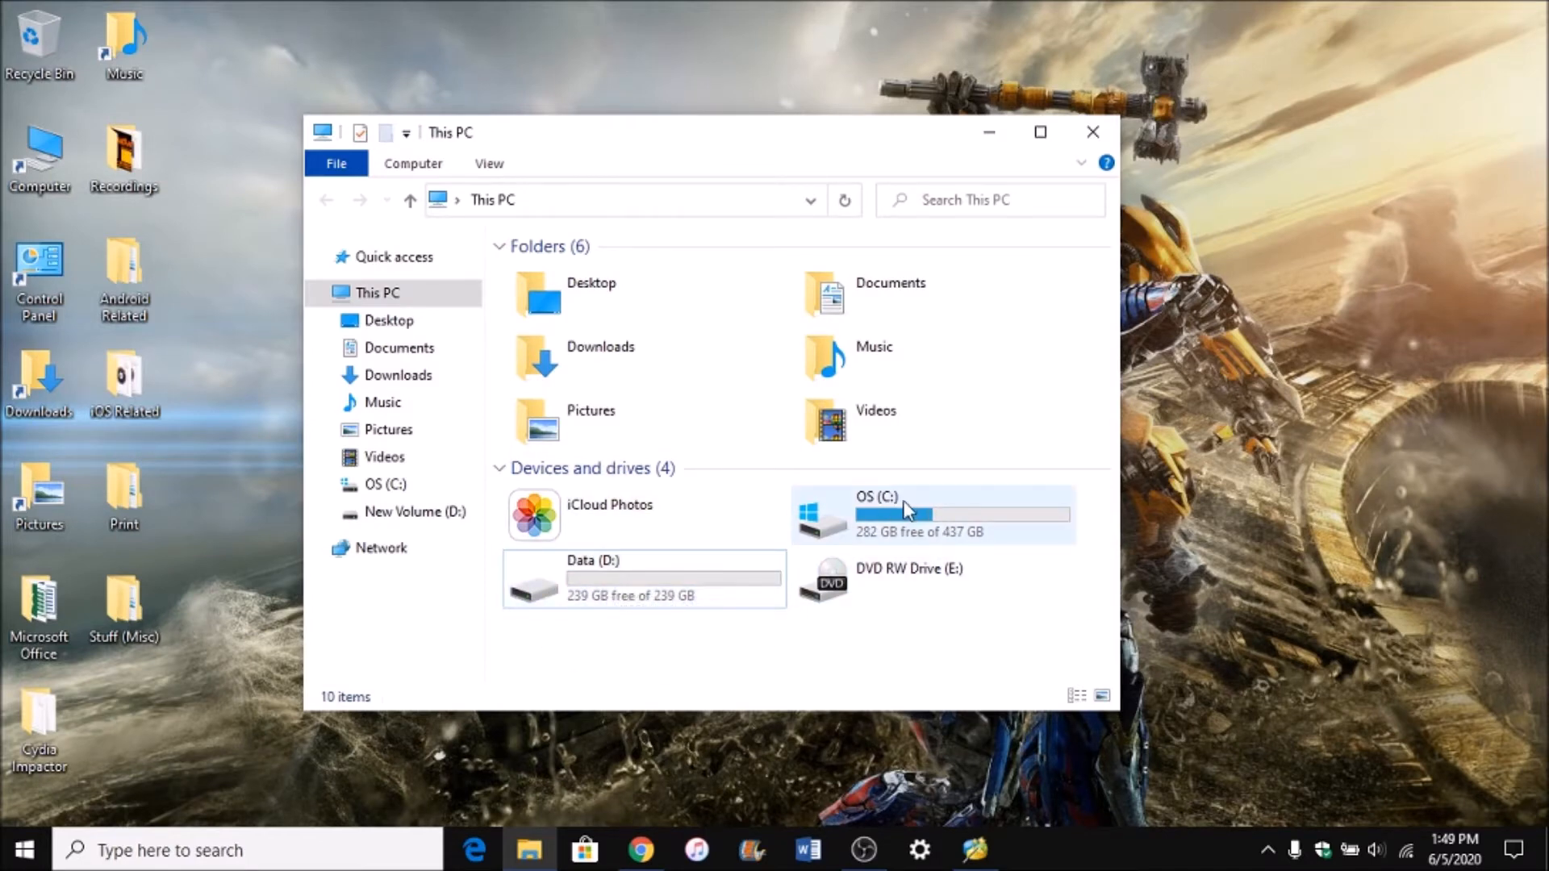
pyautogui.moveTo(694, 630)
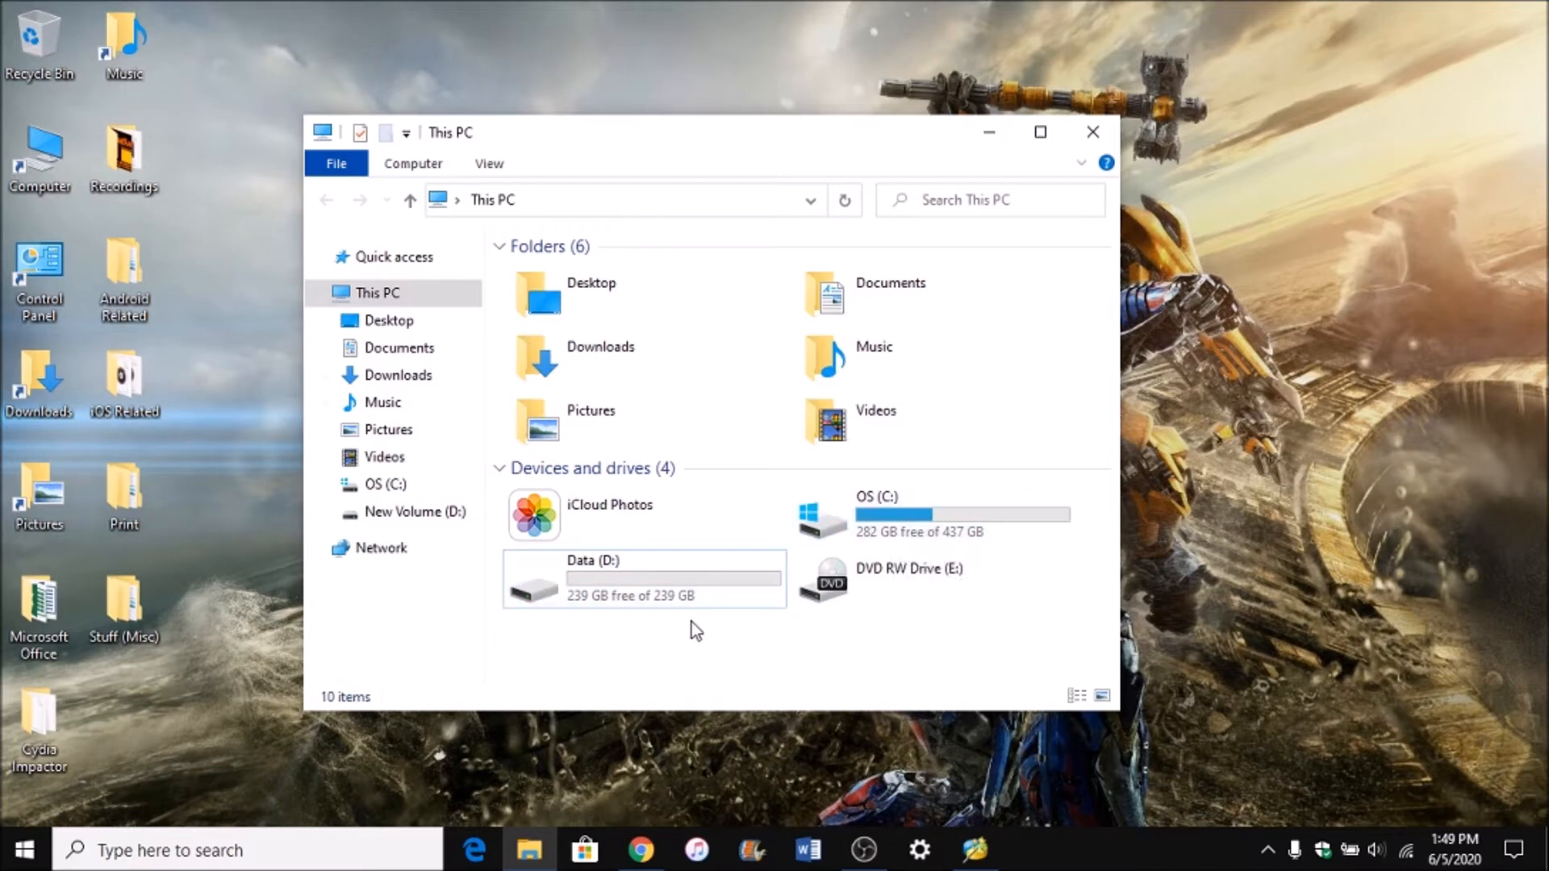
pyautogui.moveTo(692, 593)
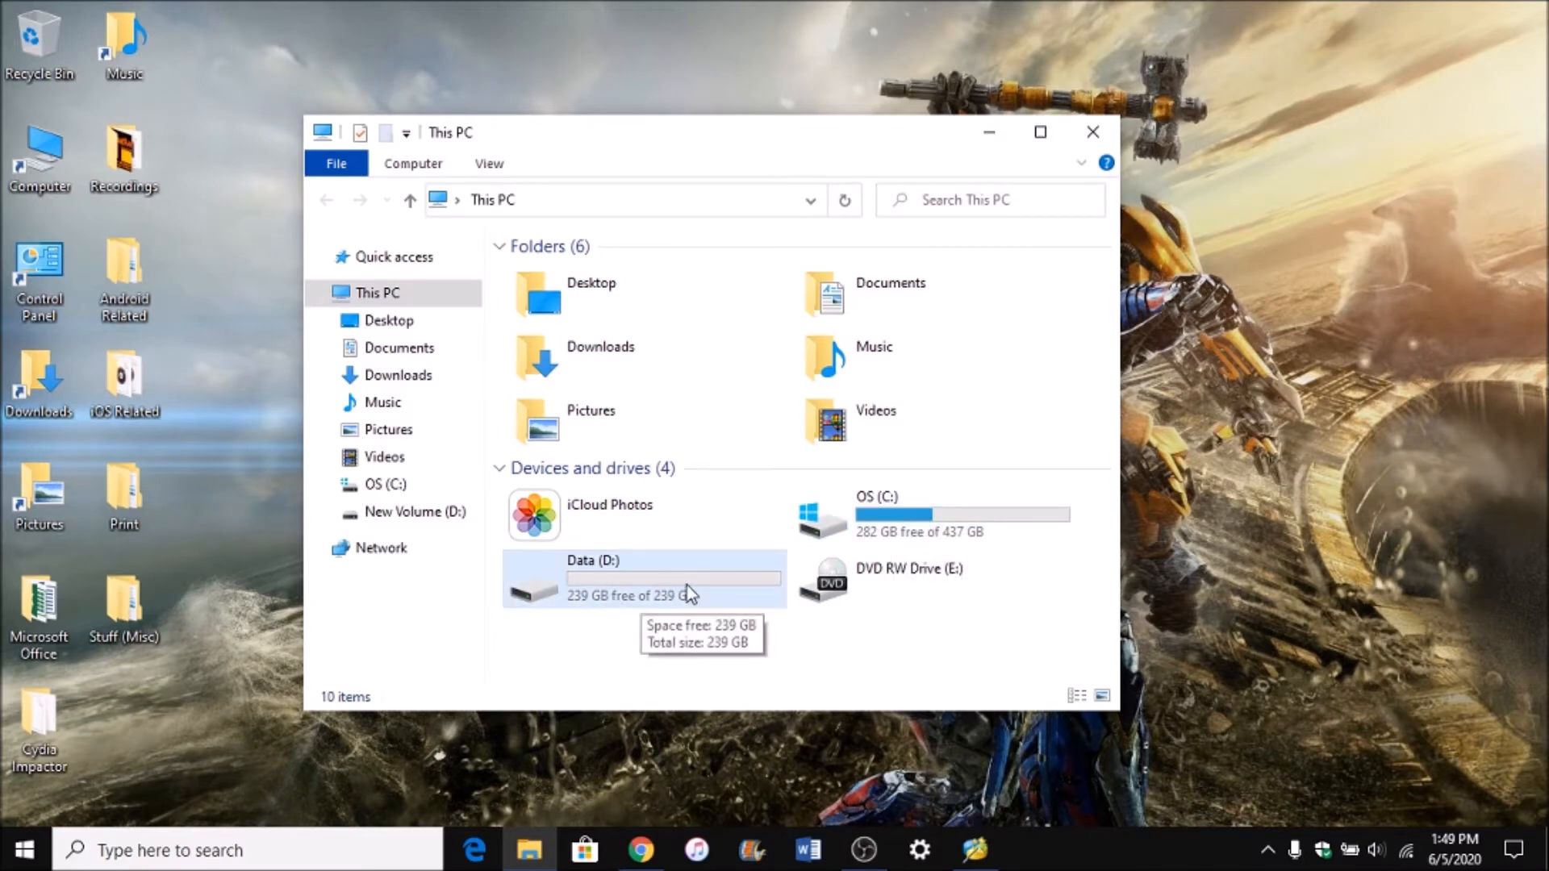
pyautogui.moveTo(894, 553)
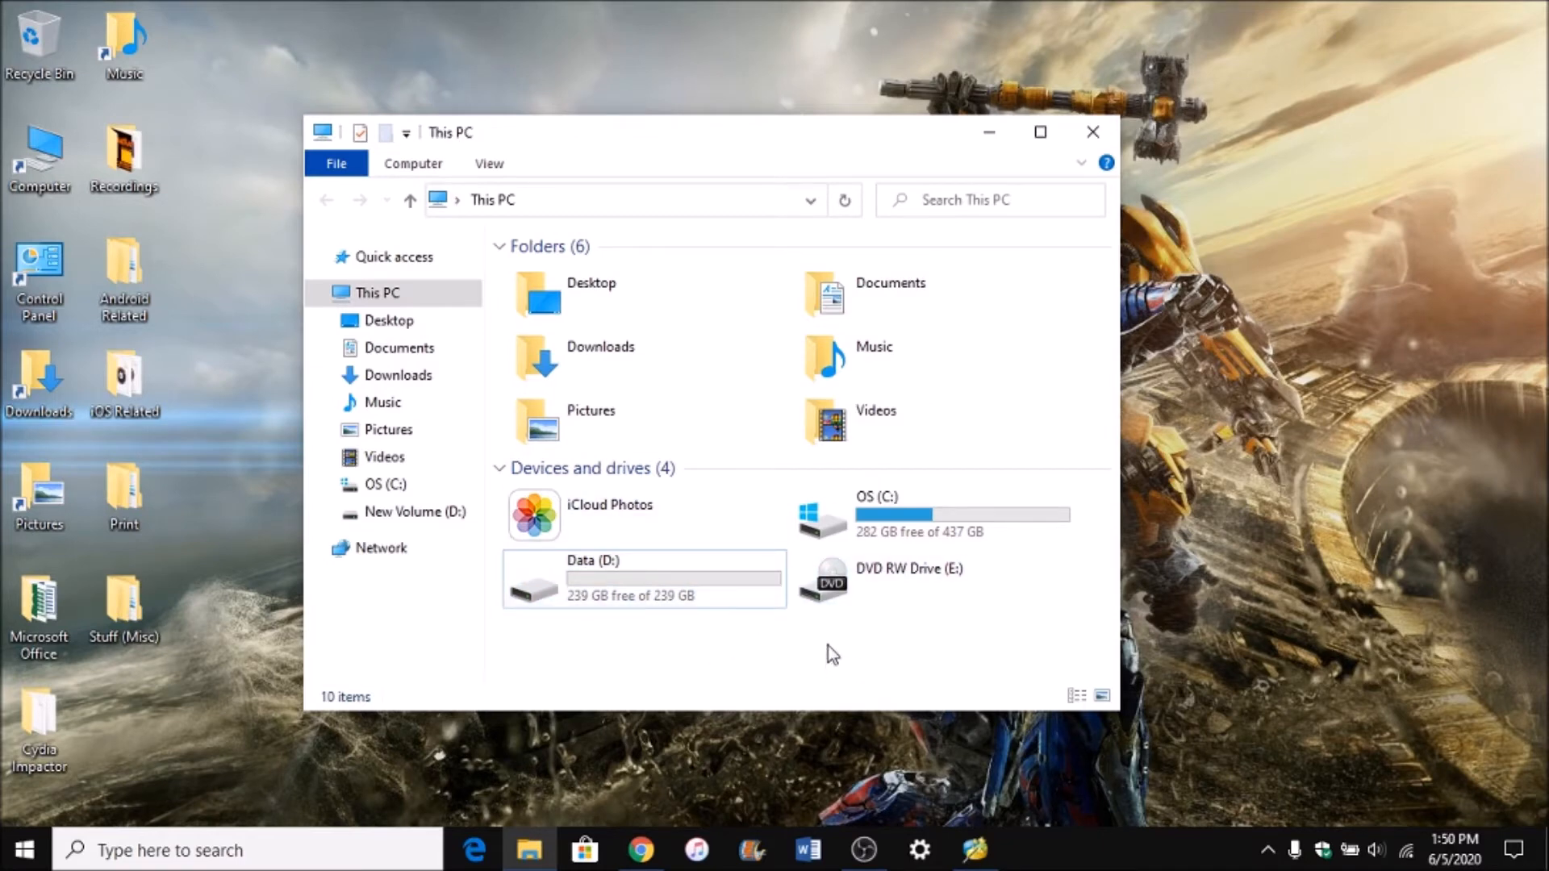
pyautogui.moveTo(800, 630)
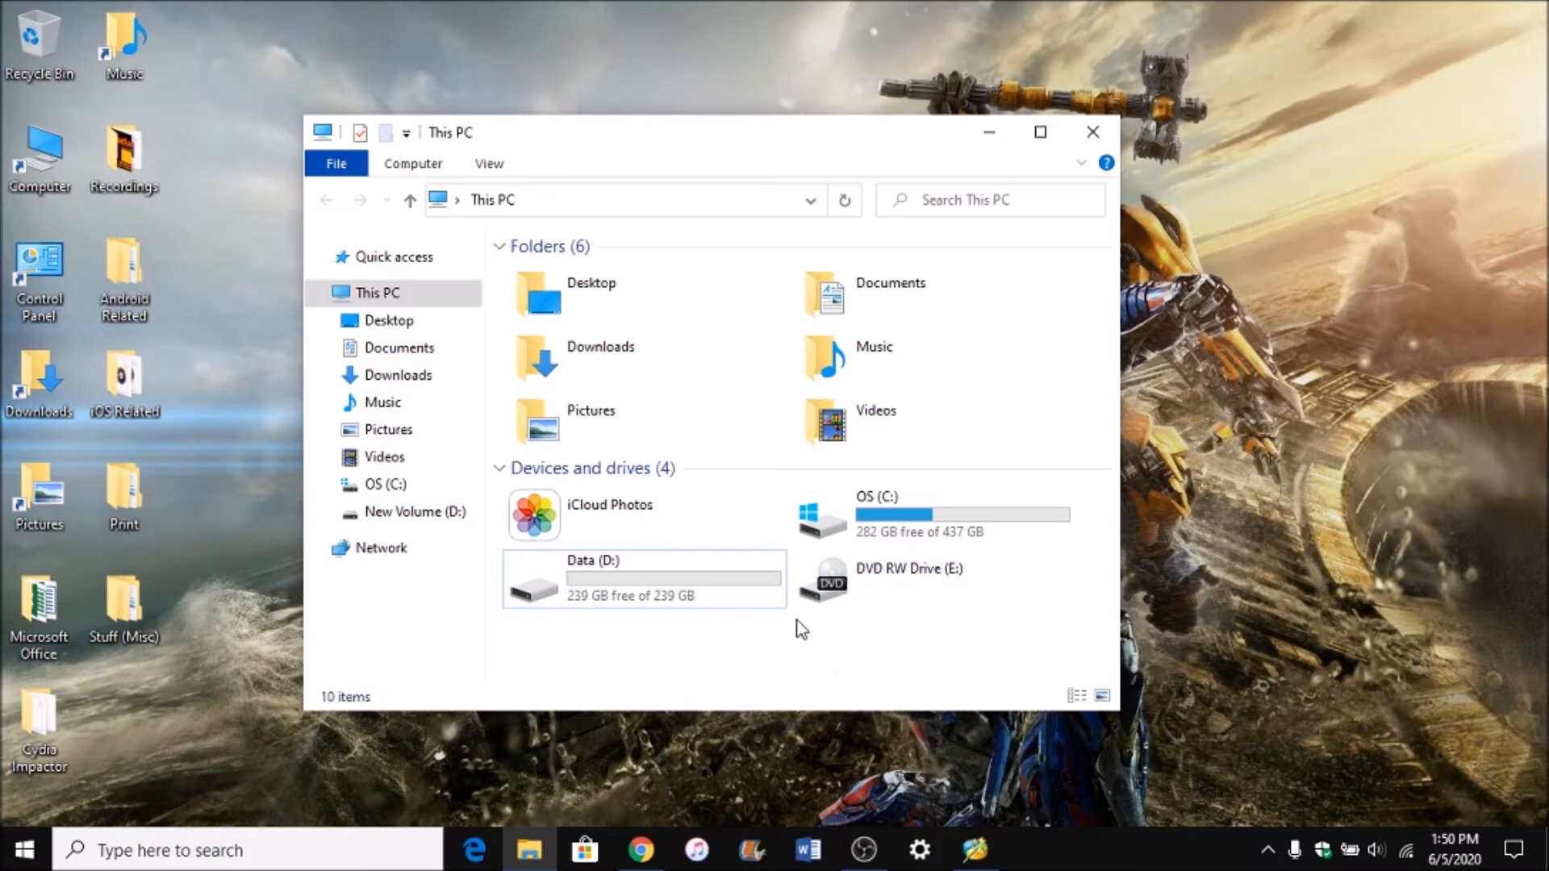
pyautogui.moveTo(714, 646)
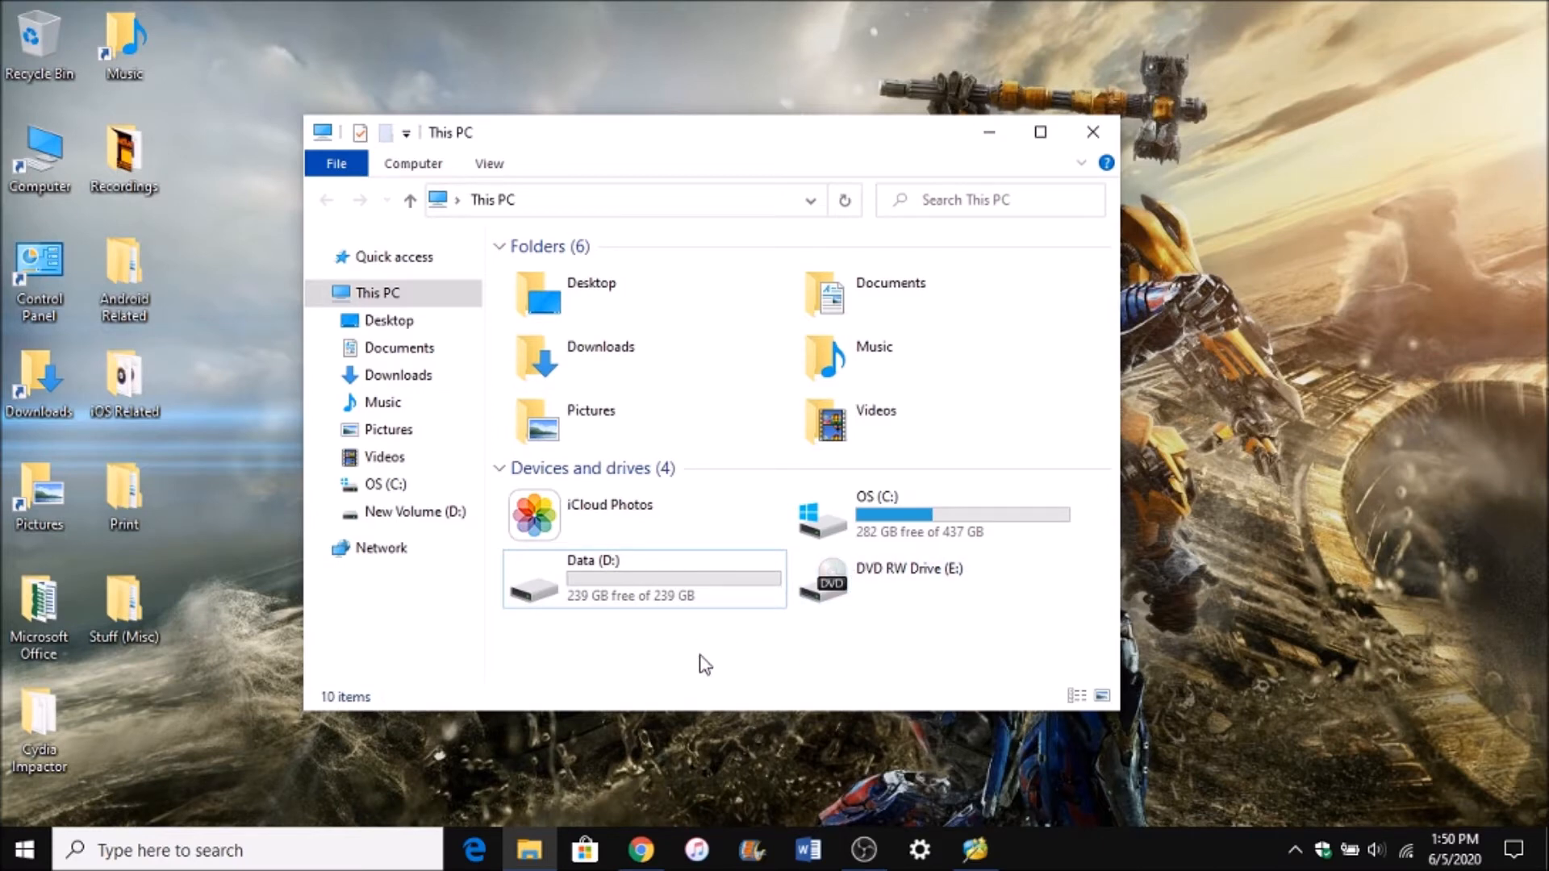
pyautogui.moveTo(688, 669)
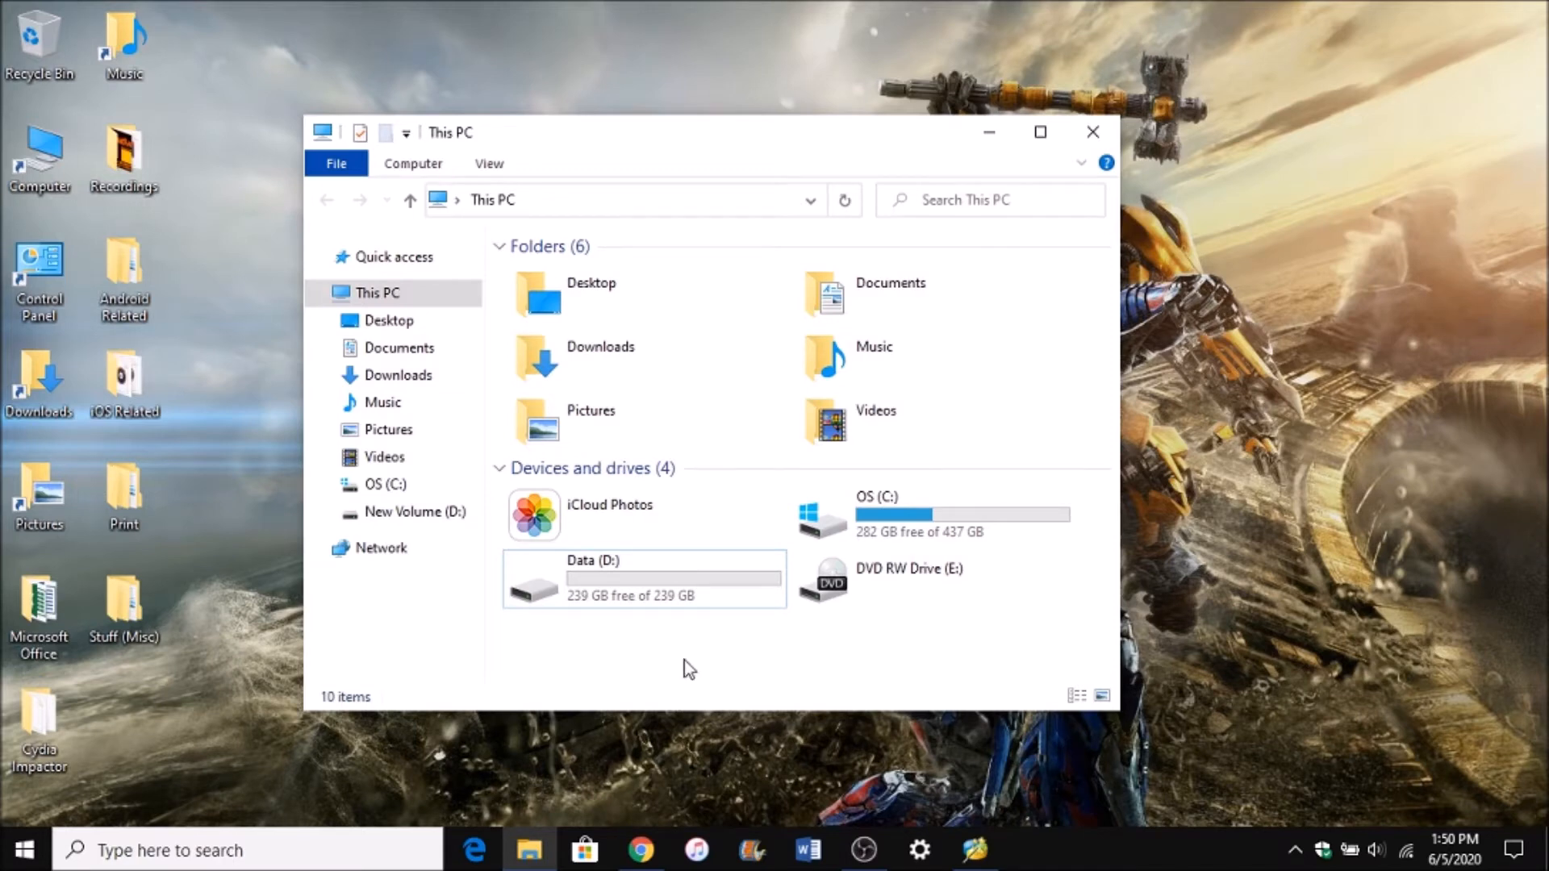
pyautogui.moveTo(631, 619)
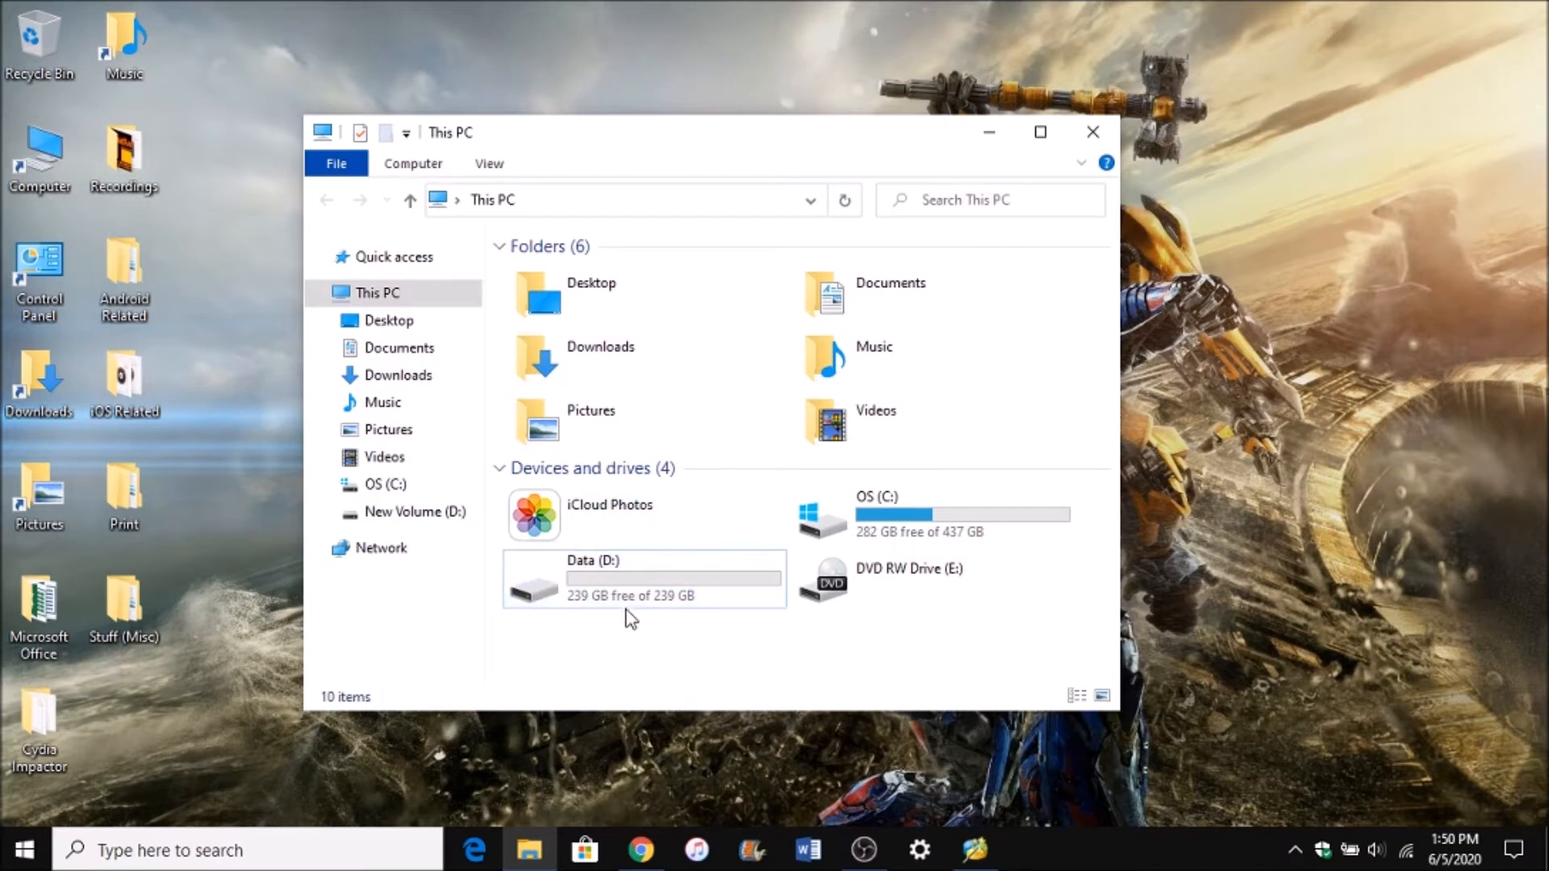
pyautogui.doubleClick(642, 580)
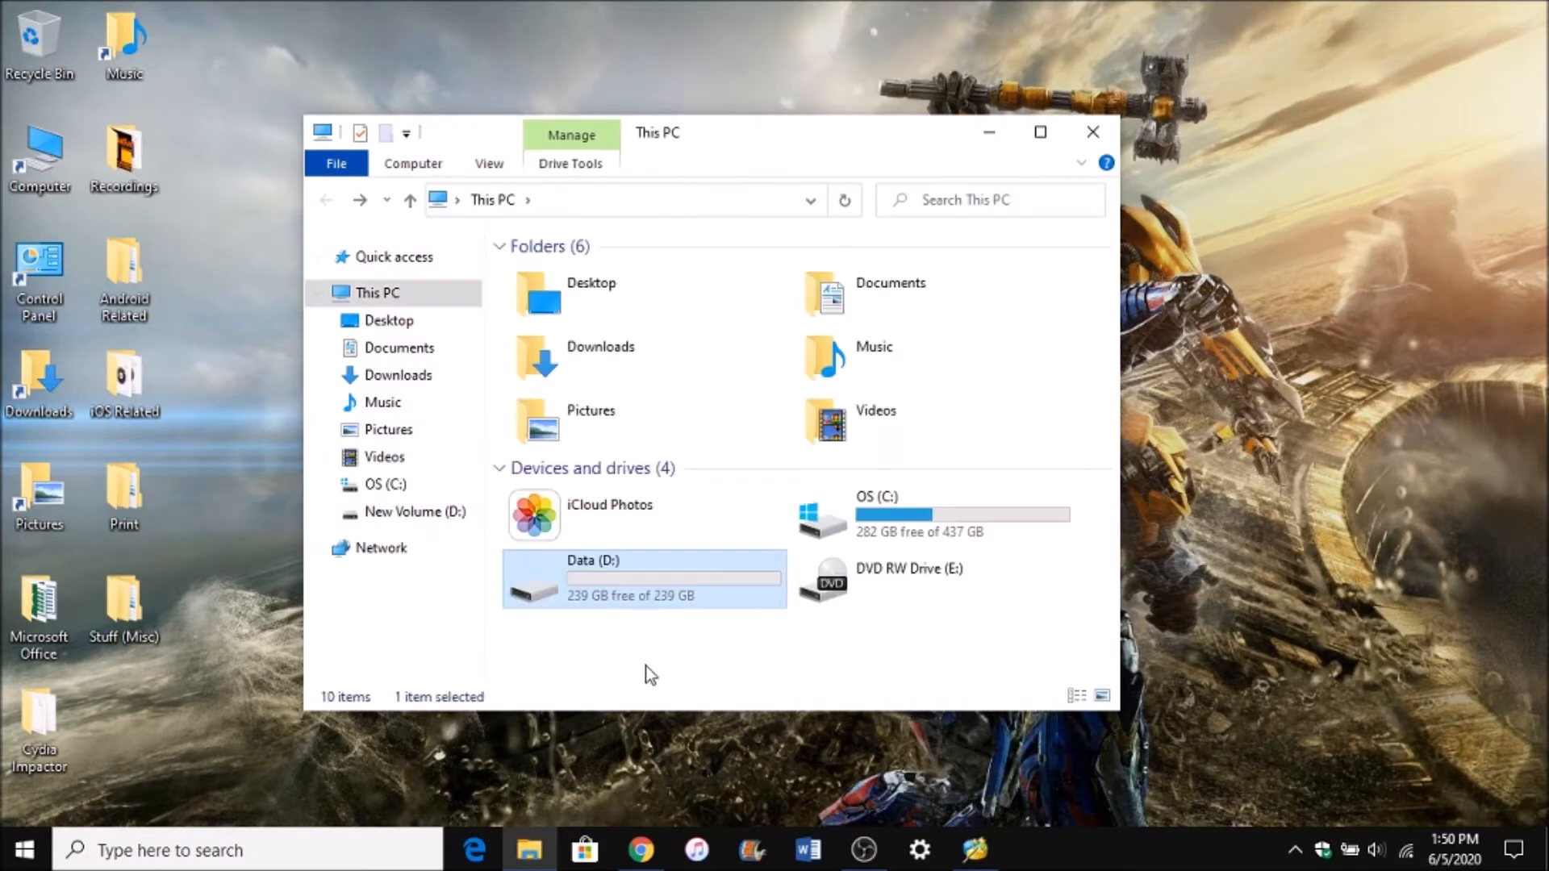
pyautogui.click(665, 646)
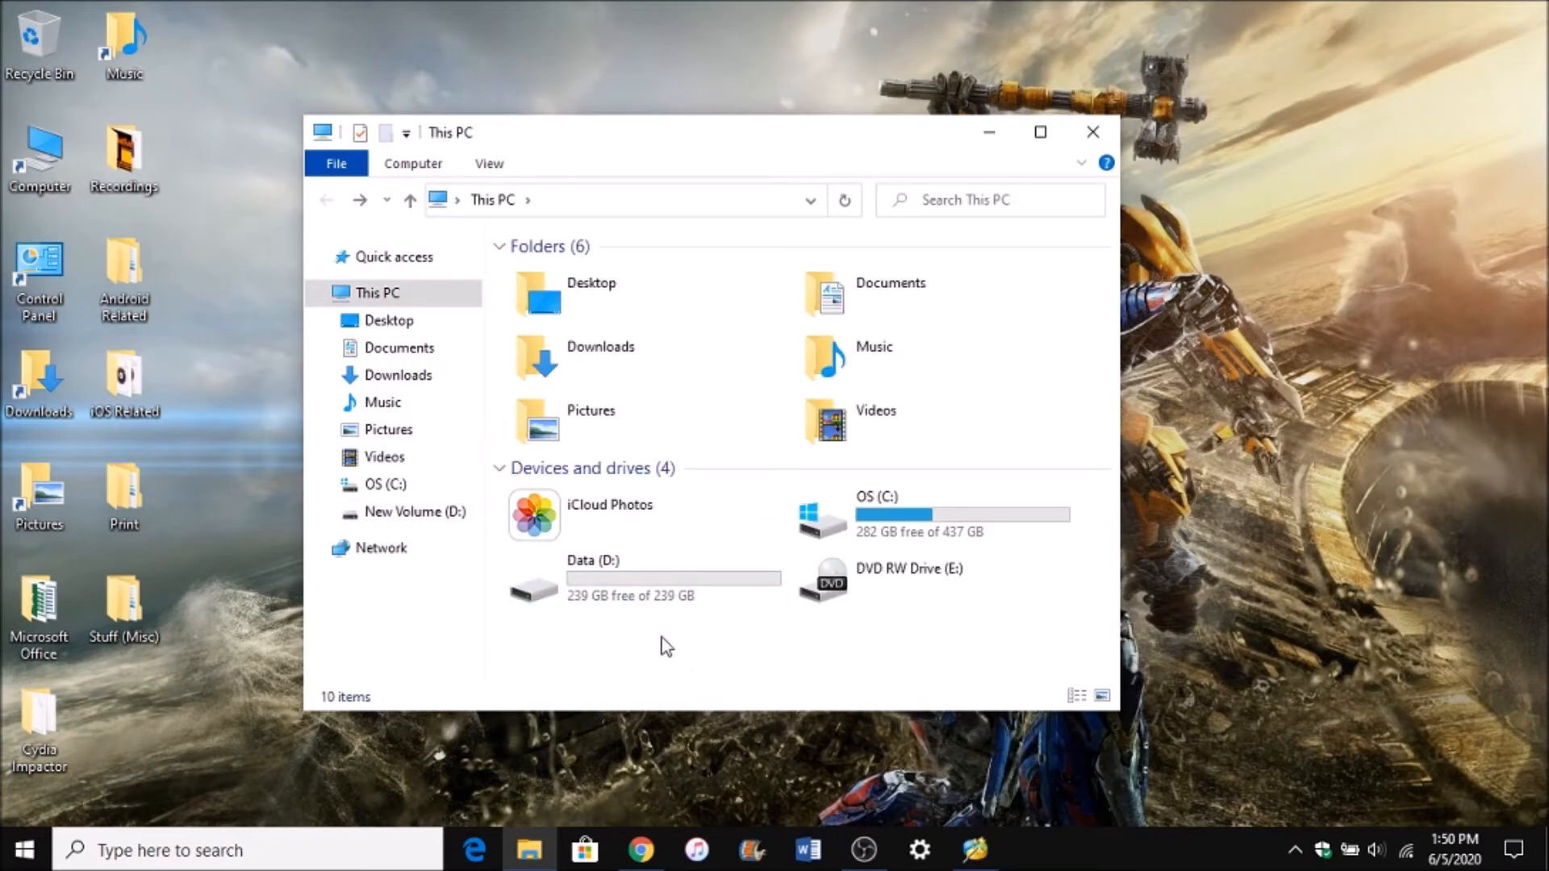
pyautogui.doubleClick(593, 578)
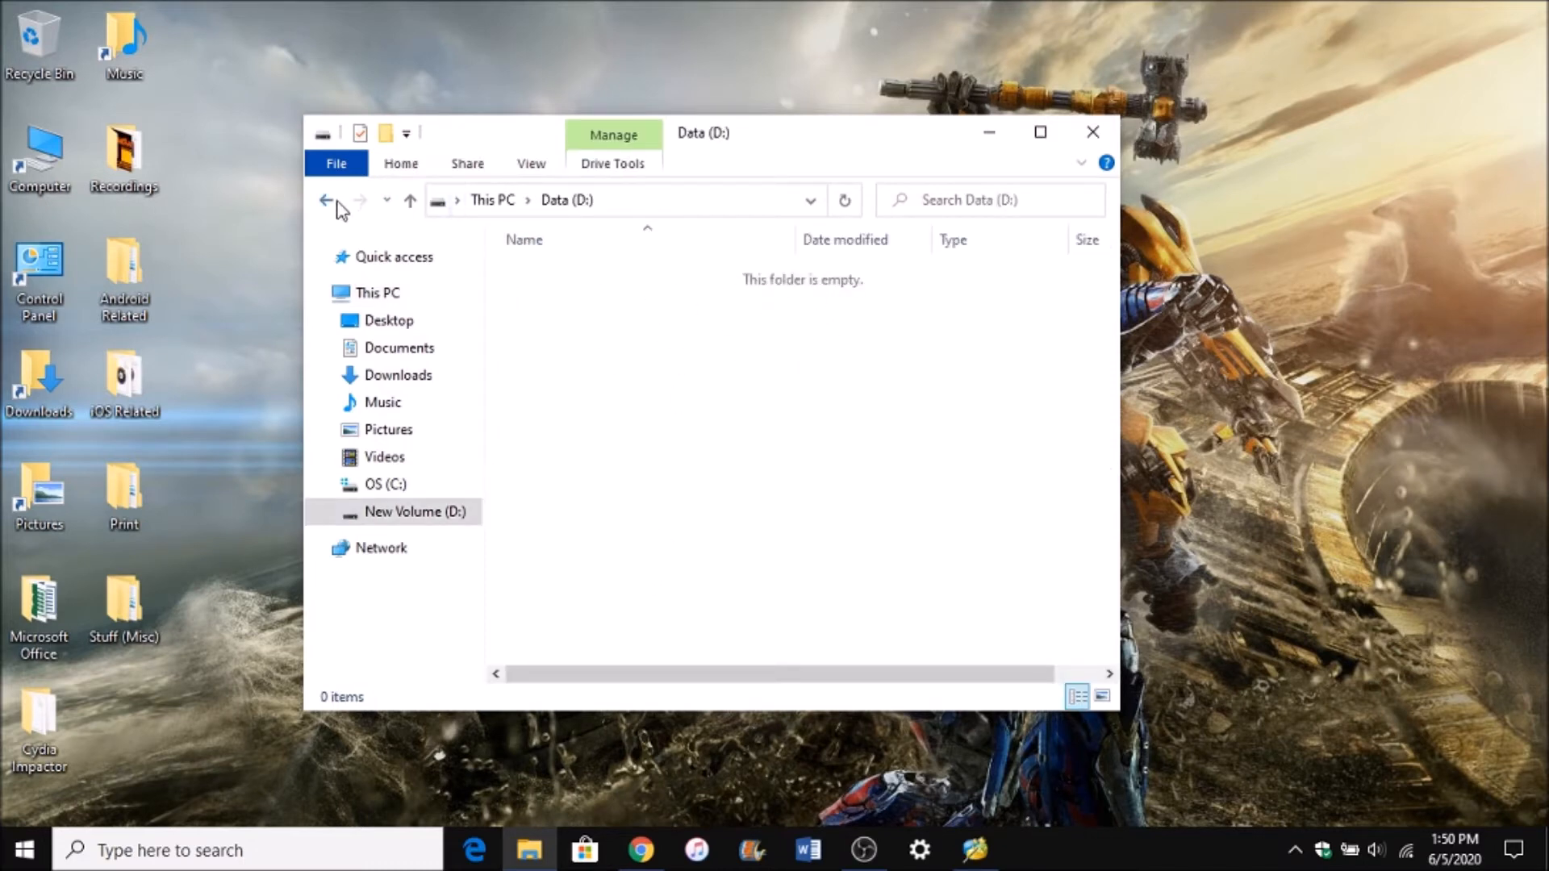
pyautogui.click(327, 201)
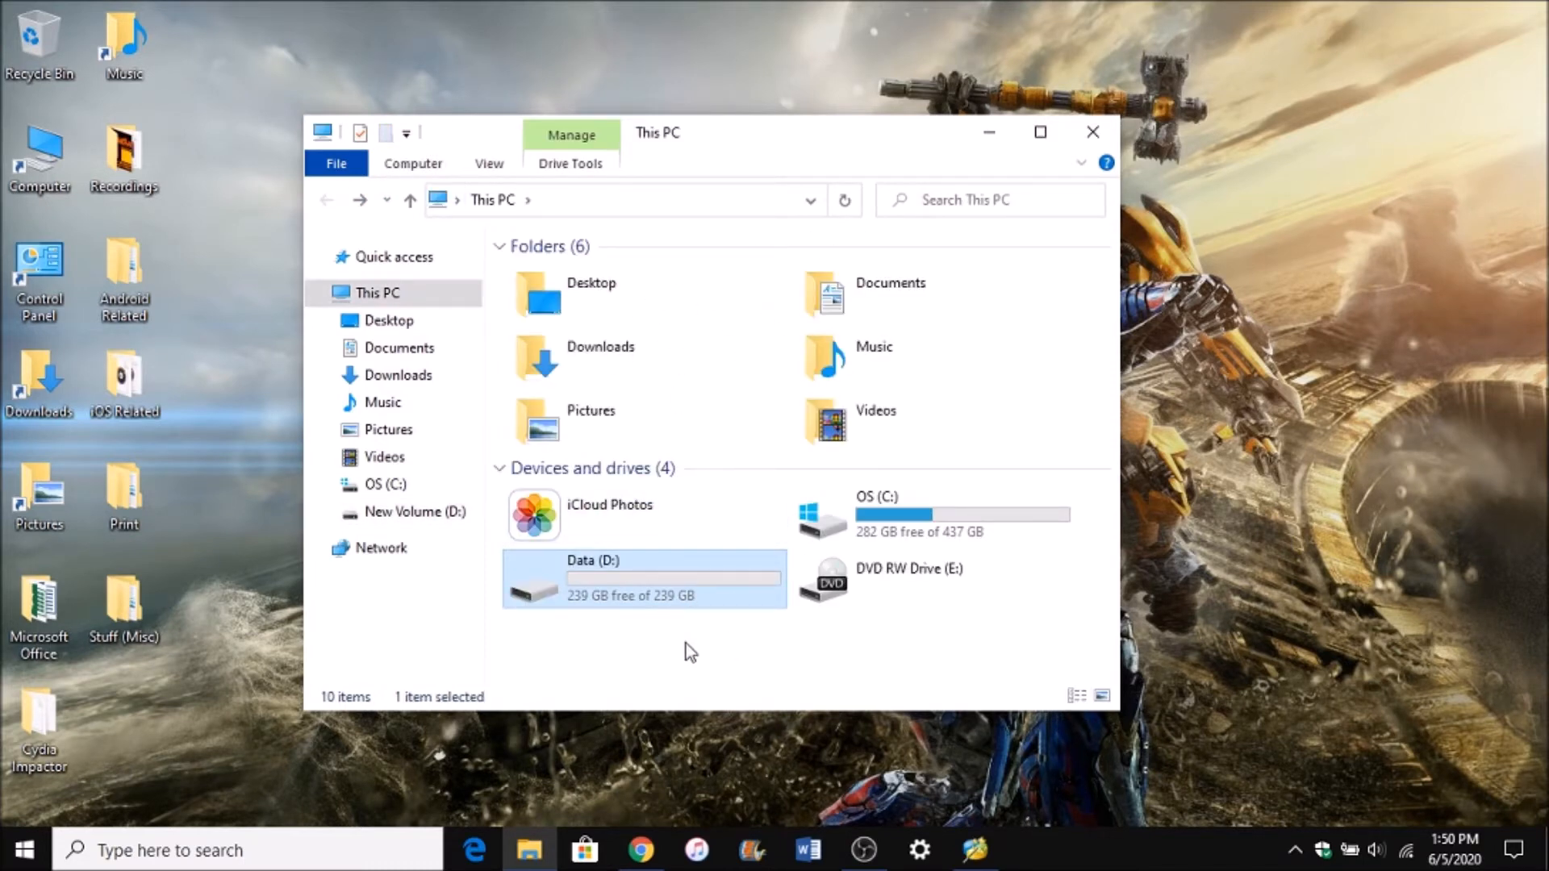
pyautogui.moveTo(692, 647)
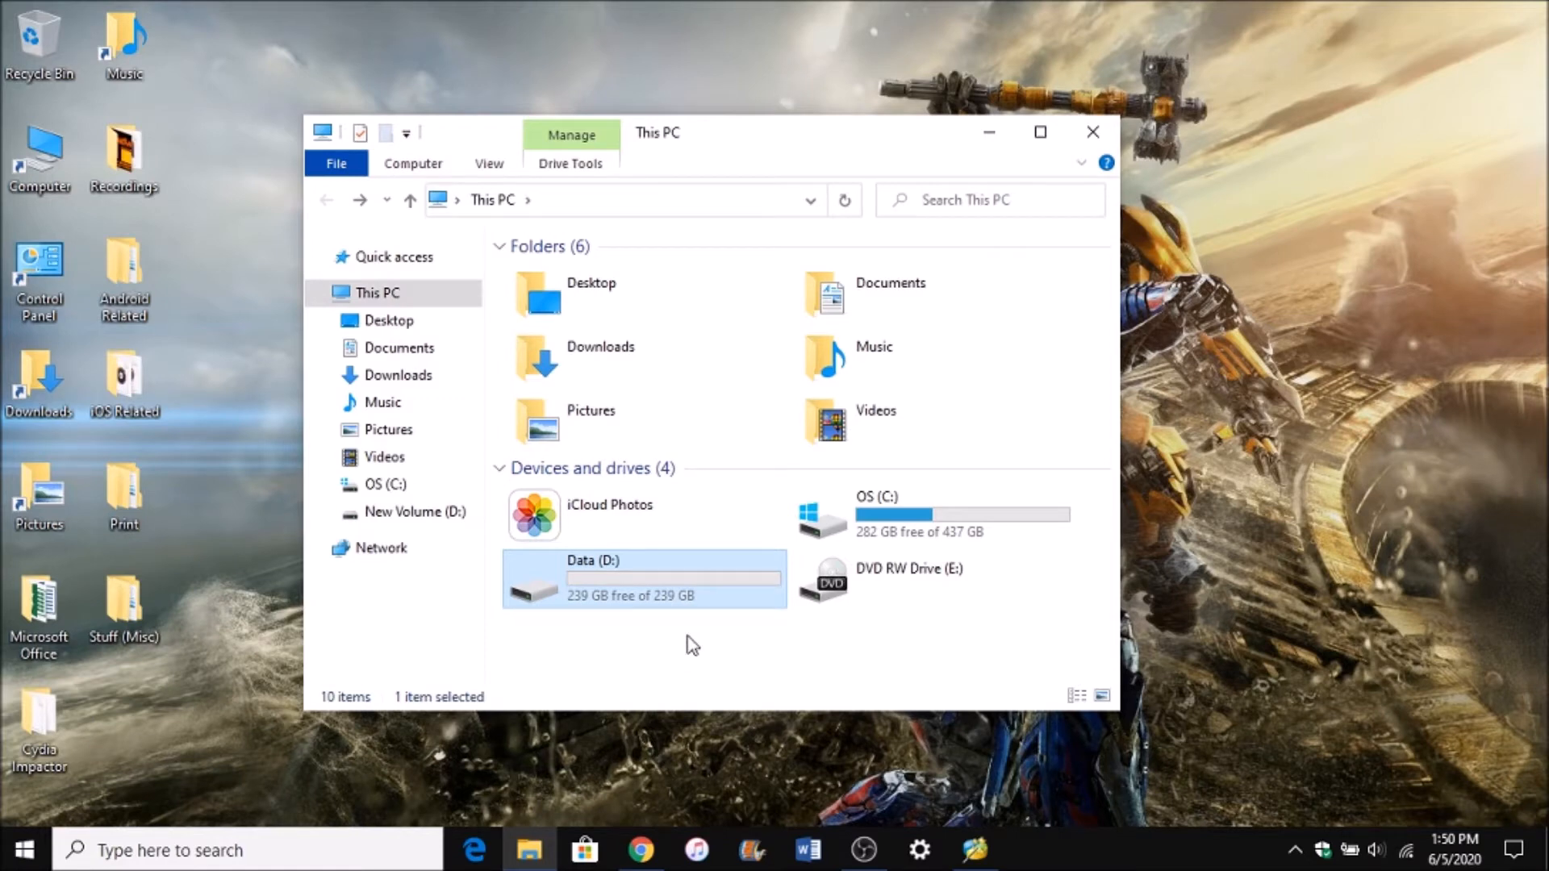
pyautogui.moveTo(674, 660)
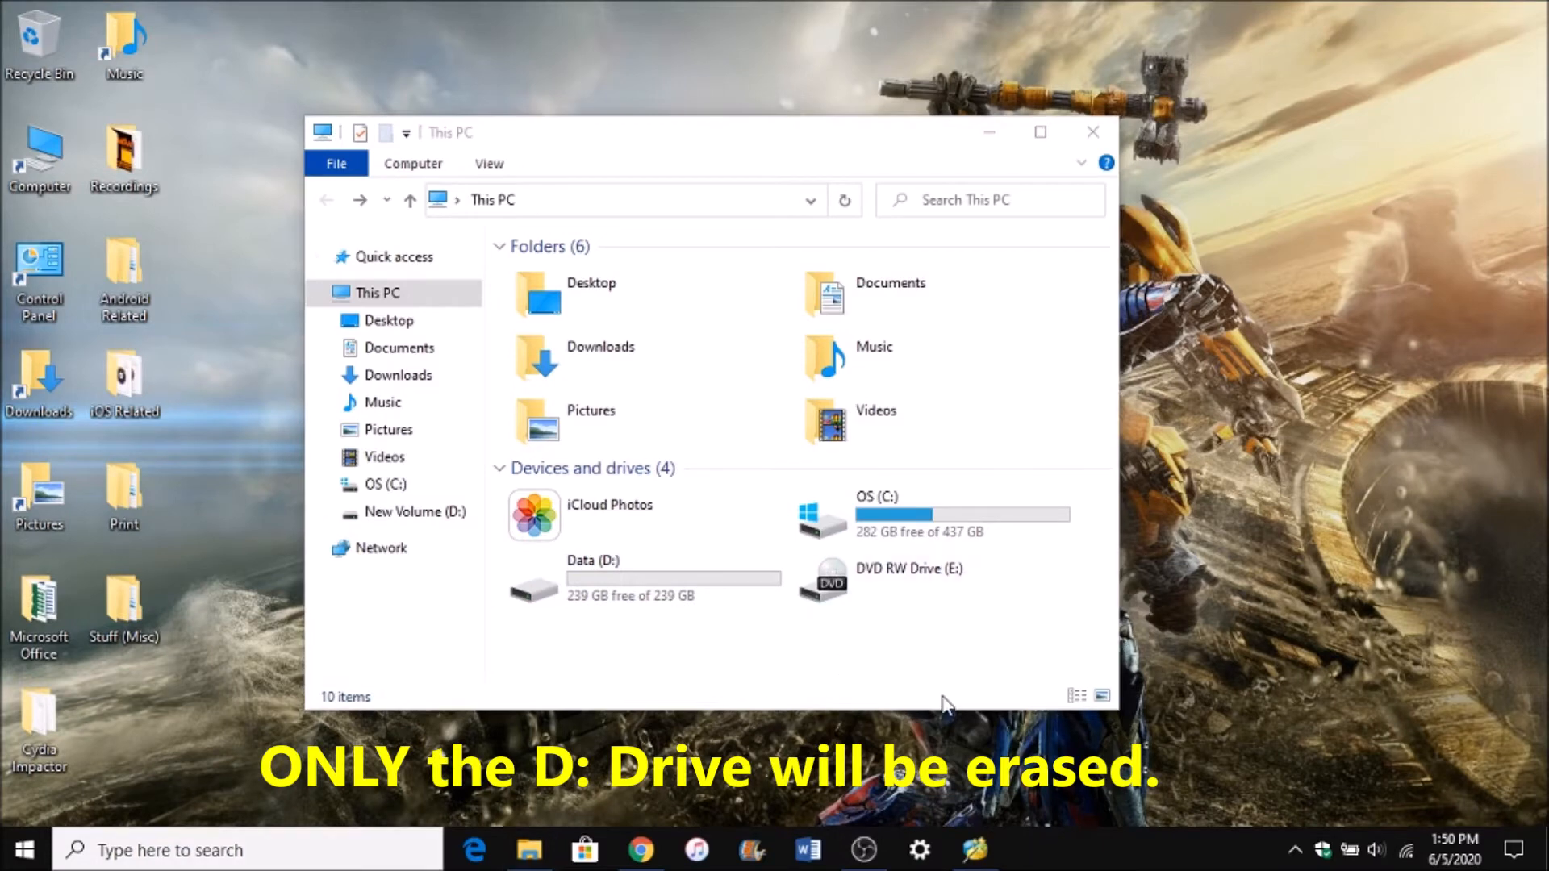
pyautogui.moveTo(743, 657)
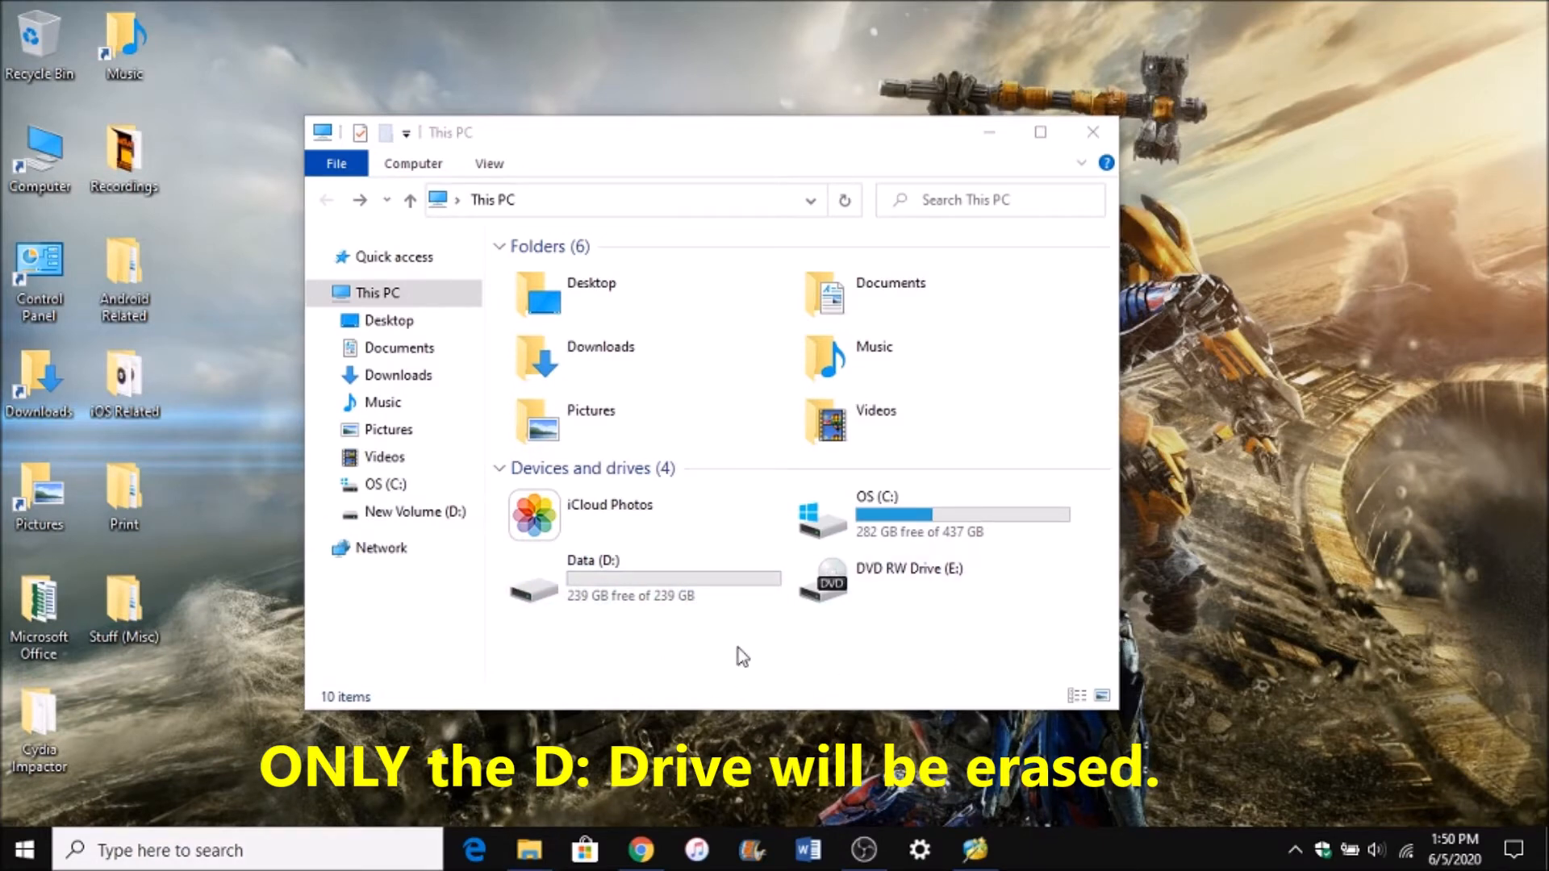
pyautogui.moveTo(1032, 257)
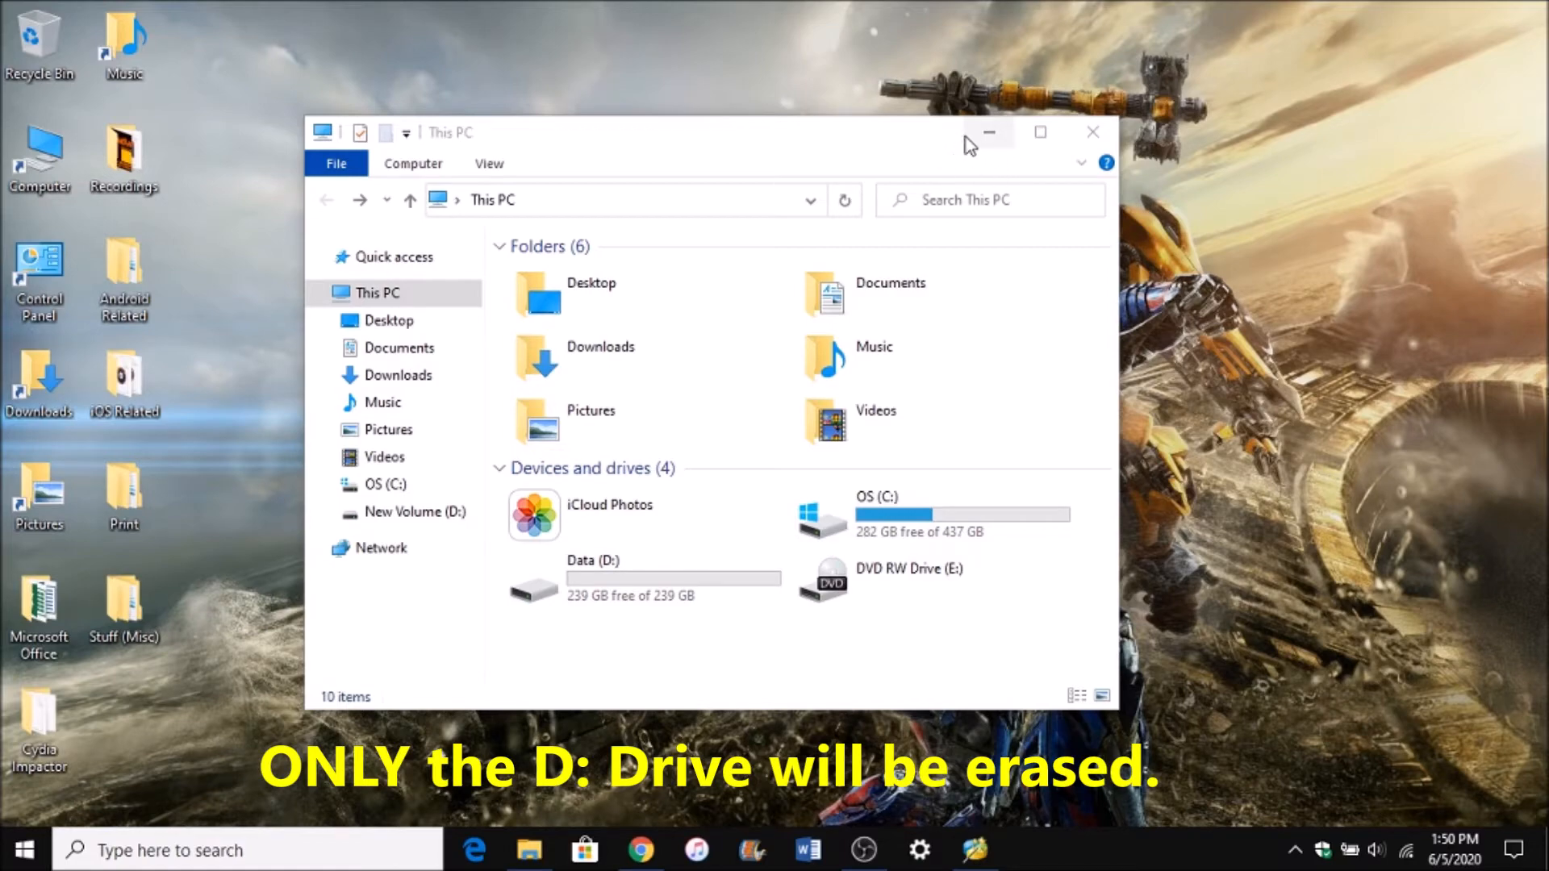
pyautogui.moveTo(660, 712)
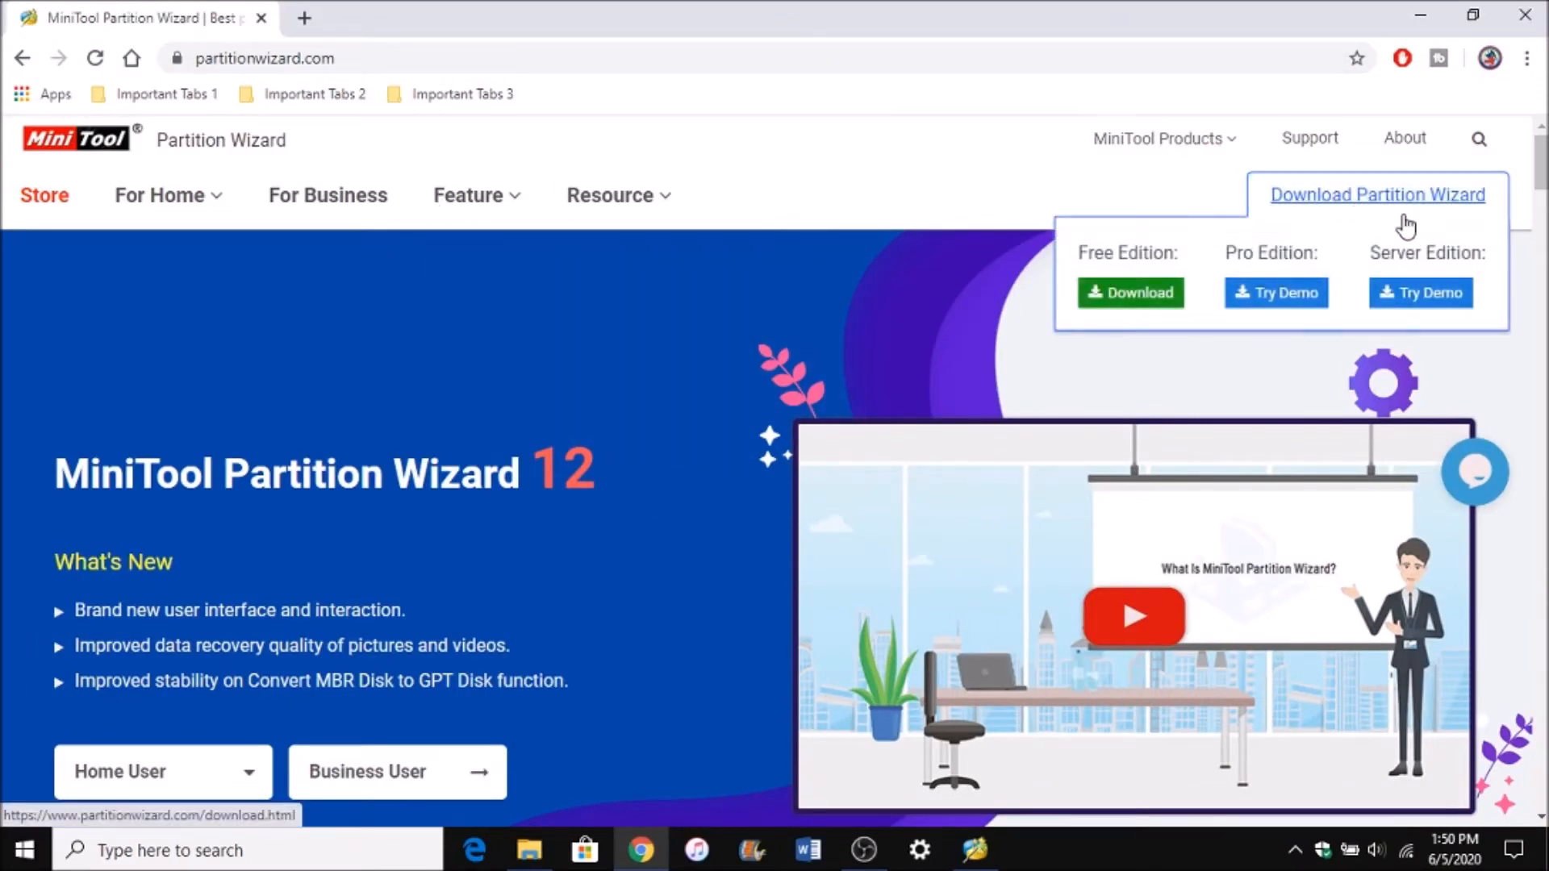
pyautogui.moveTo(1299, 223)
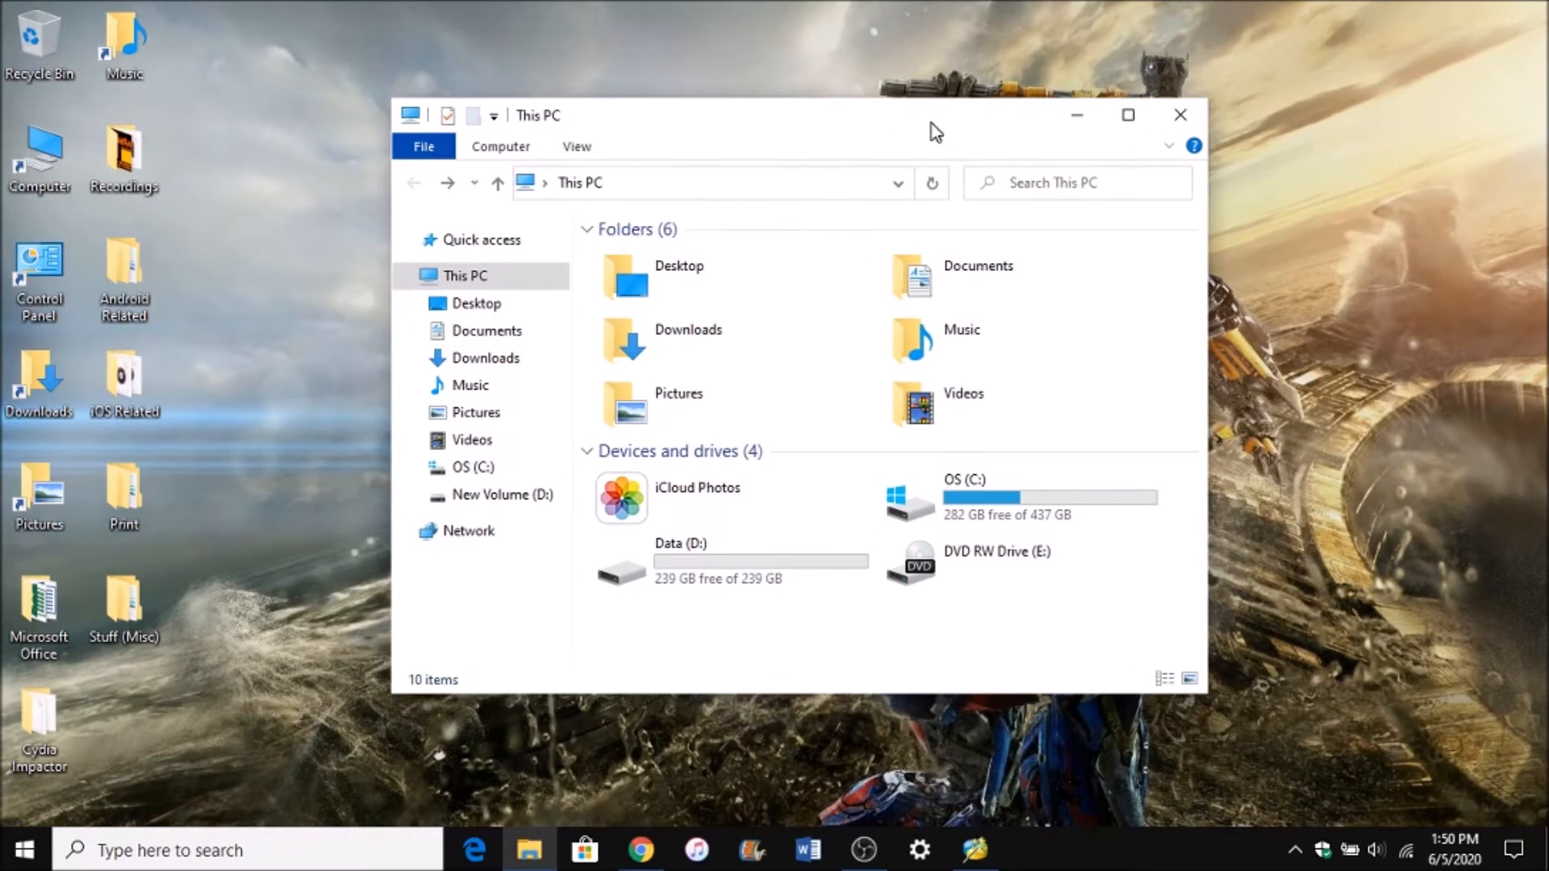
pyautogui.click(1179, 115)
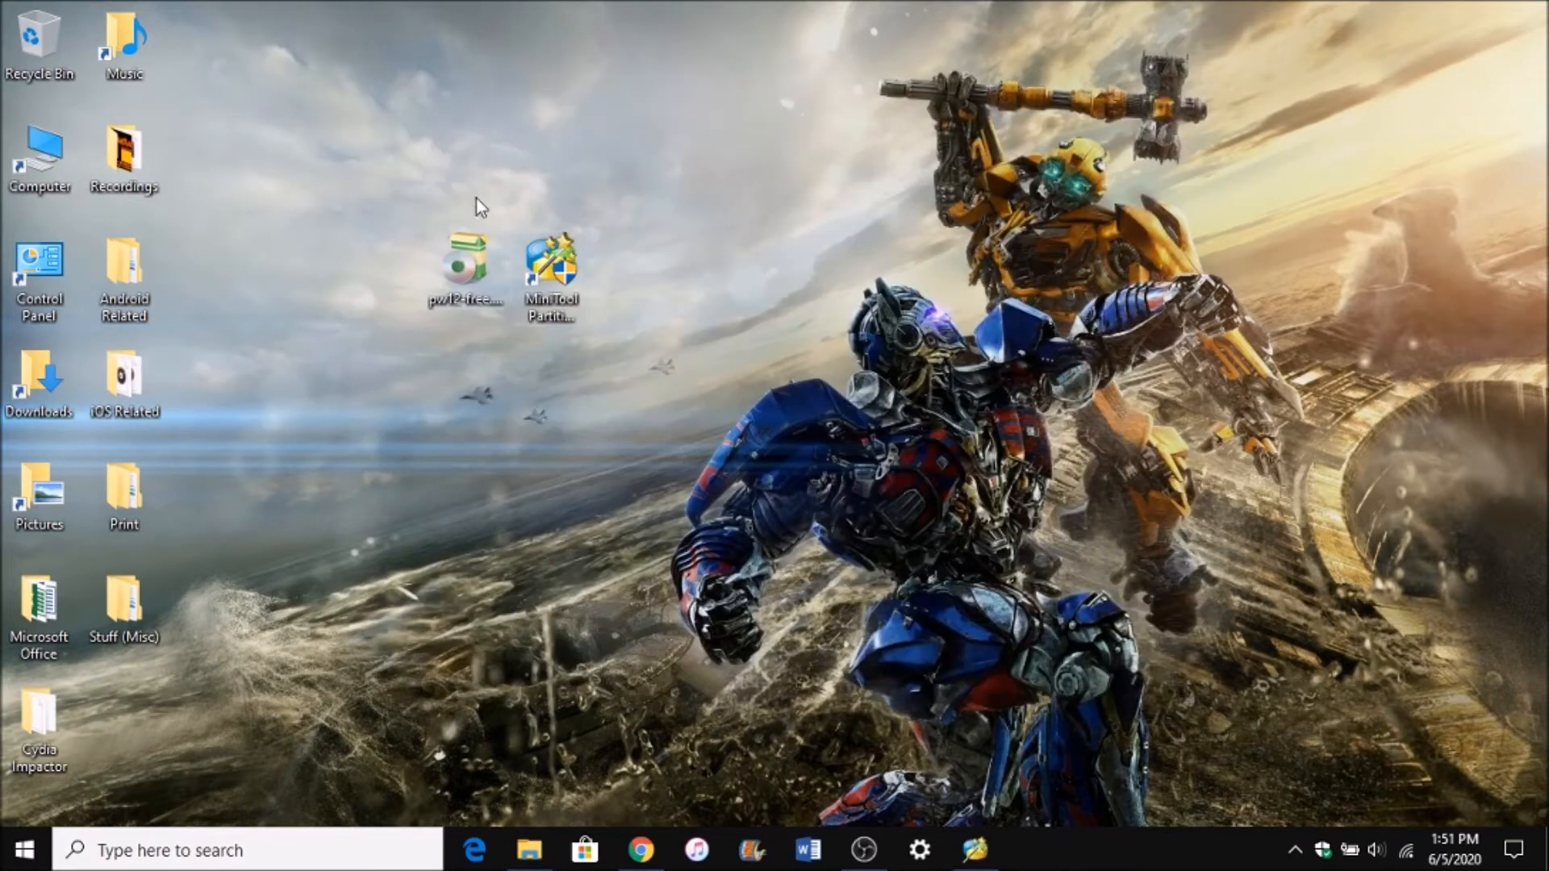
pyautogui.click(551, 267)
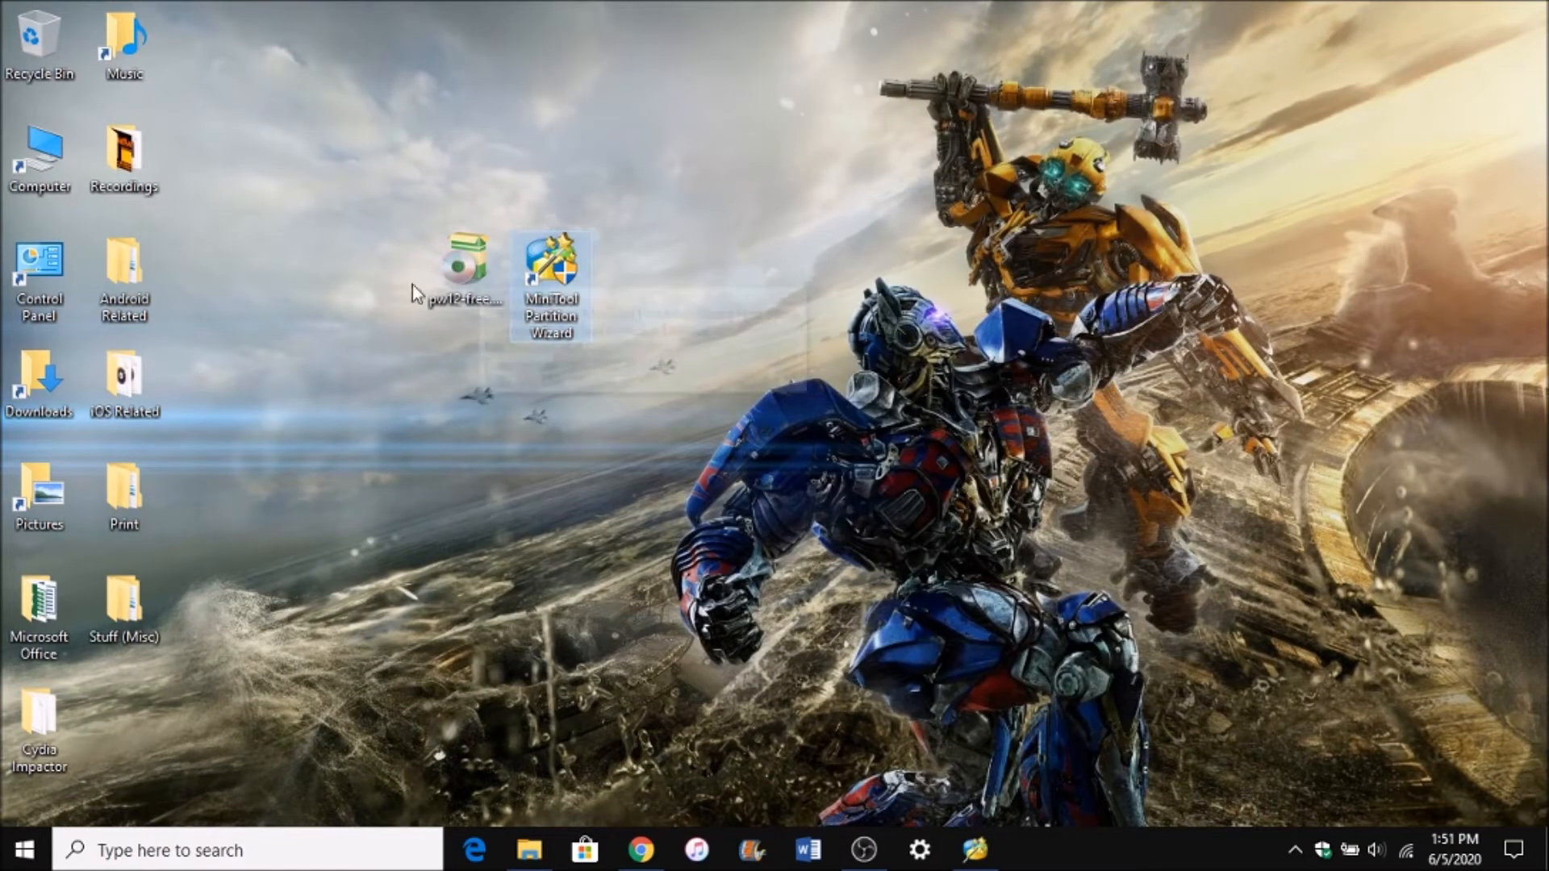
pyautogui.moveTo(480, 370)
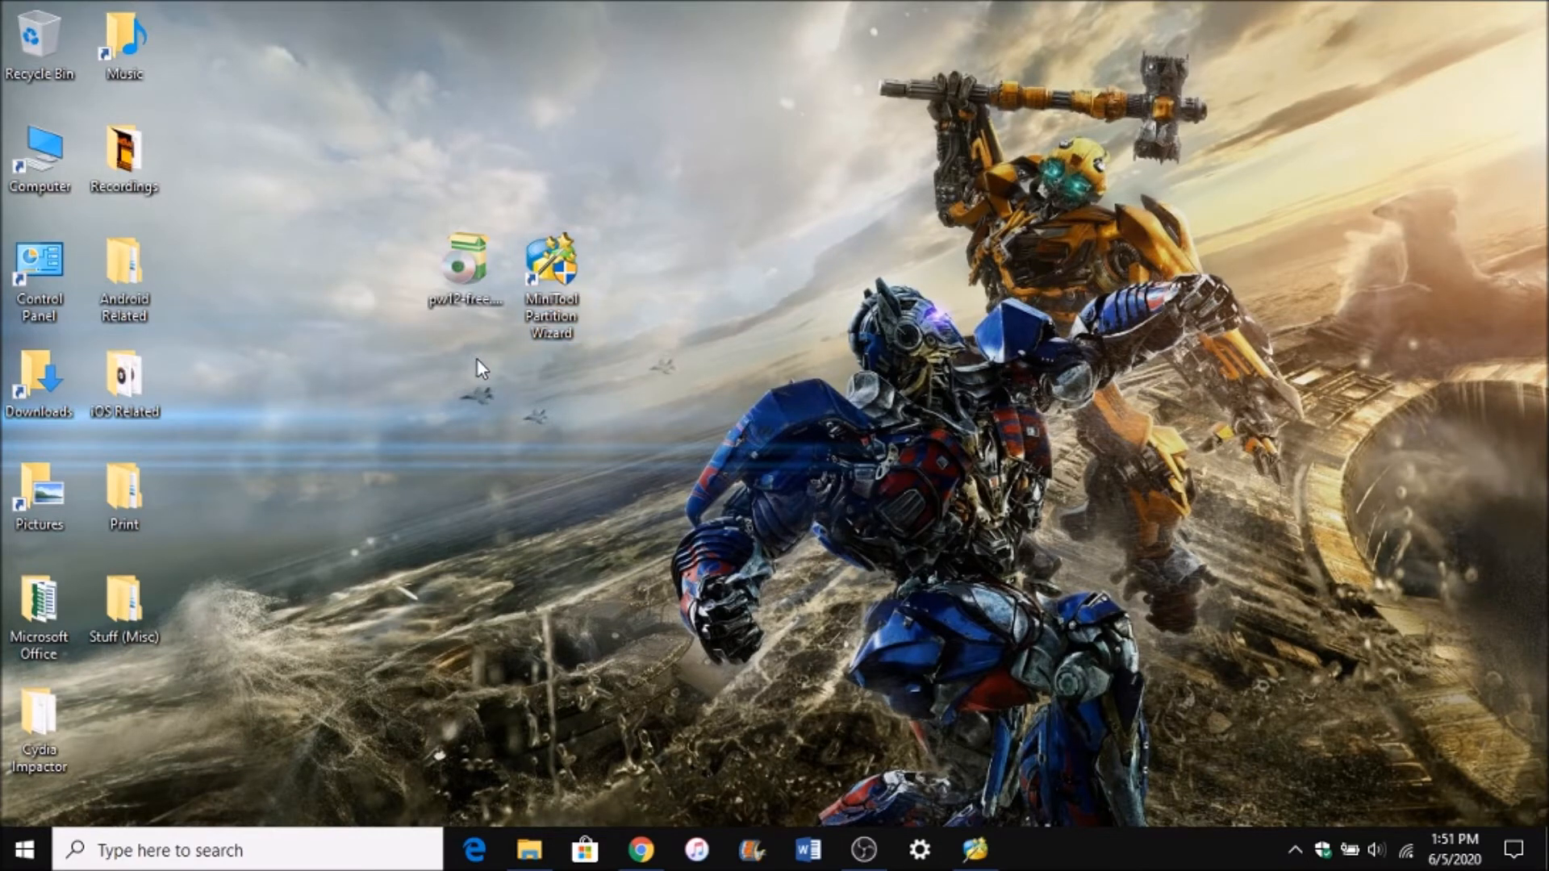
pyautogui.moveTo(465, 333)
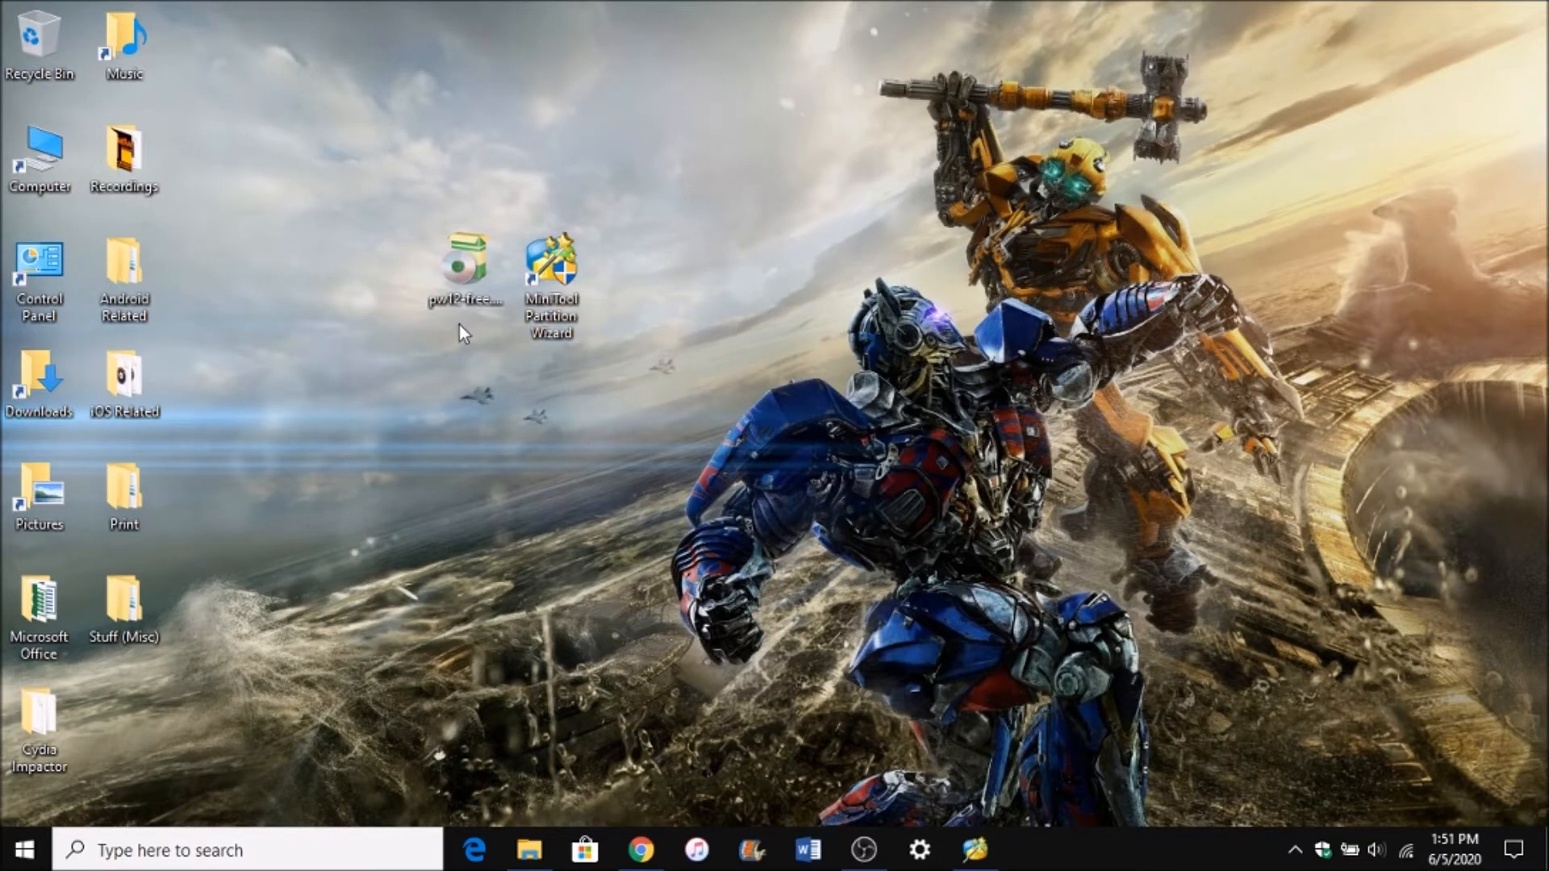
pyautogui.moveTo(435, 308)
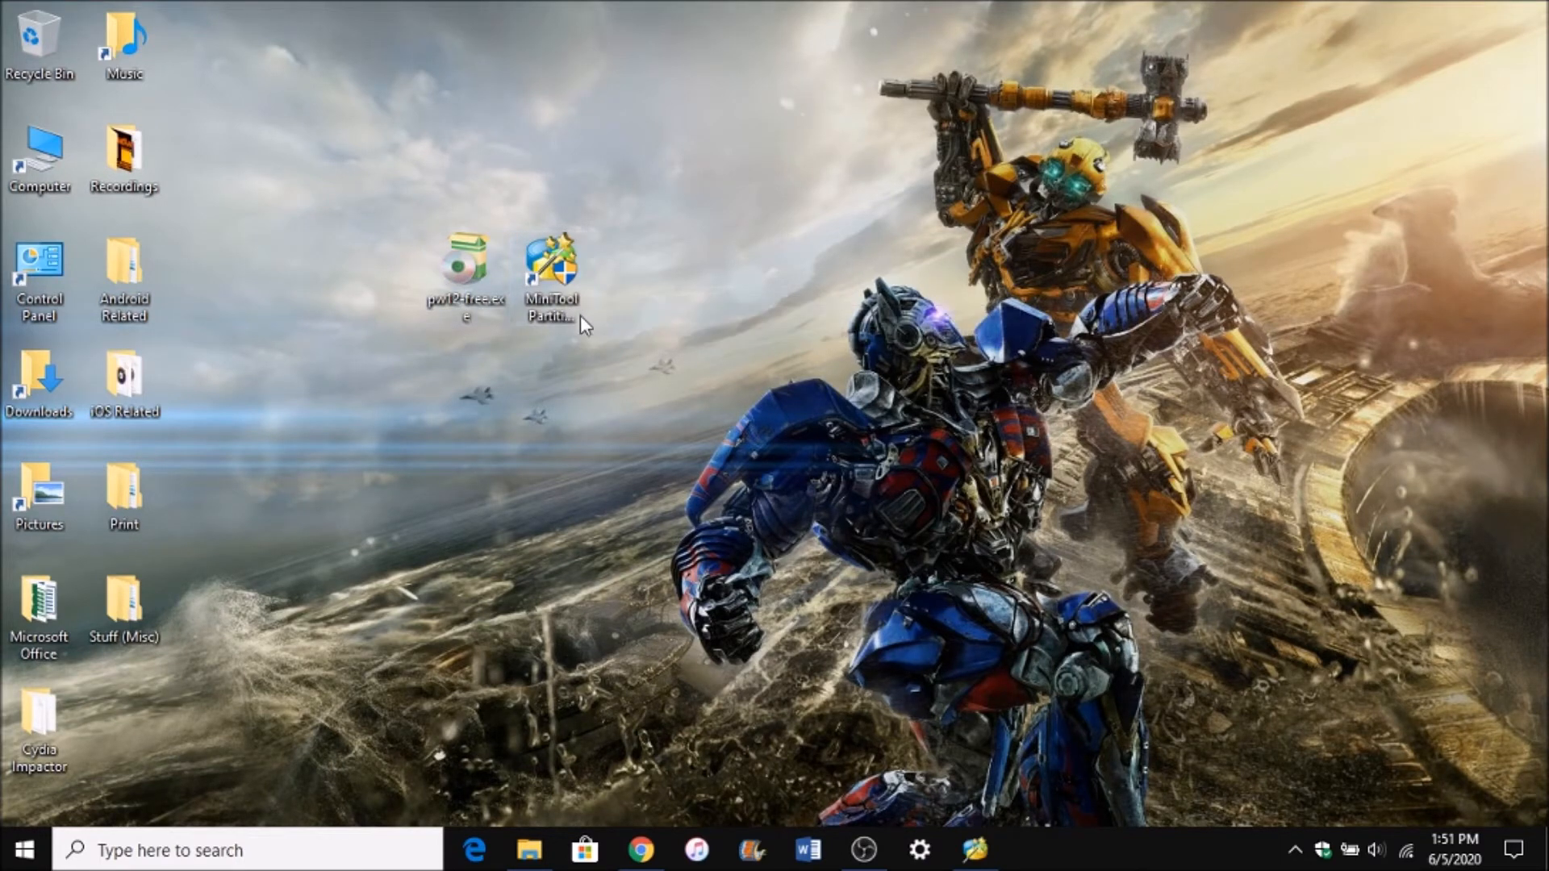
pyautogui.moveTo(672, 361)
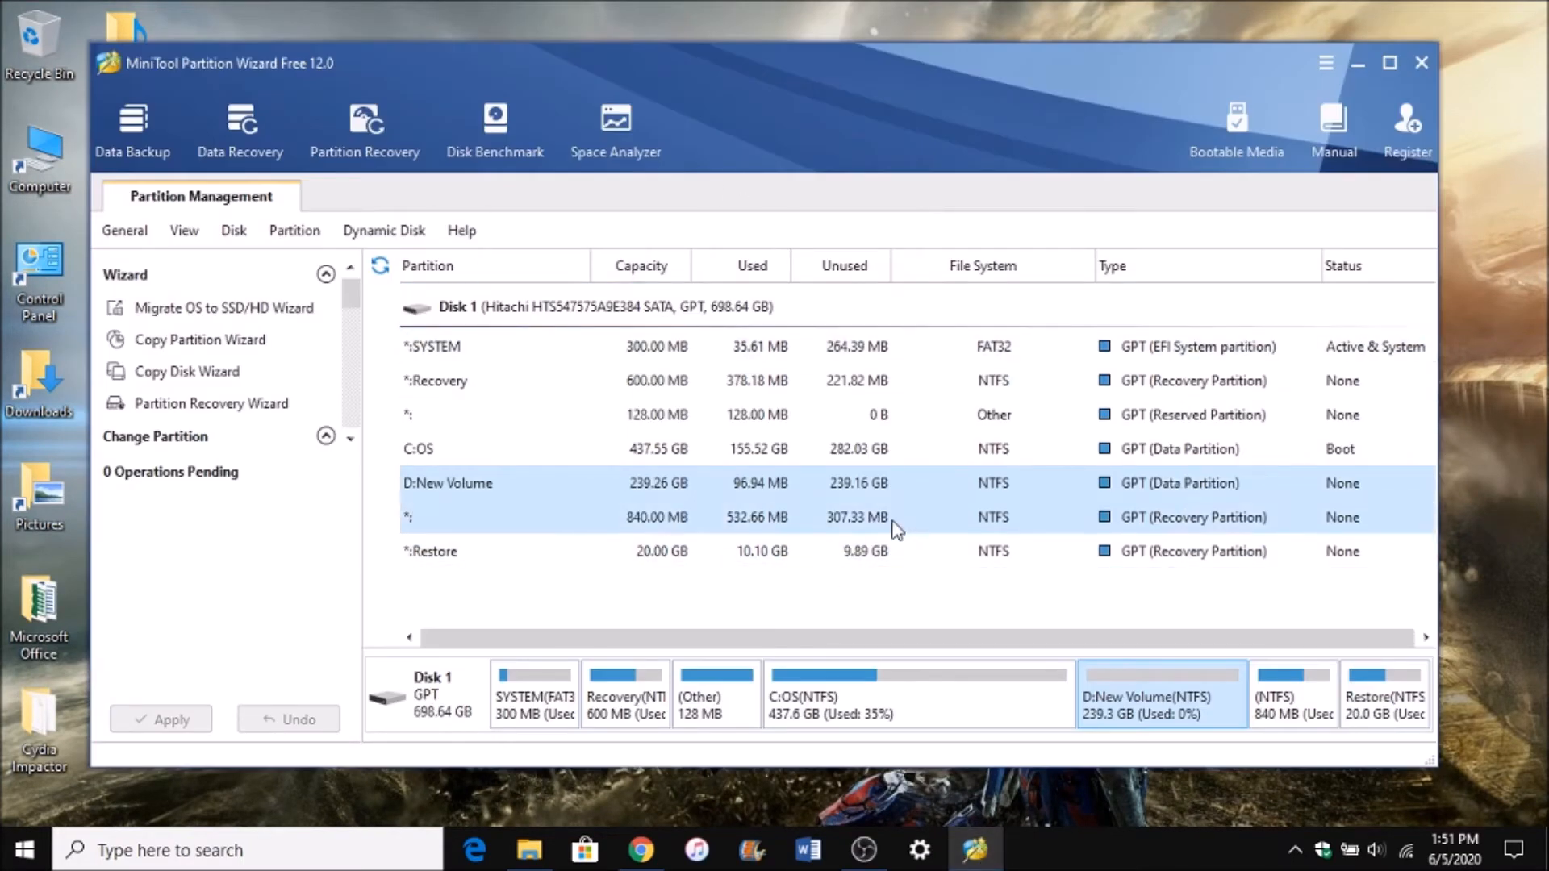
# Select the 239 GB D:New Volume partition in Disk 1's partition list.
pyautogui.click(448, 483)
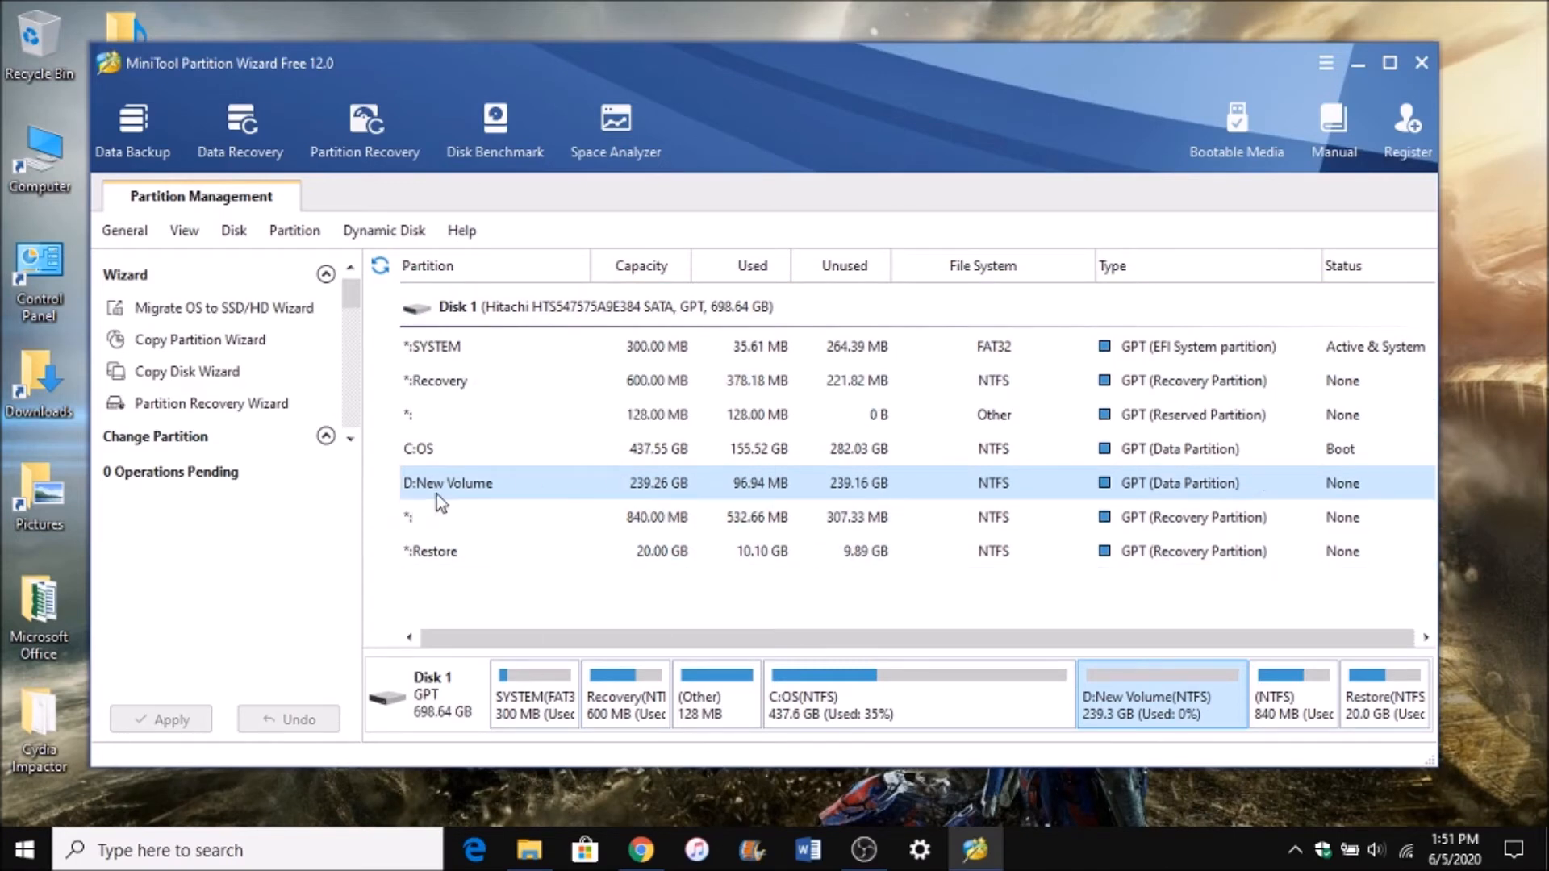
pyautogui.moveTo(615, 492)
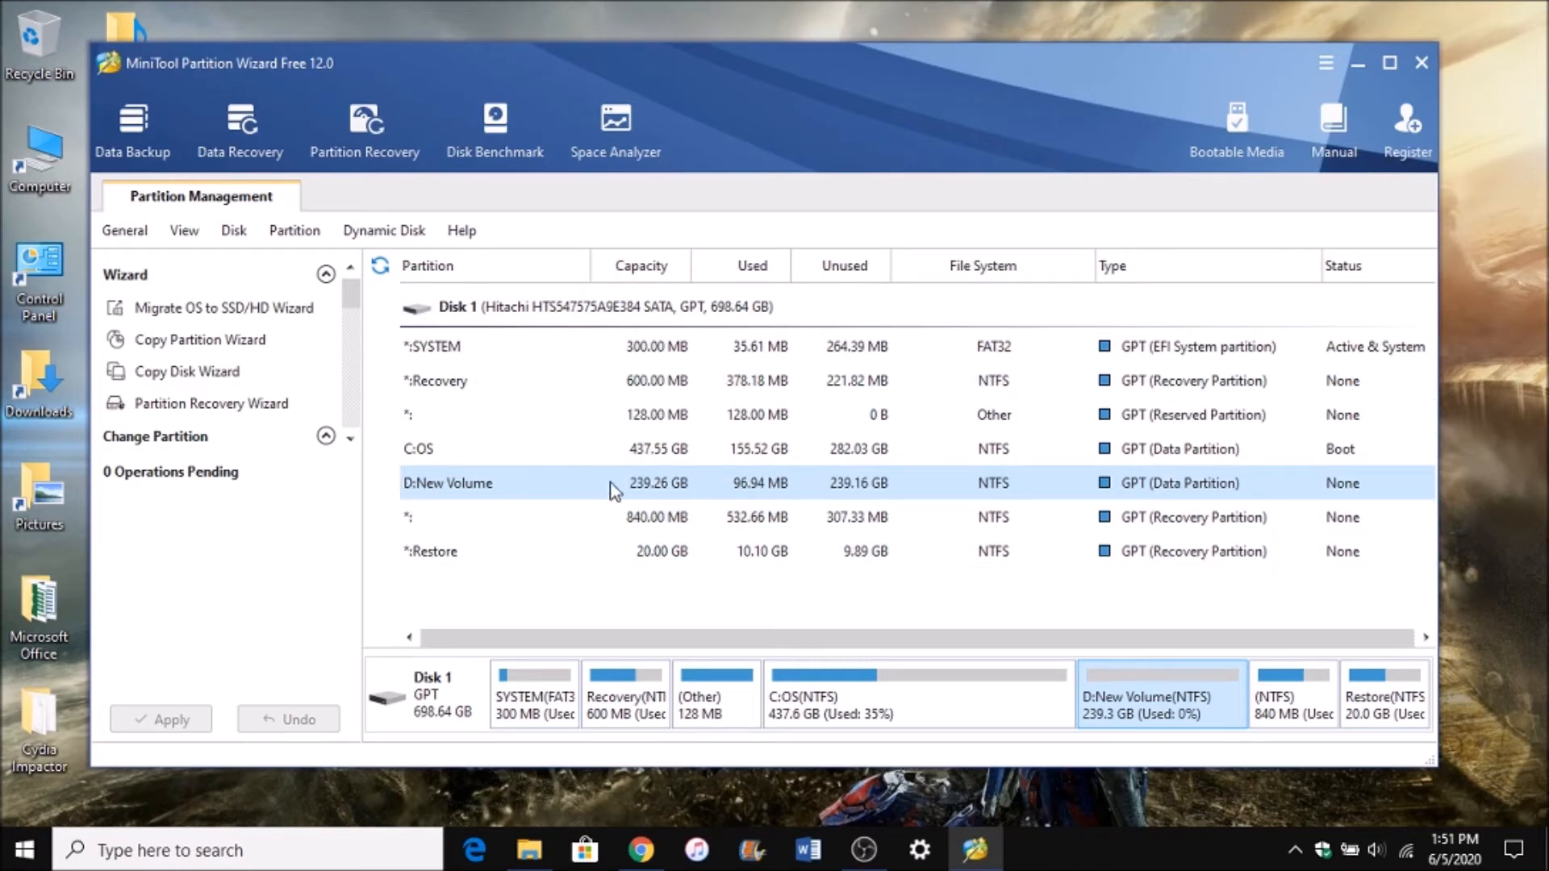
pyautogui.moveTo(559, 499)
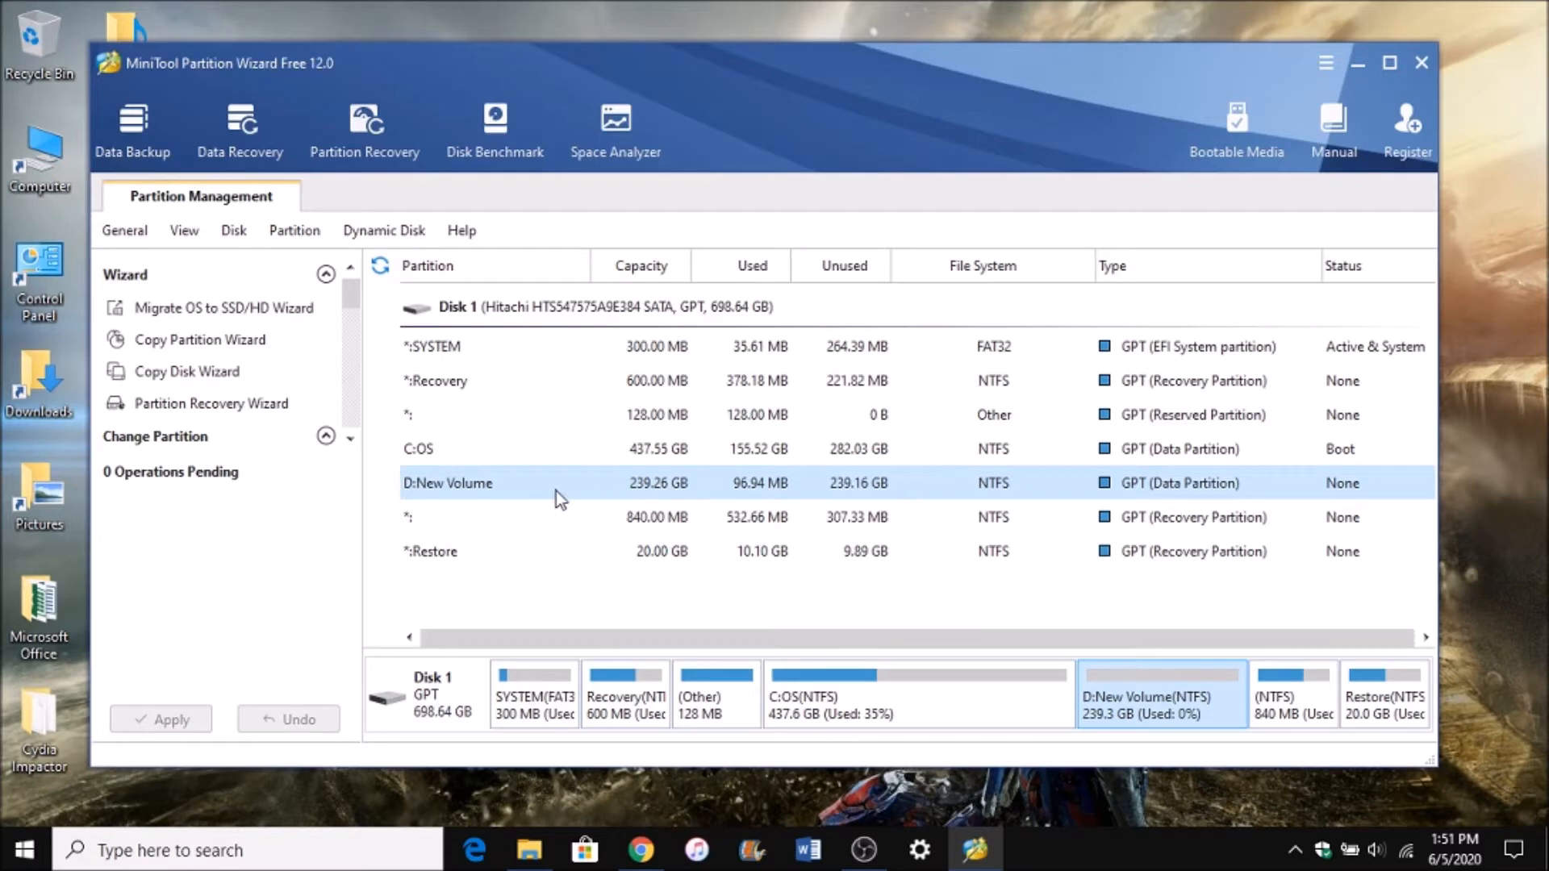
pyautogui.moveTo(716, 494)
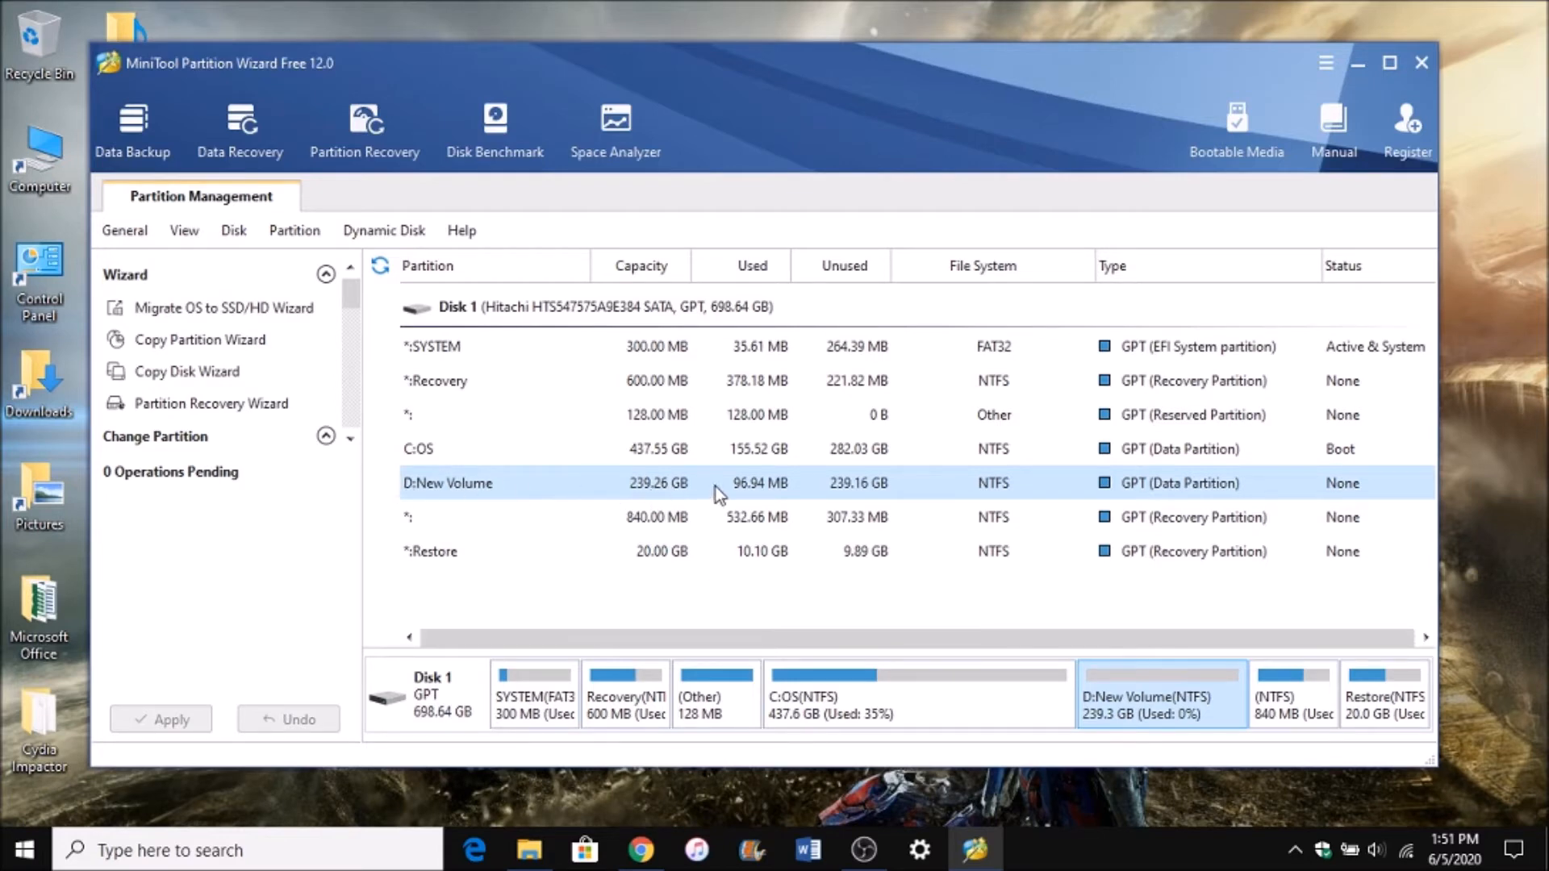
pyautogui.moveTo(862, 492)
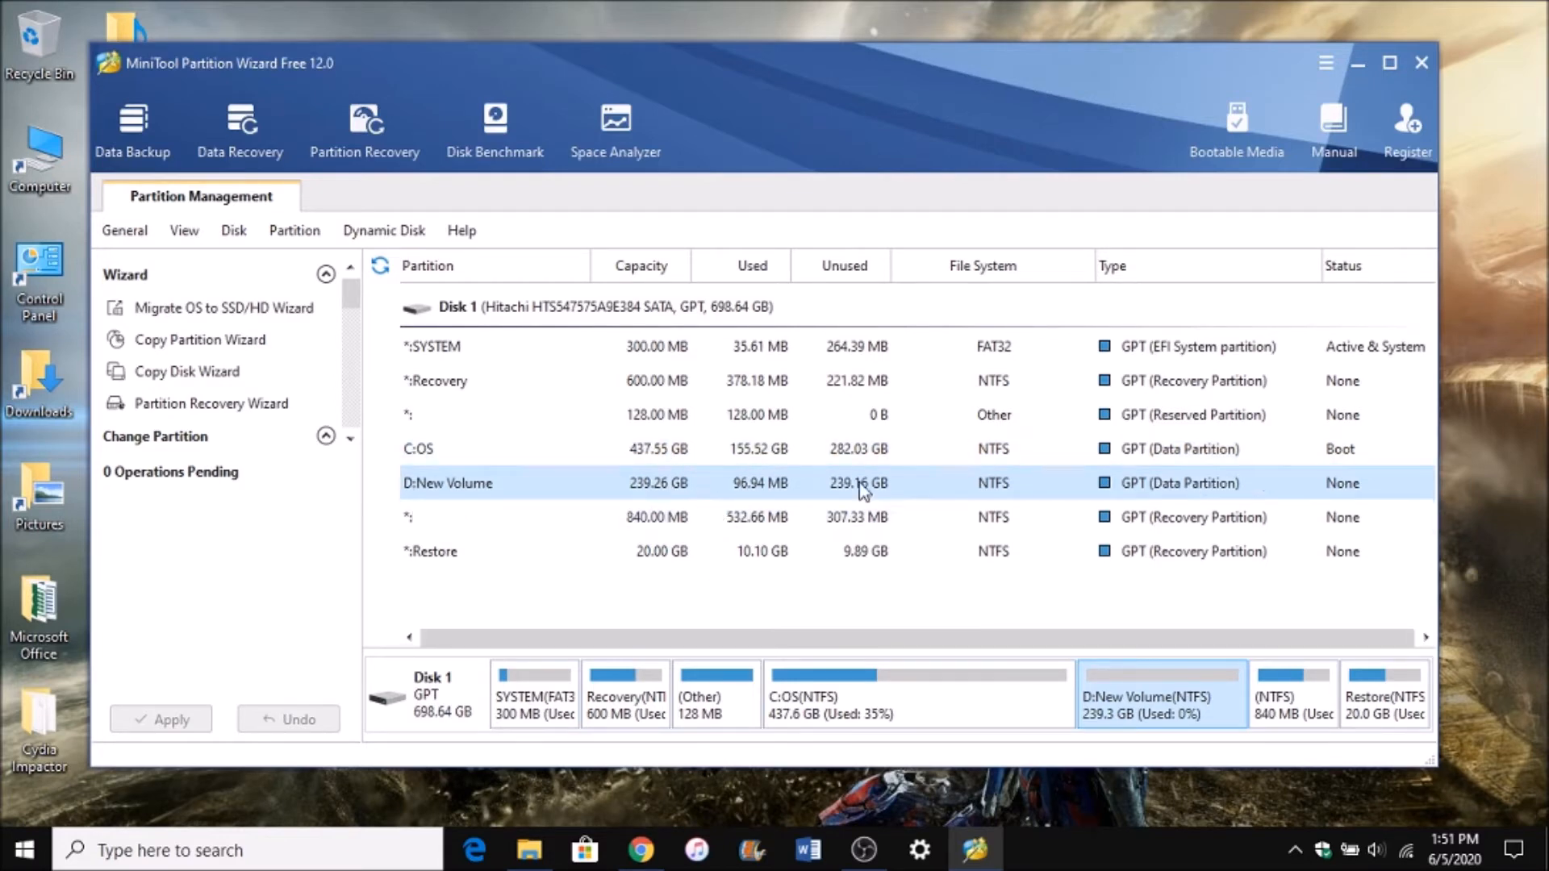
pyautogui.moveTo(719, 497)
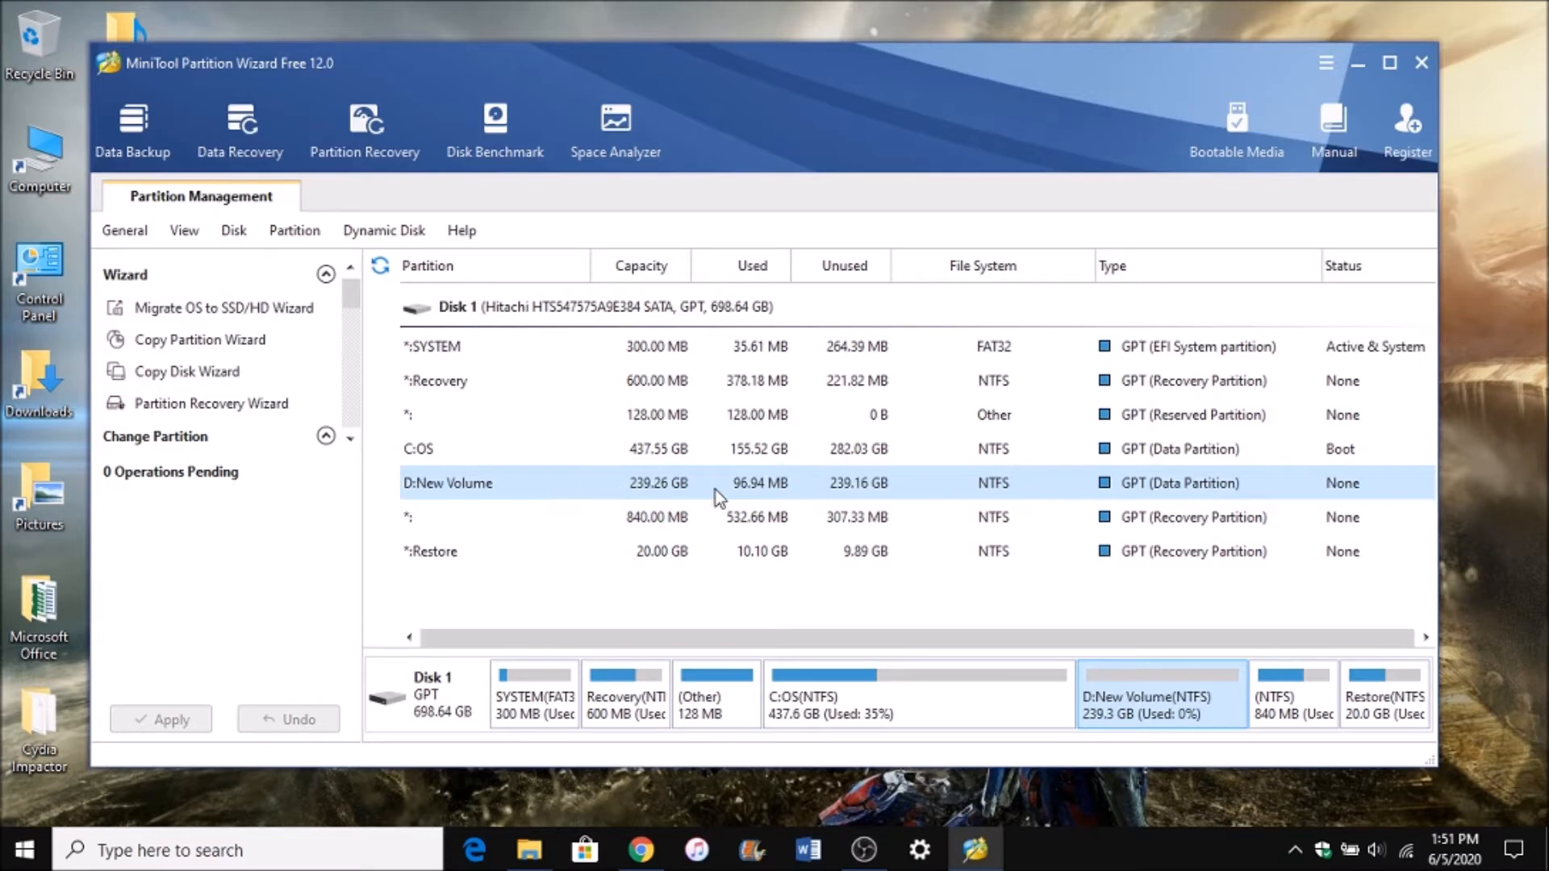
# Queue an NTFS format of D:New Volume with the default cluster size.
pyautogui.rightClick(447, 484)
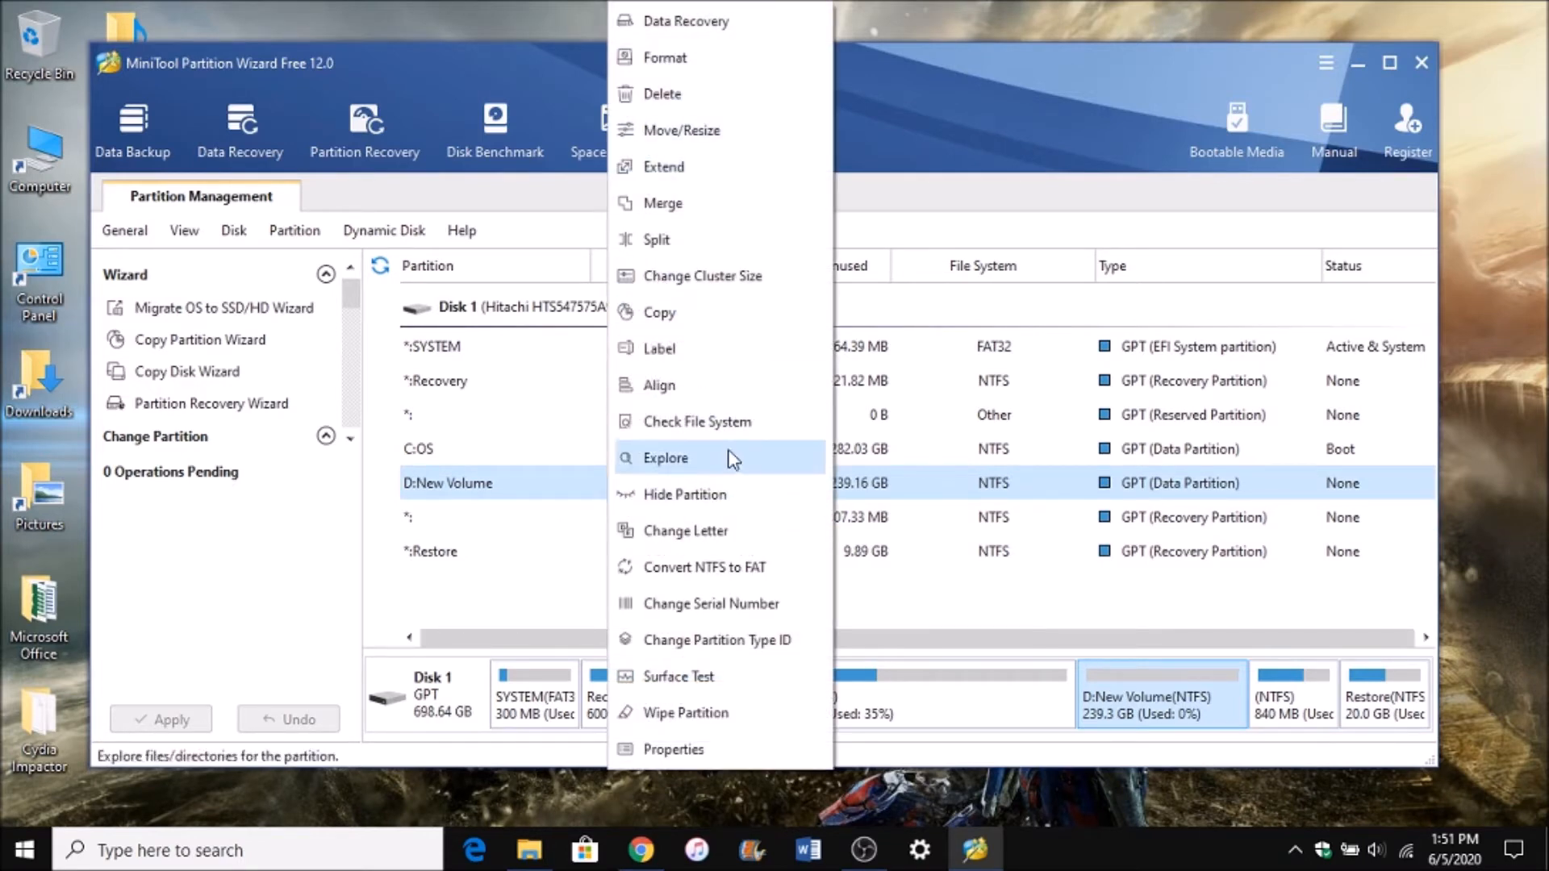
pyautogui.click(664, 57)
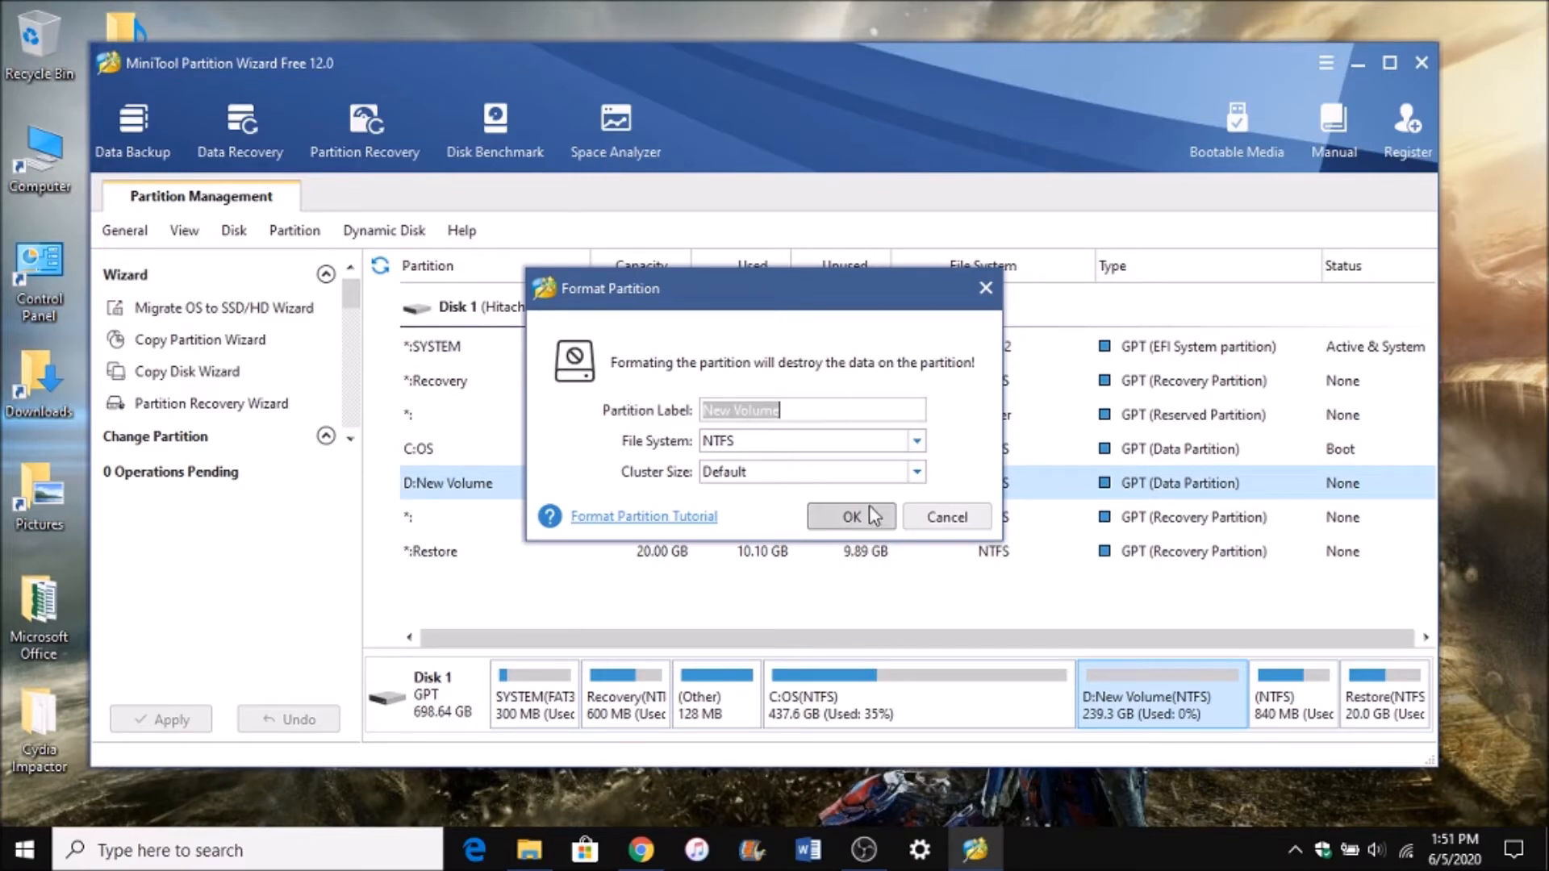
pyautogui.click(850, 516)
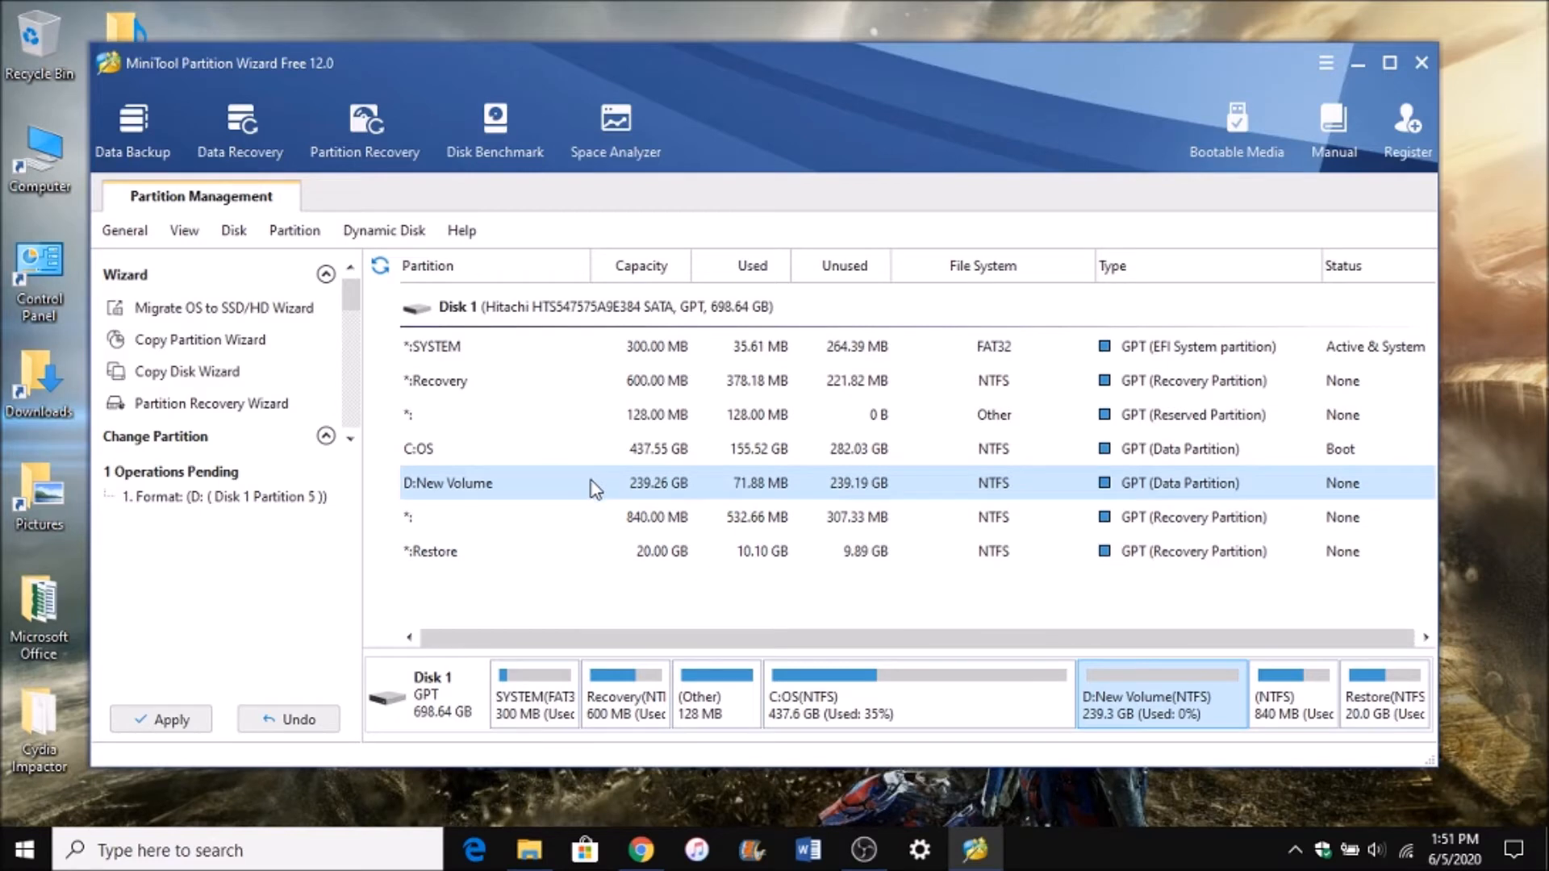
# Split D:New Volume with a New Partition Size of 15 GB, creating F:.
pyautogui.rightClick(448, 483)
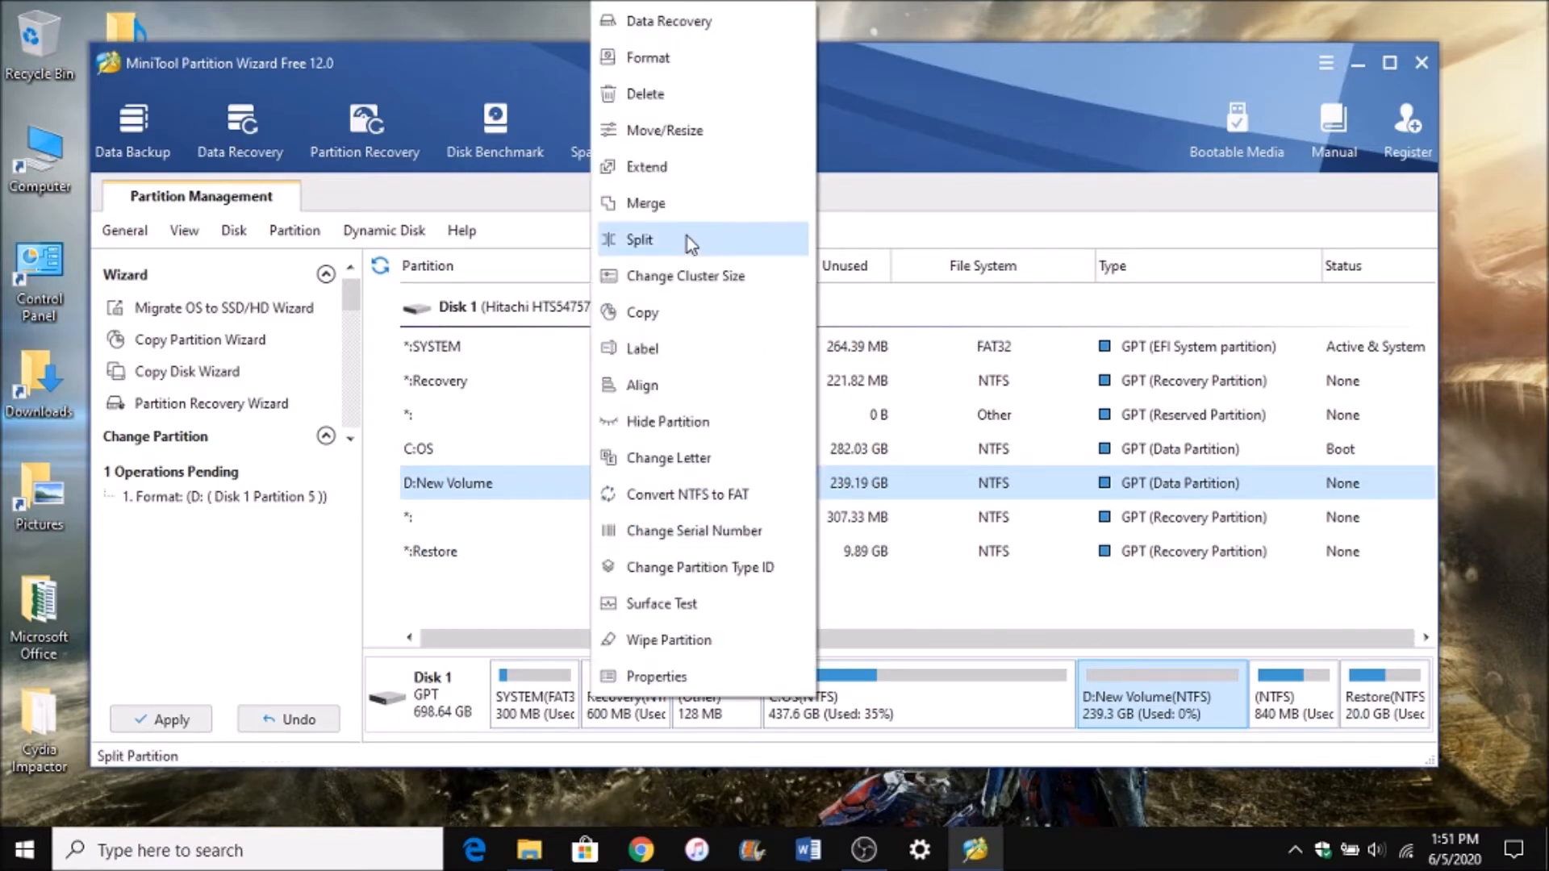
pyautogui.click(639, 239)
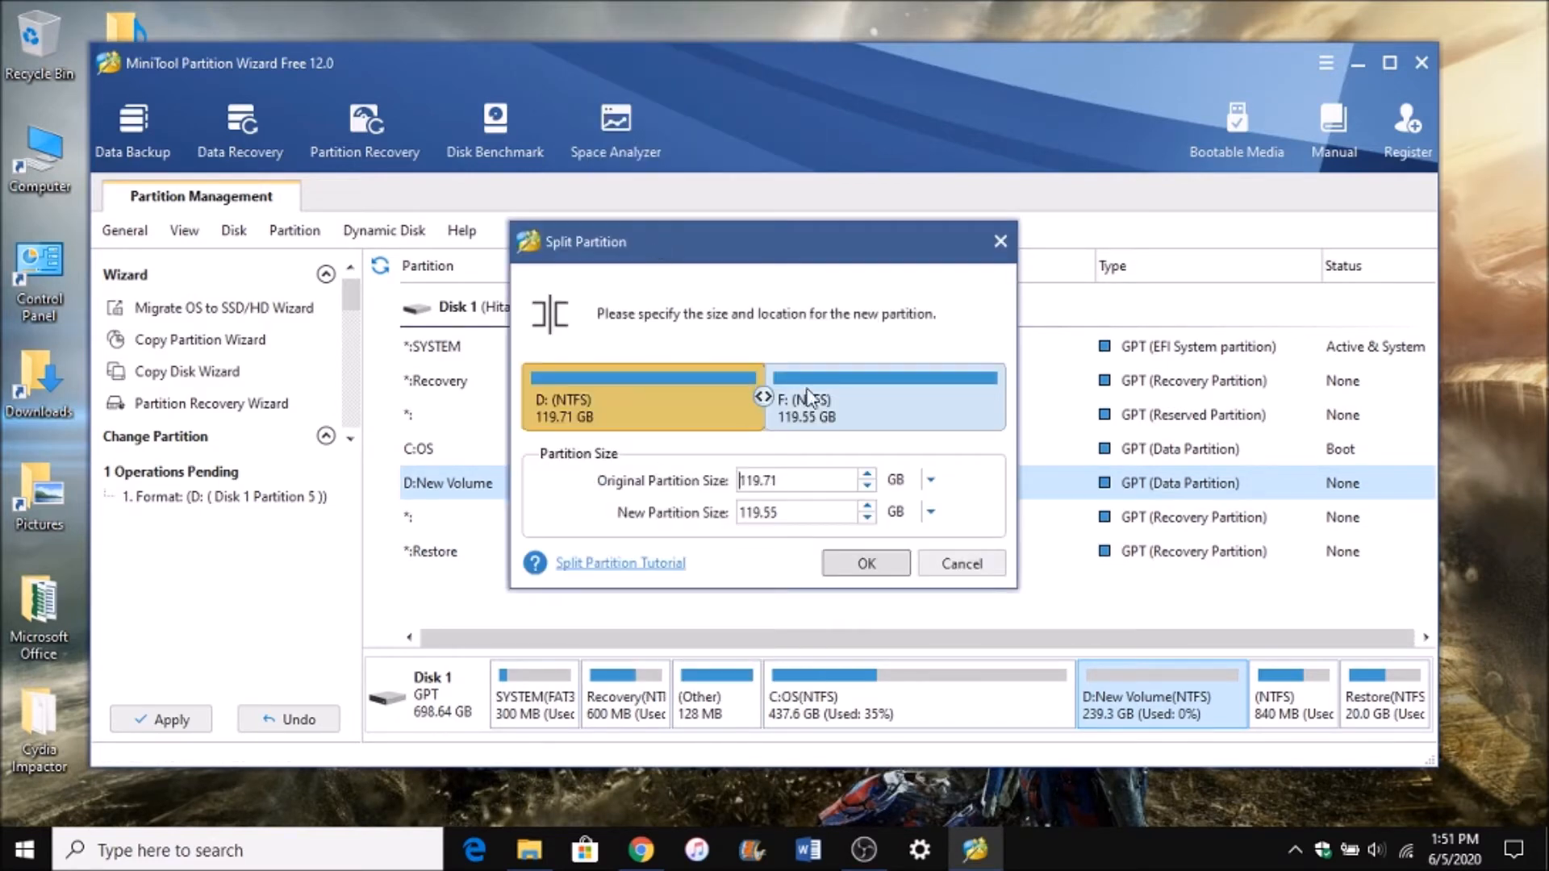
pyautogui.moveTo(855, 486)
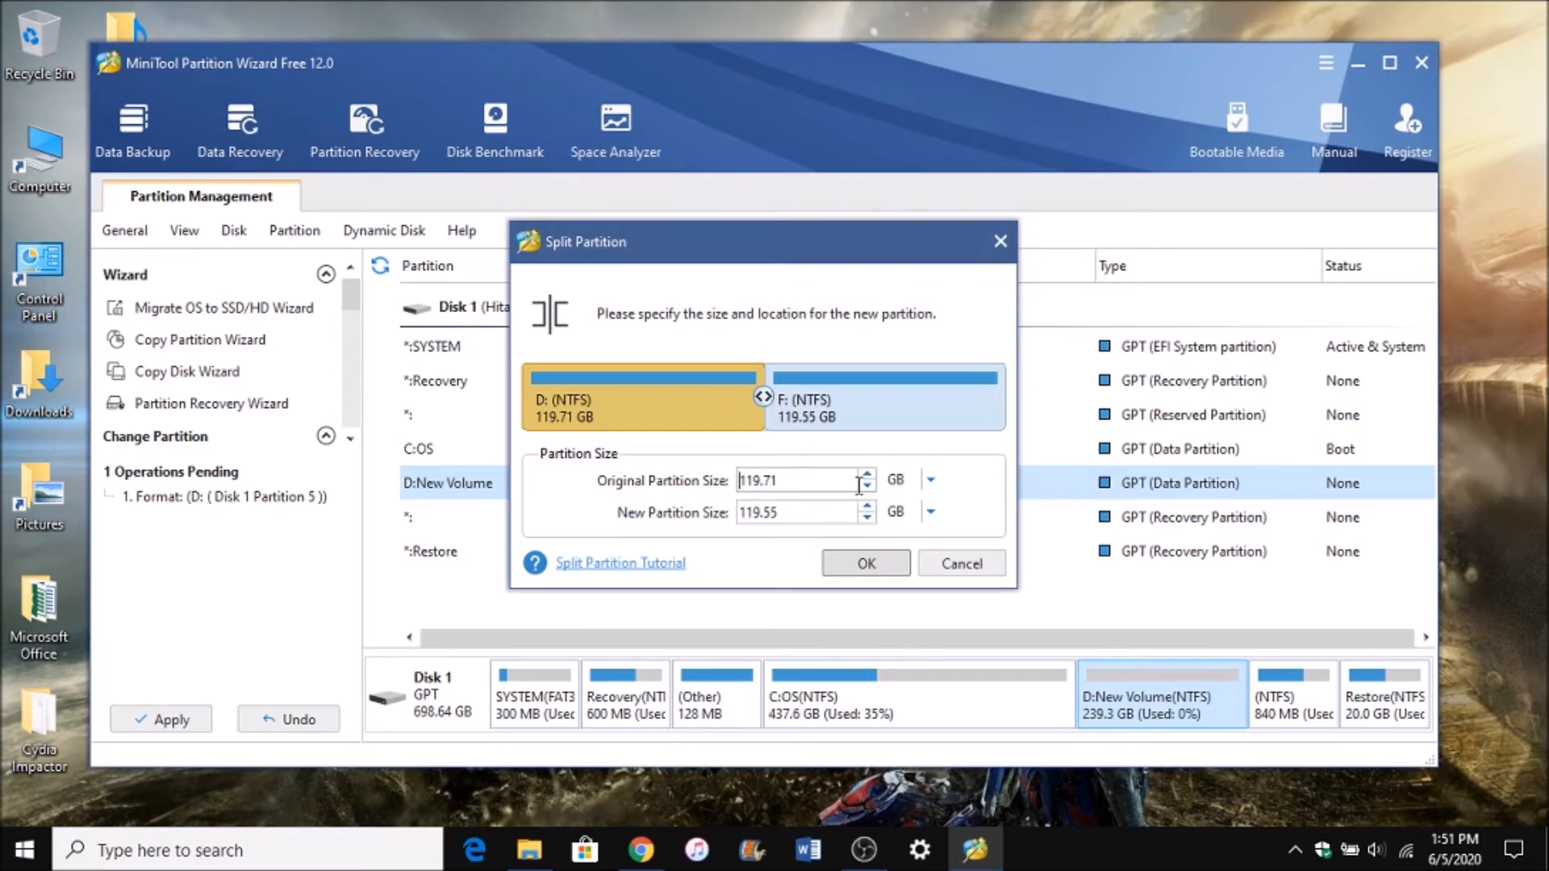
pyautogui.moveTo(856, 520)
pyautogui.write('15')
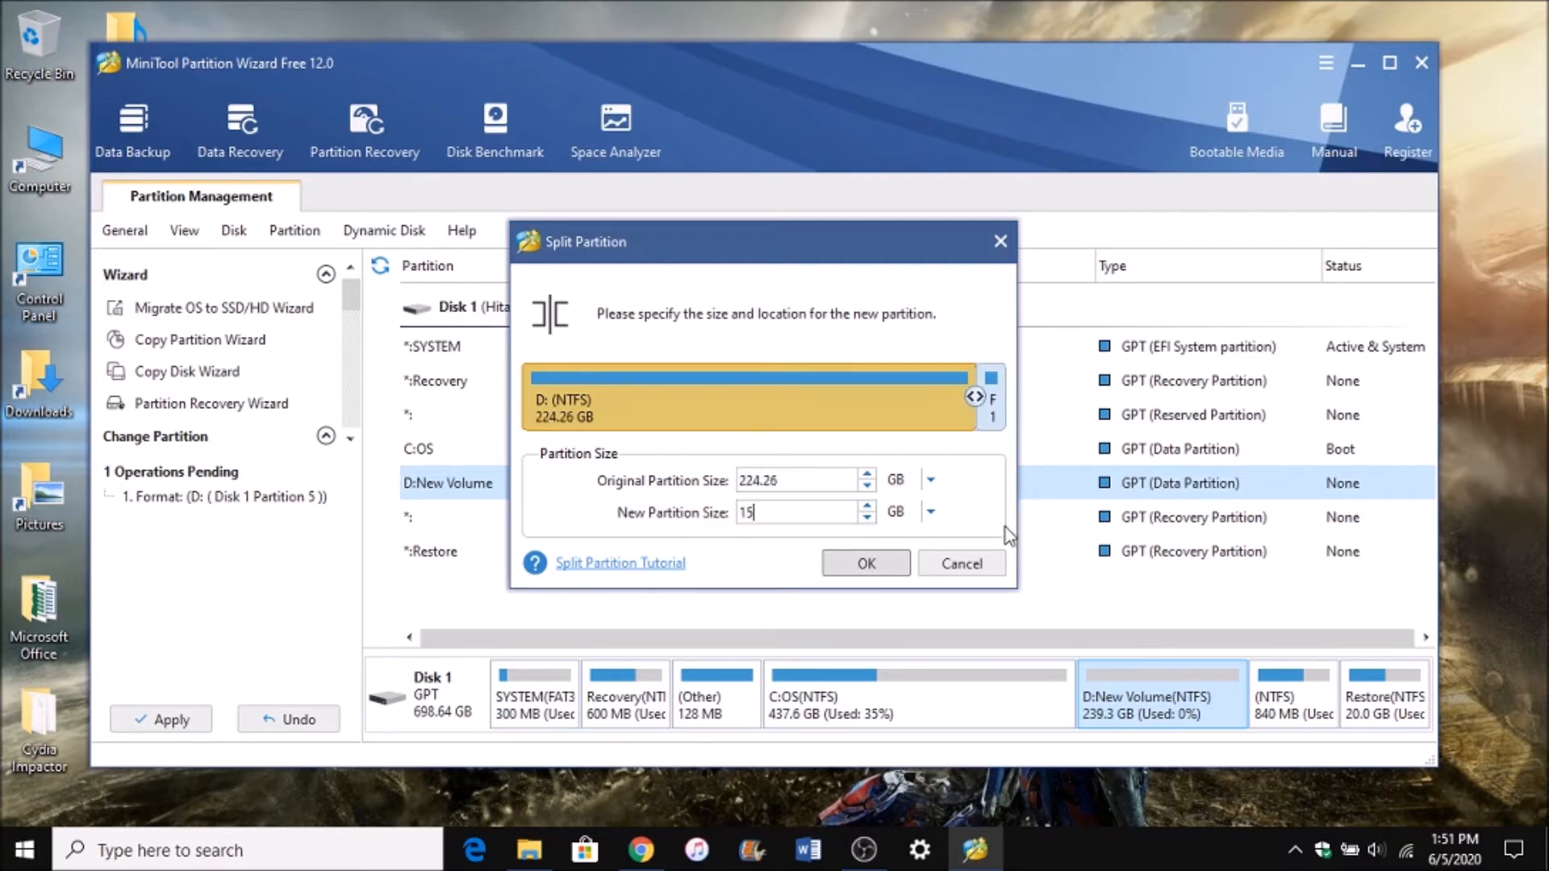
pyautogui.moveTo(719, 405)
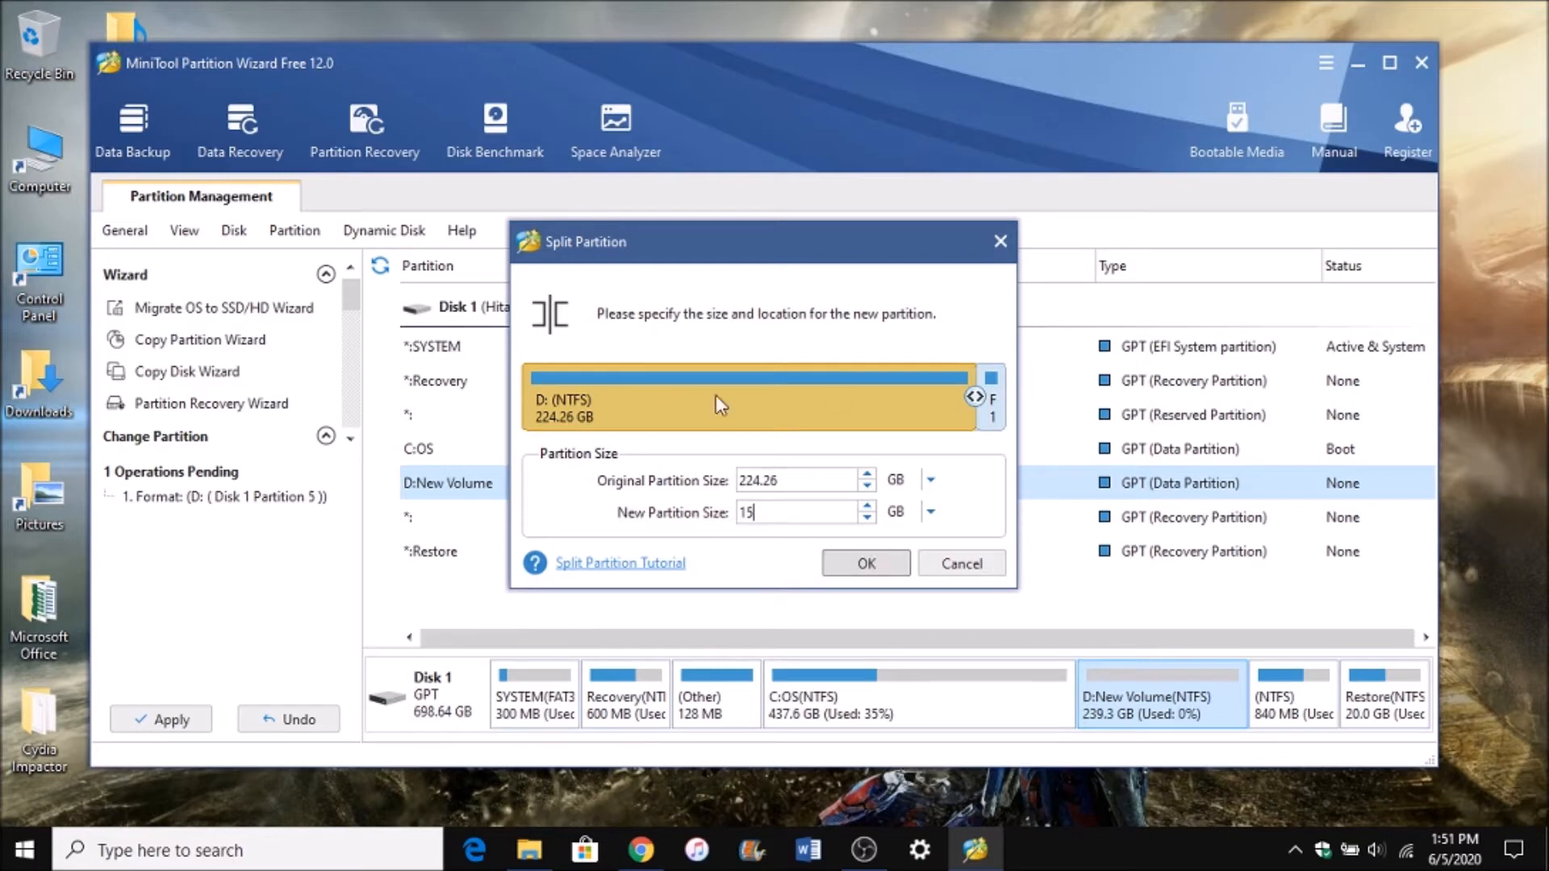
pyautogui.moveTo(731, 534)
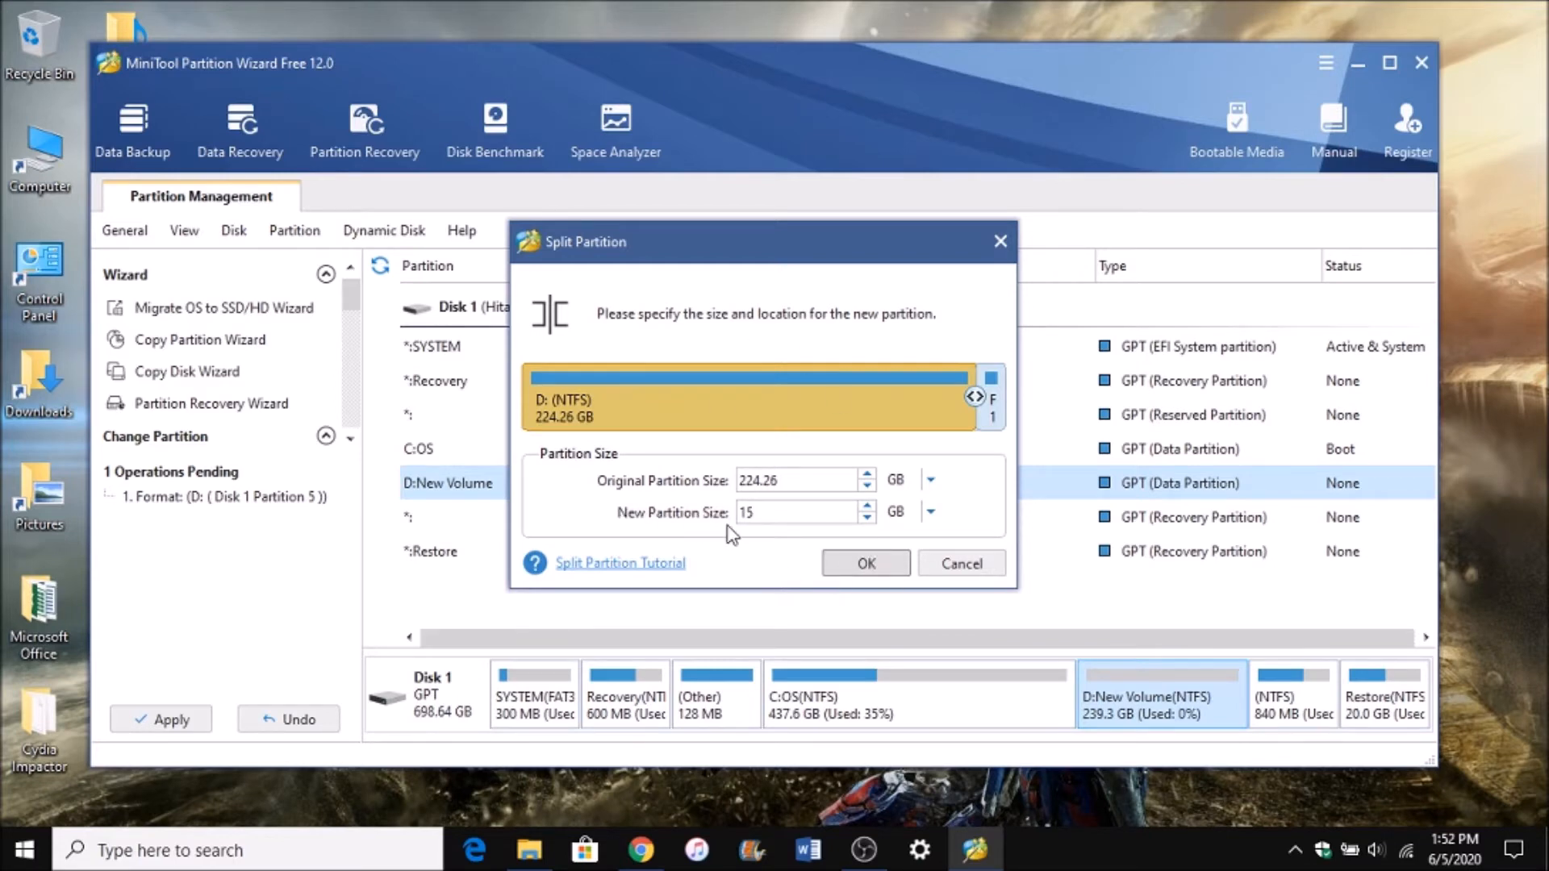
pyautogui.click(864, 563)
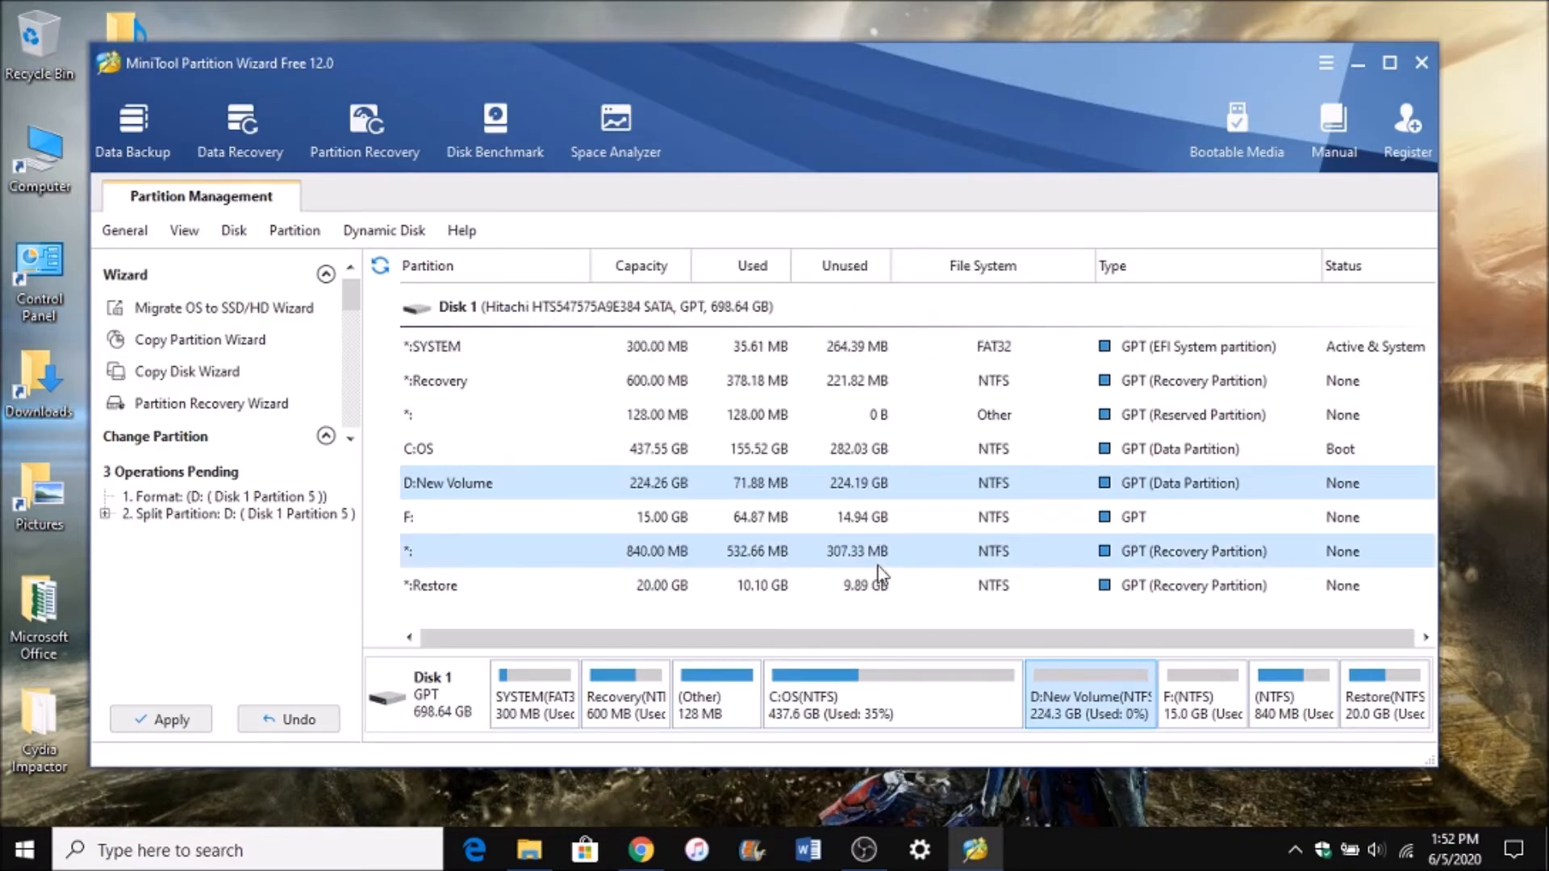
pyautogui.moveTo(1082, 554)
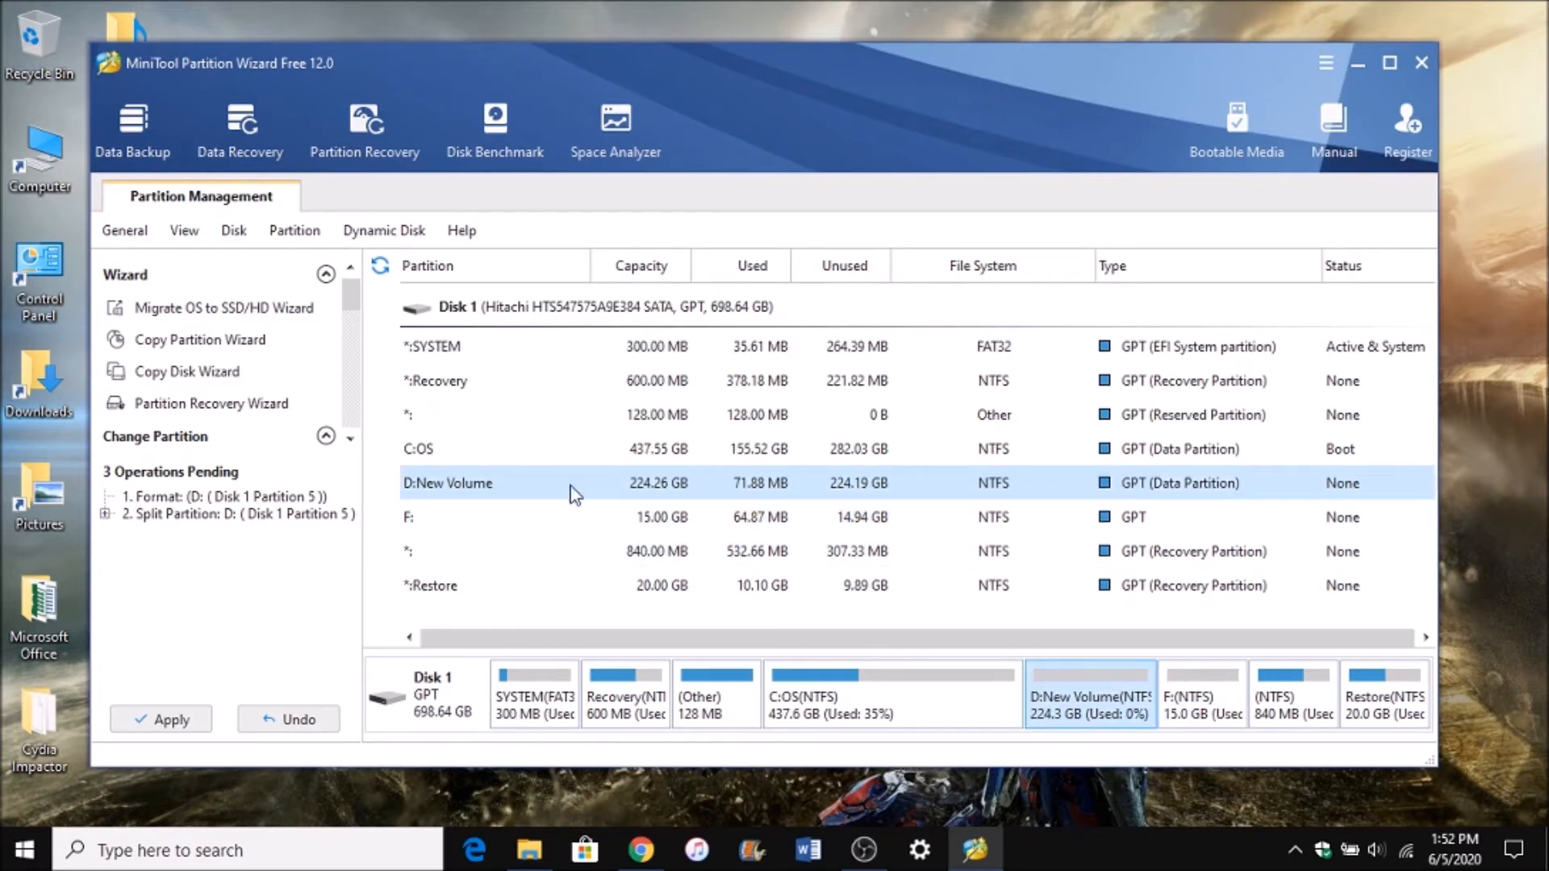
# Queue deletion of the 224 GB D:New Volume partition.
pyautogui.rightClick(447, 484)
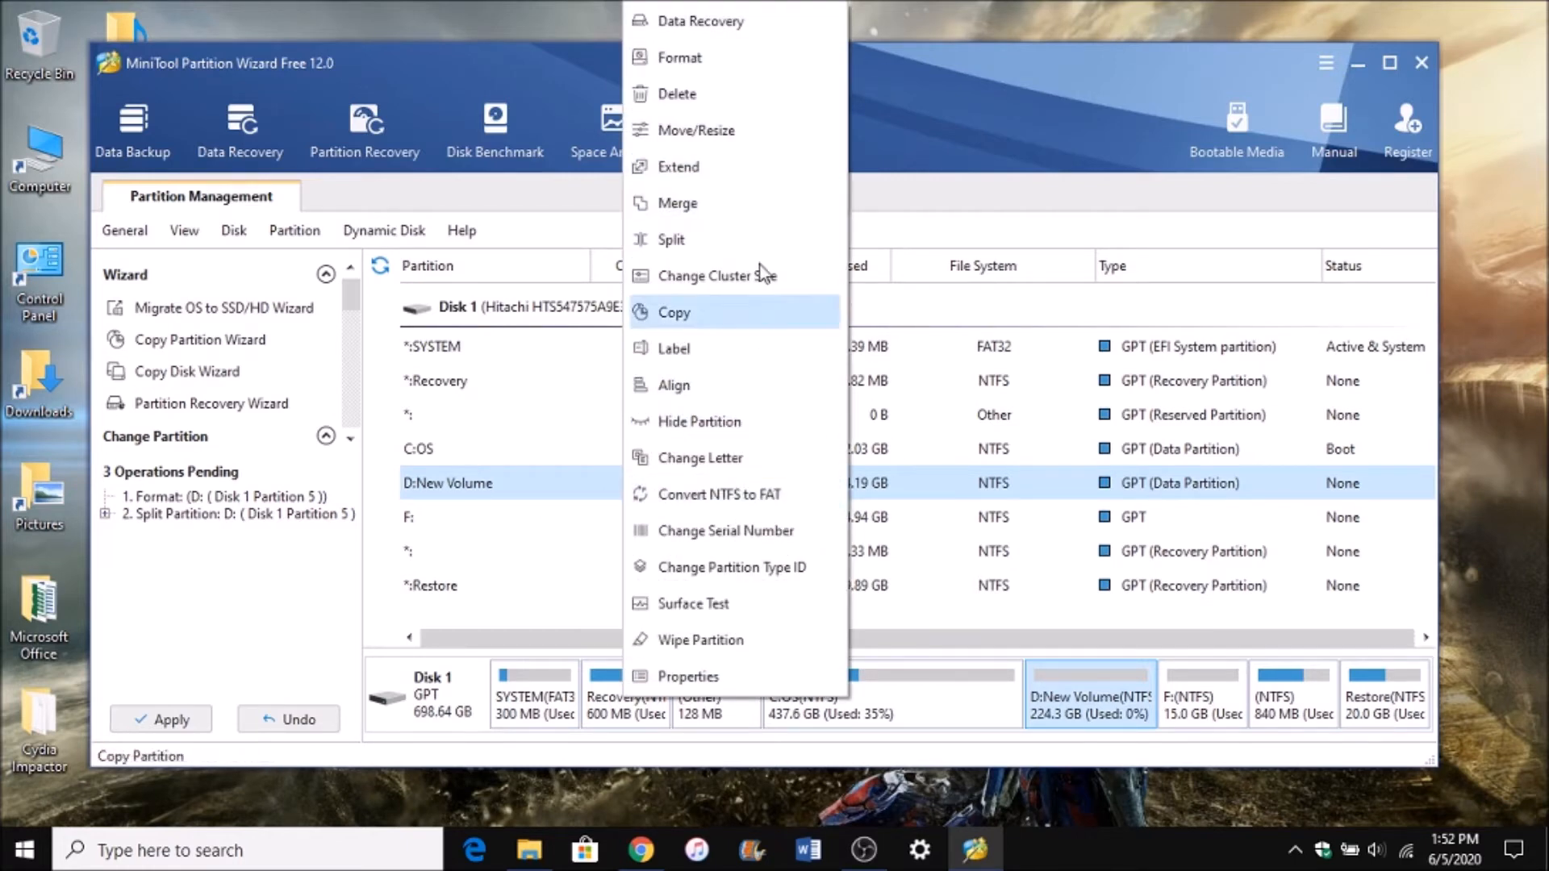
pyautogui.click(678, 93)
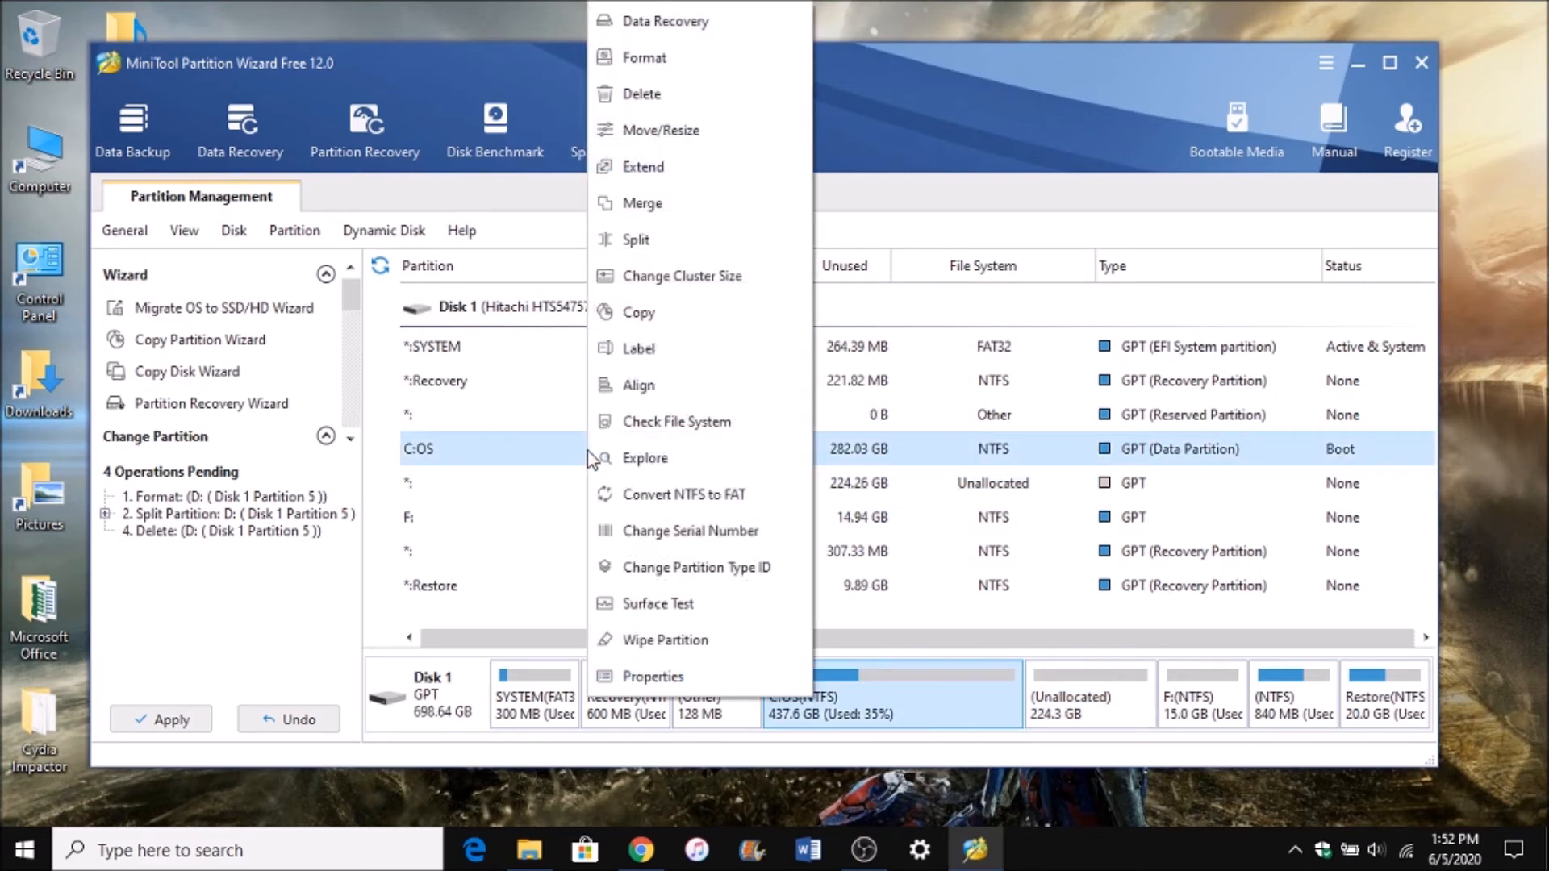
pyautogui.moveTo(669, 202)
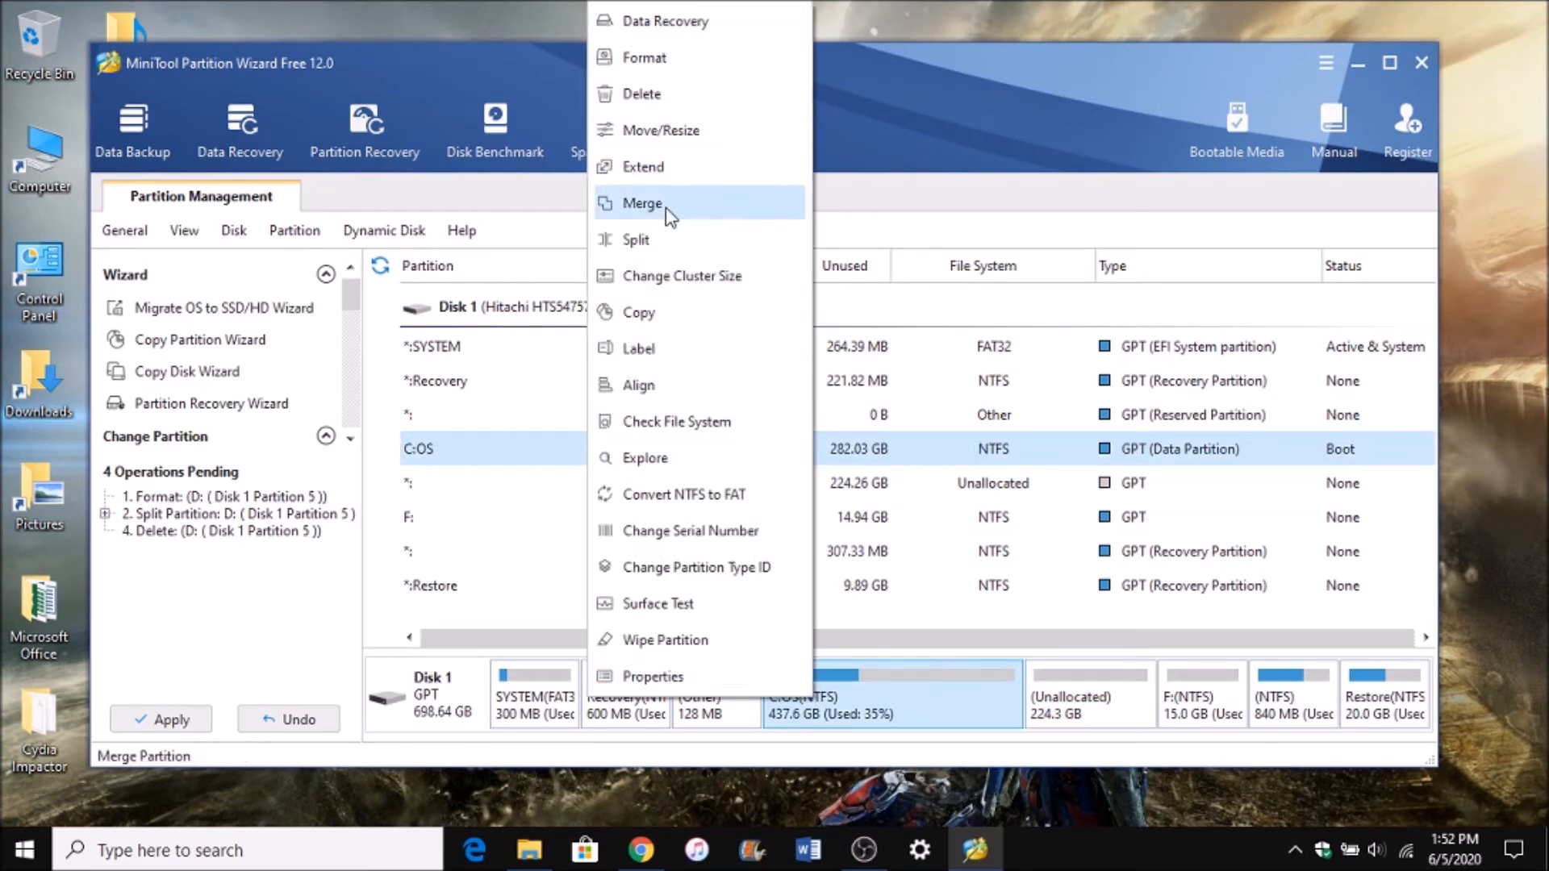
# Extend C:OS with the 224.26 GB Unallocated space, growing it to 661.81 GB.
pyautogui.click(643, 166)
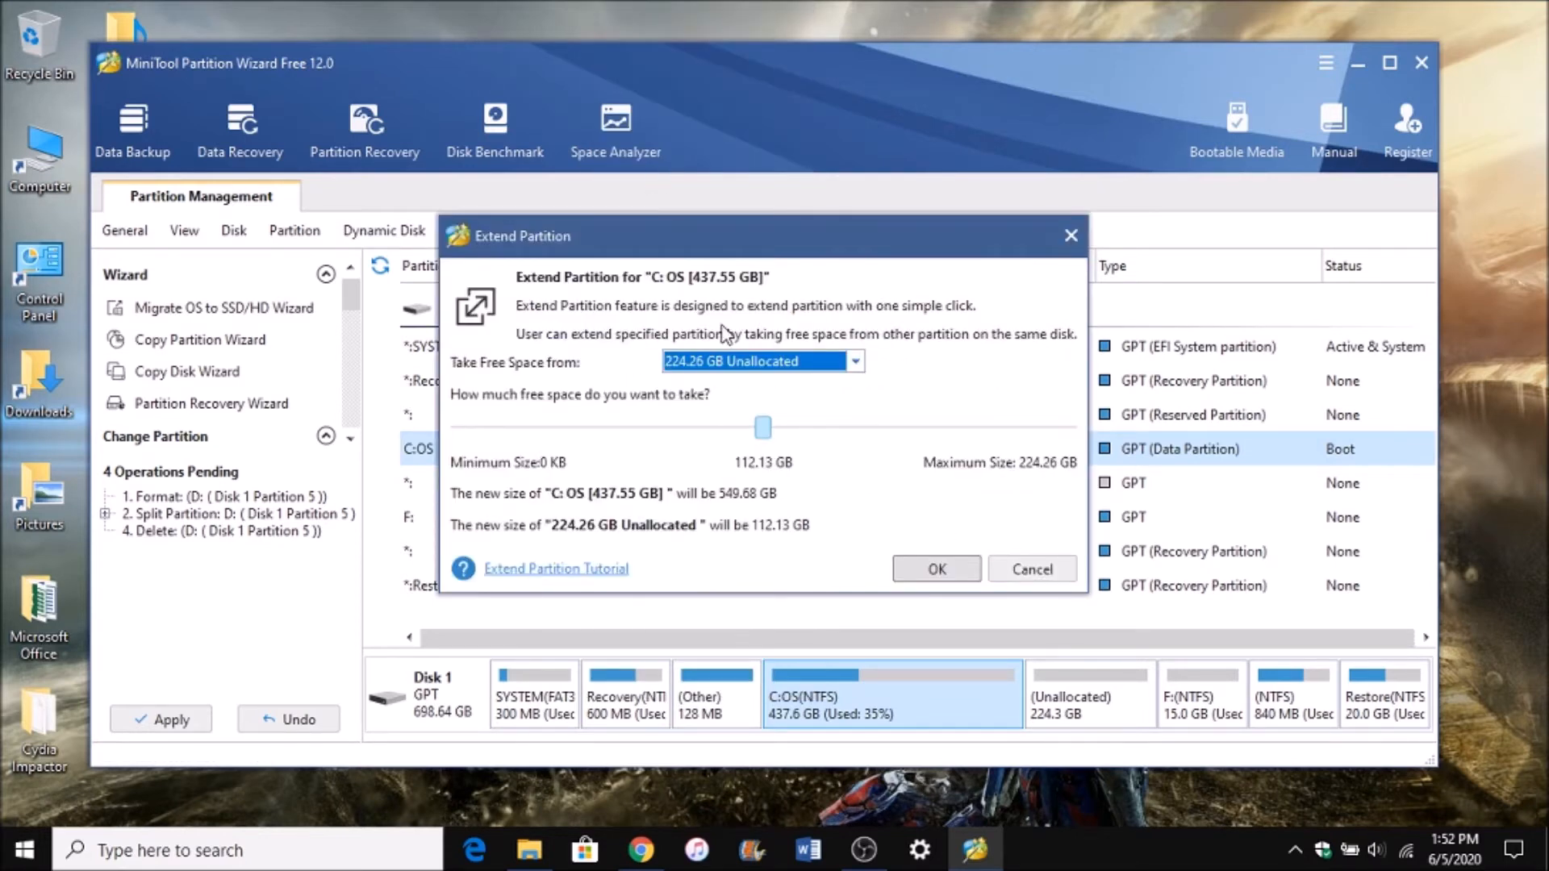
pyautogui.click(854, 362)
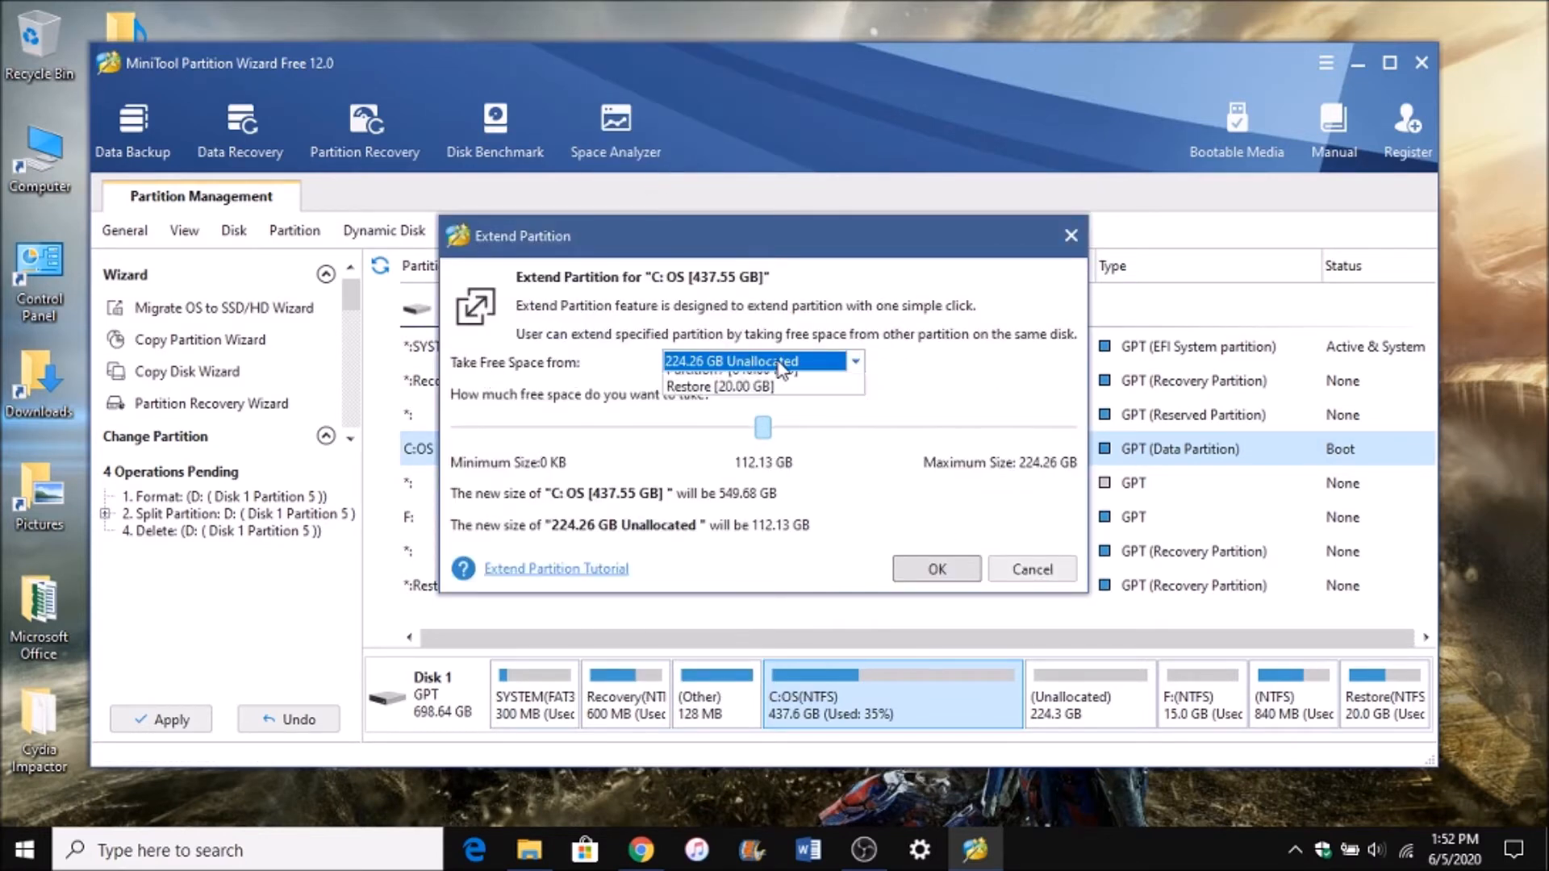
pyautogui.click(854, 361)
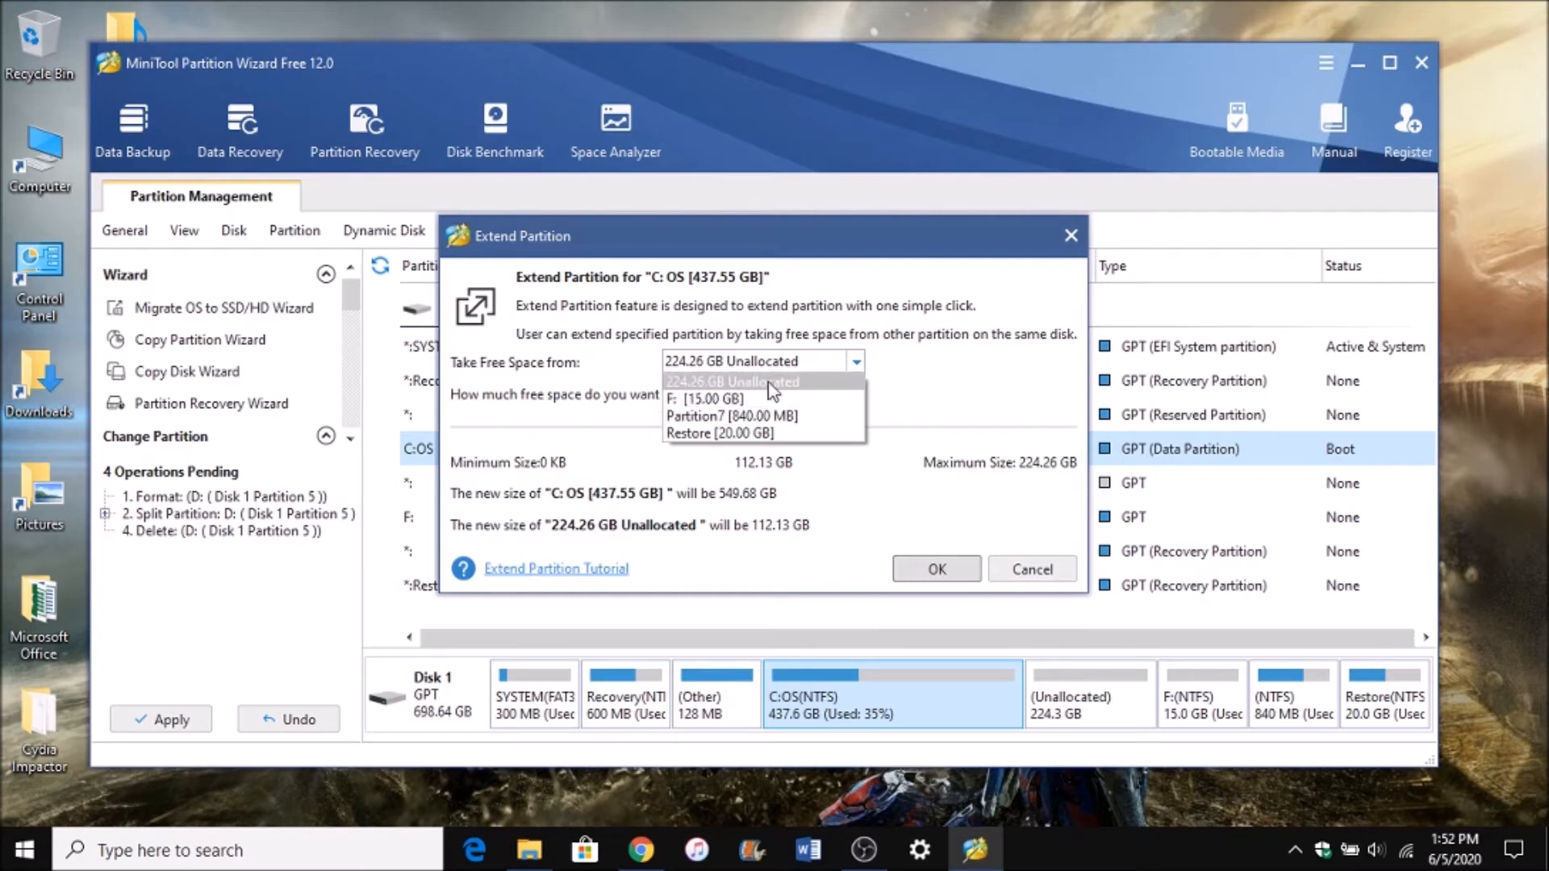
pyautogui.moveTo(795, 391)
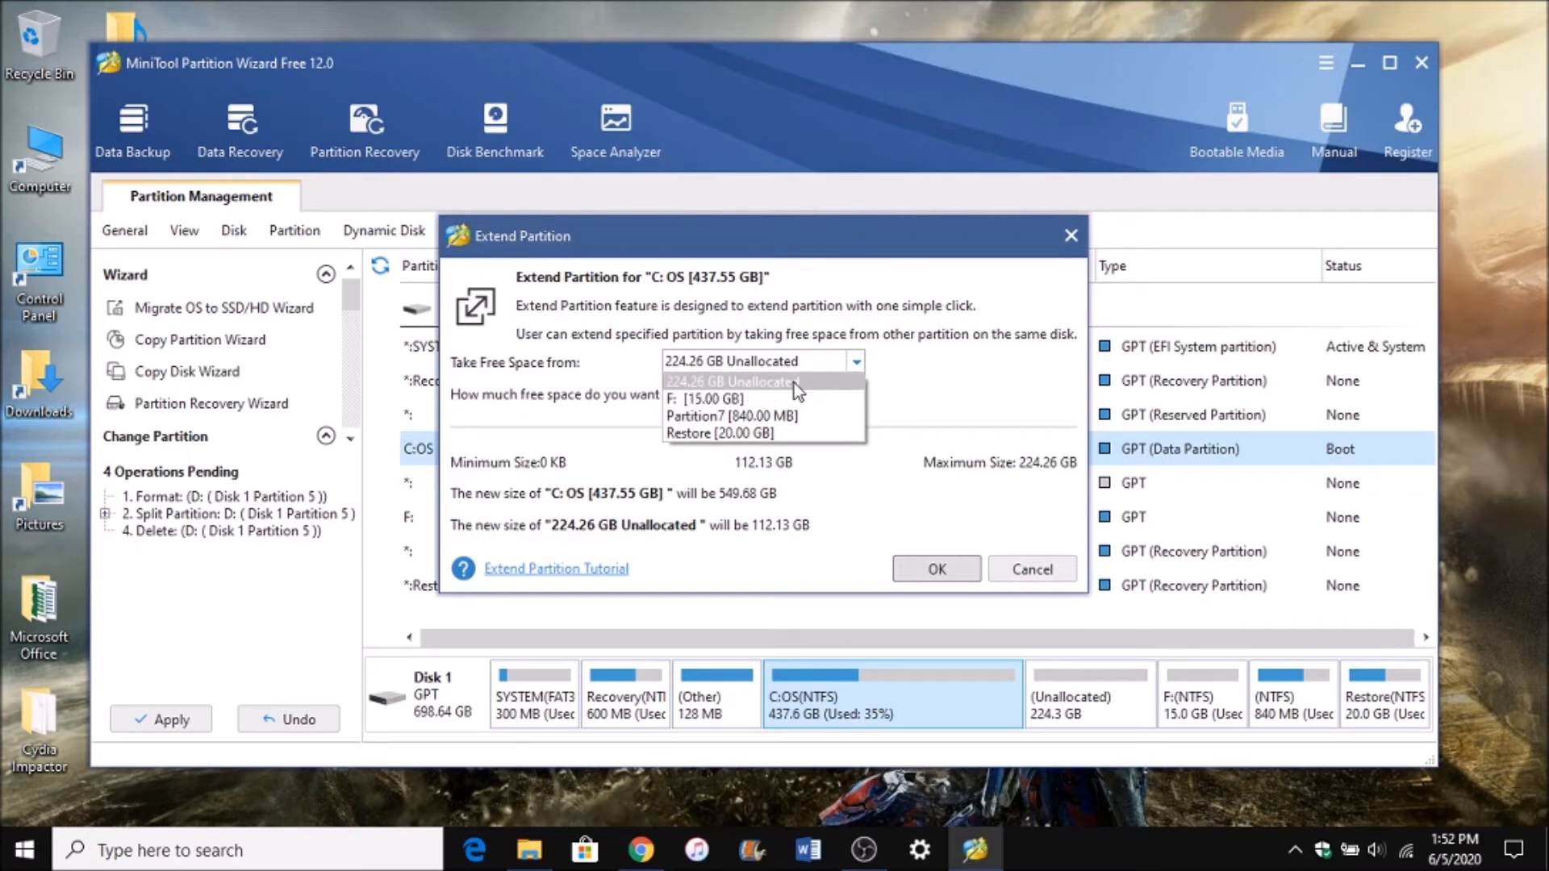
pyautogui.click(731, 382)
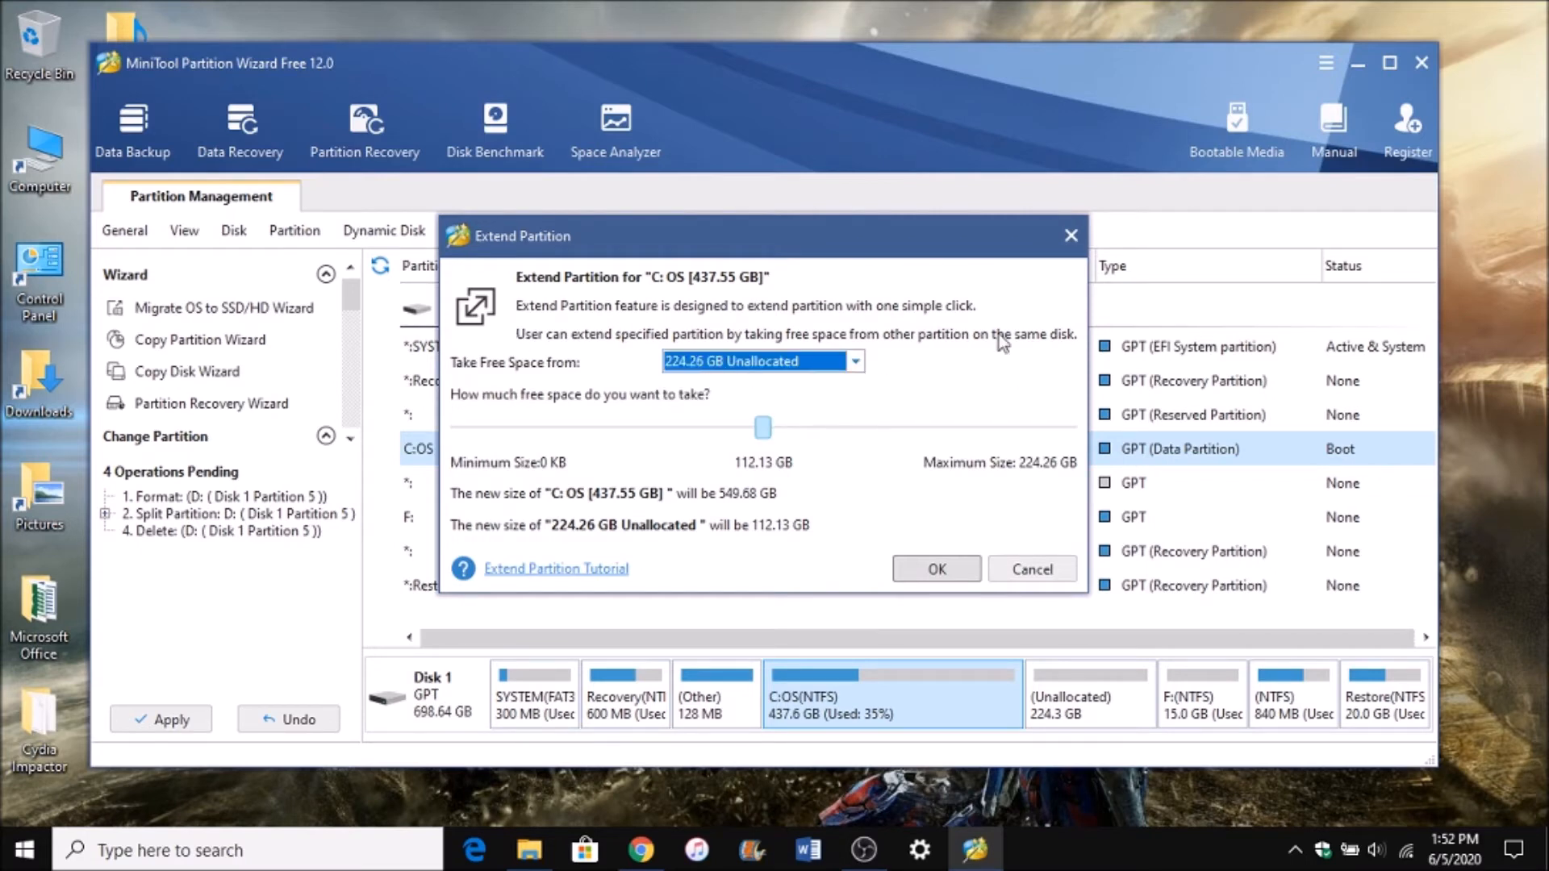
pyautogui.moveTo(791, 436)
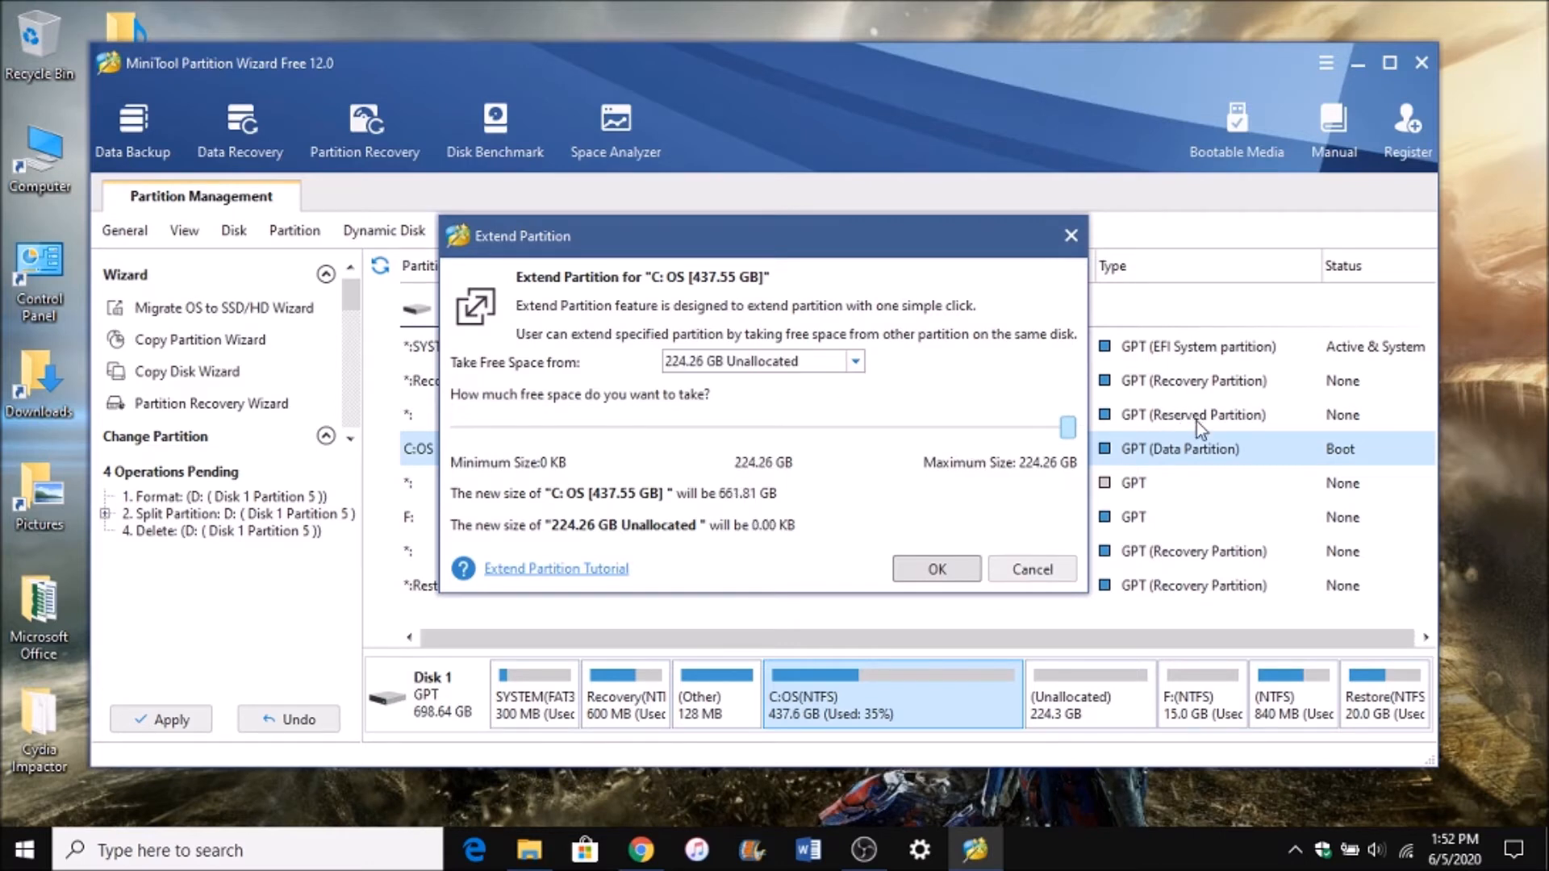
pyautogui.moveTo(1031, 568)
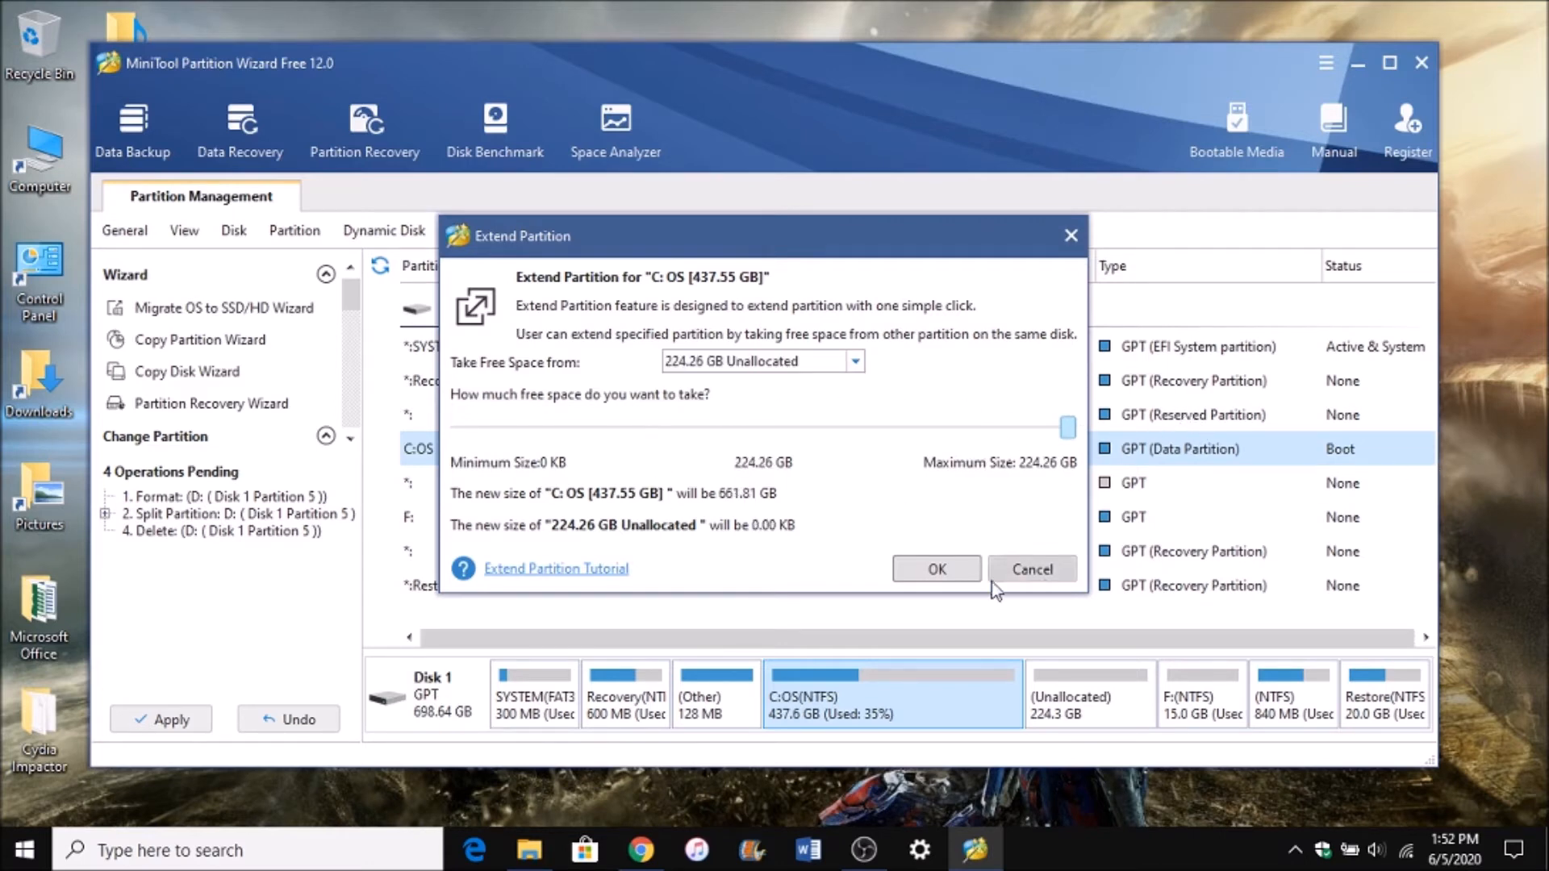
pyautogui.click(935, 569)
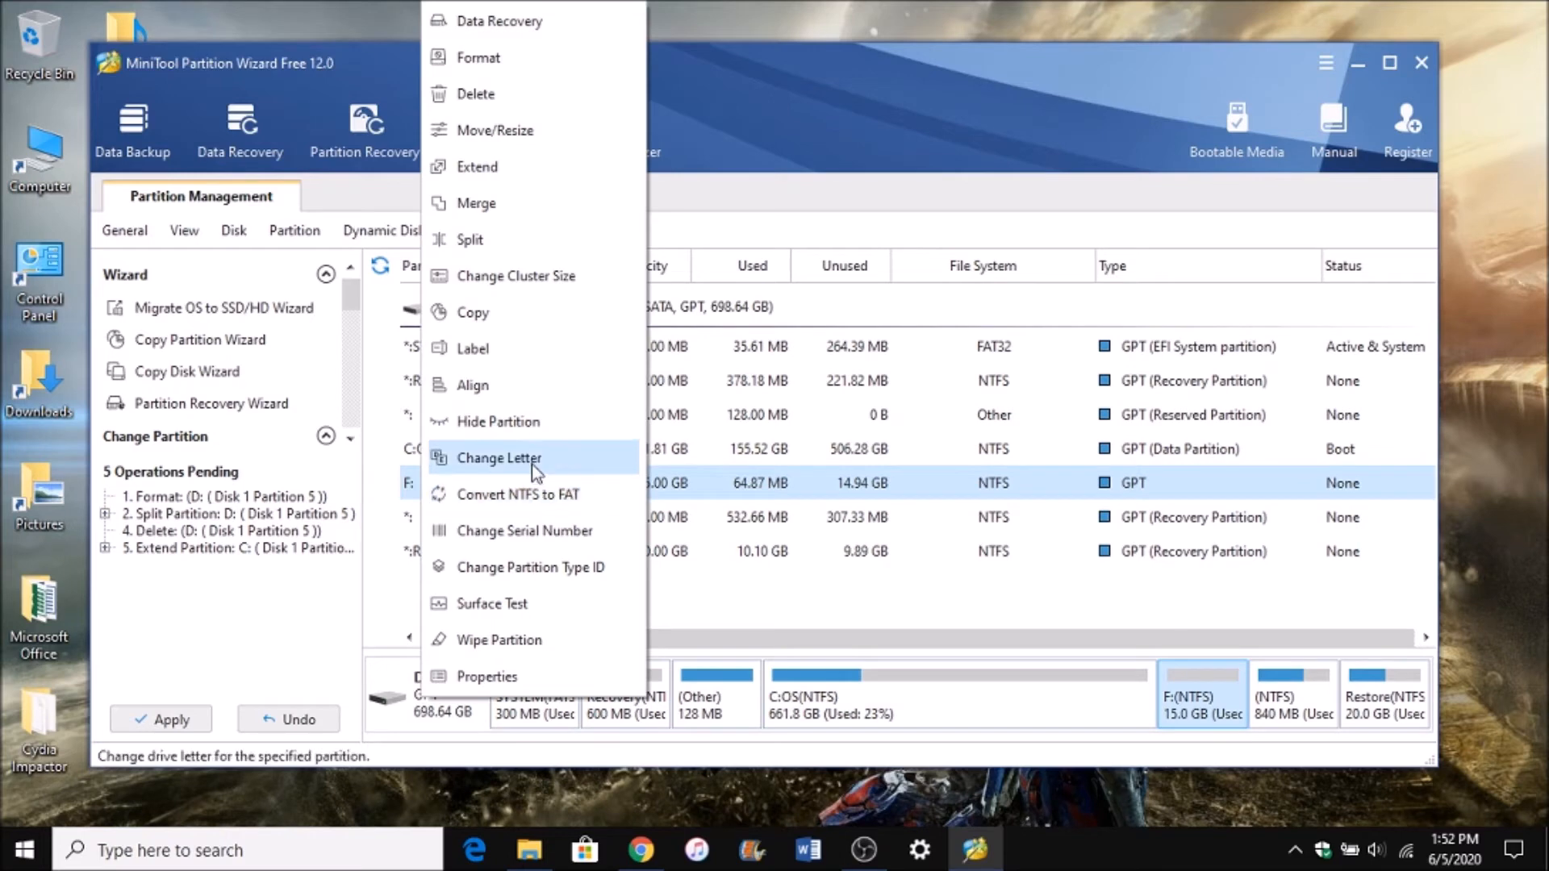
# Change the 15 GB F: partition's letter to D: and format it with label 'Data'.
pyautogui.click(499, 457)
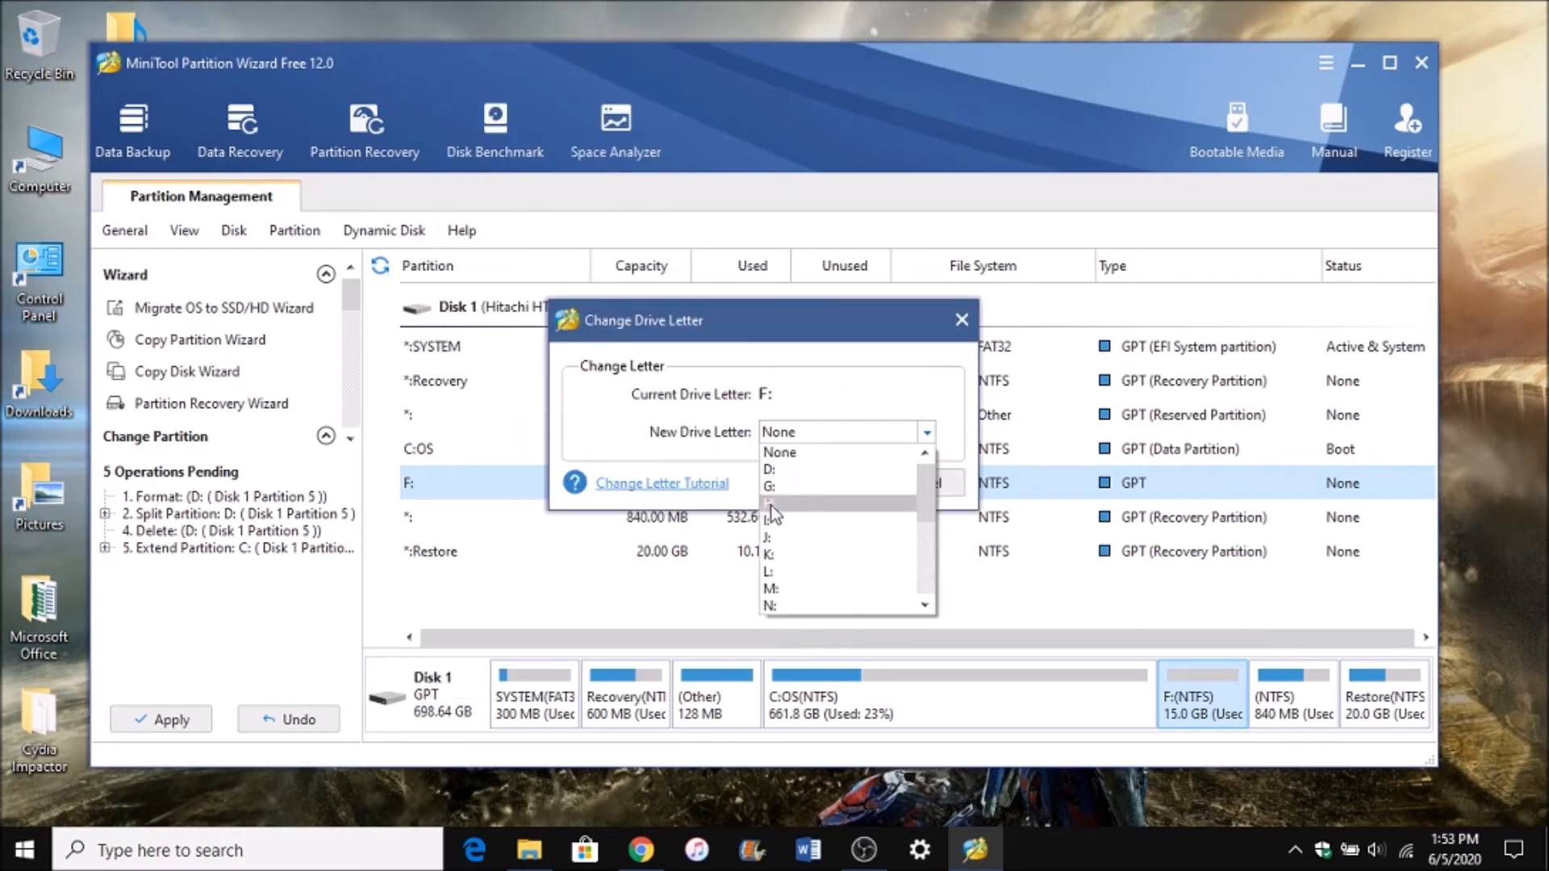
pyautogui.click(775, 484)
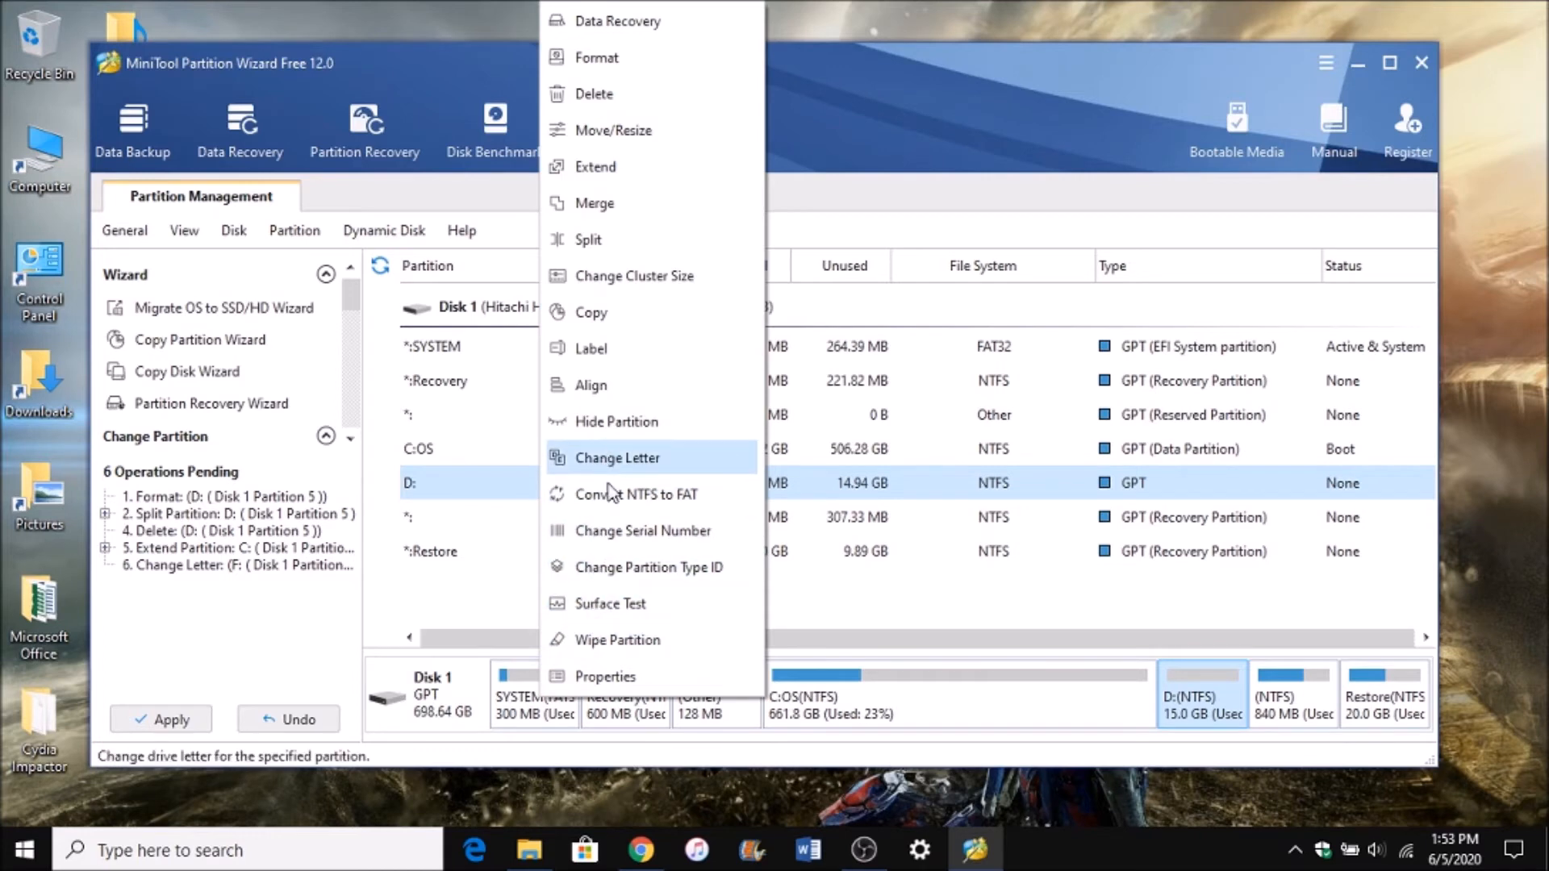
pyautogui.click(597, 57)
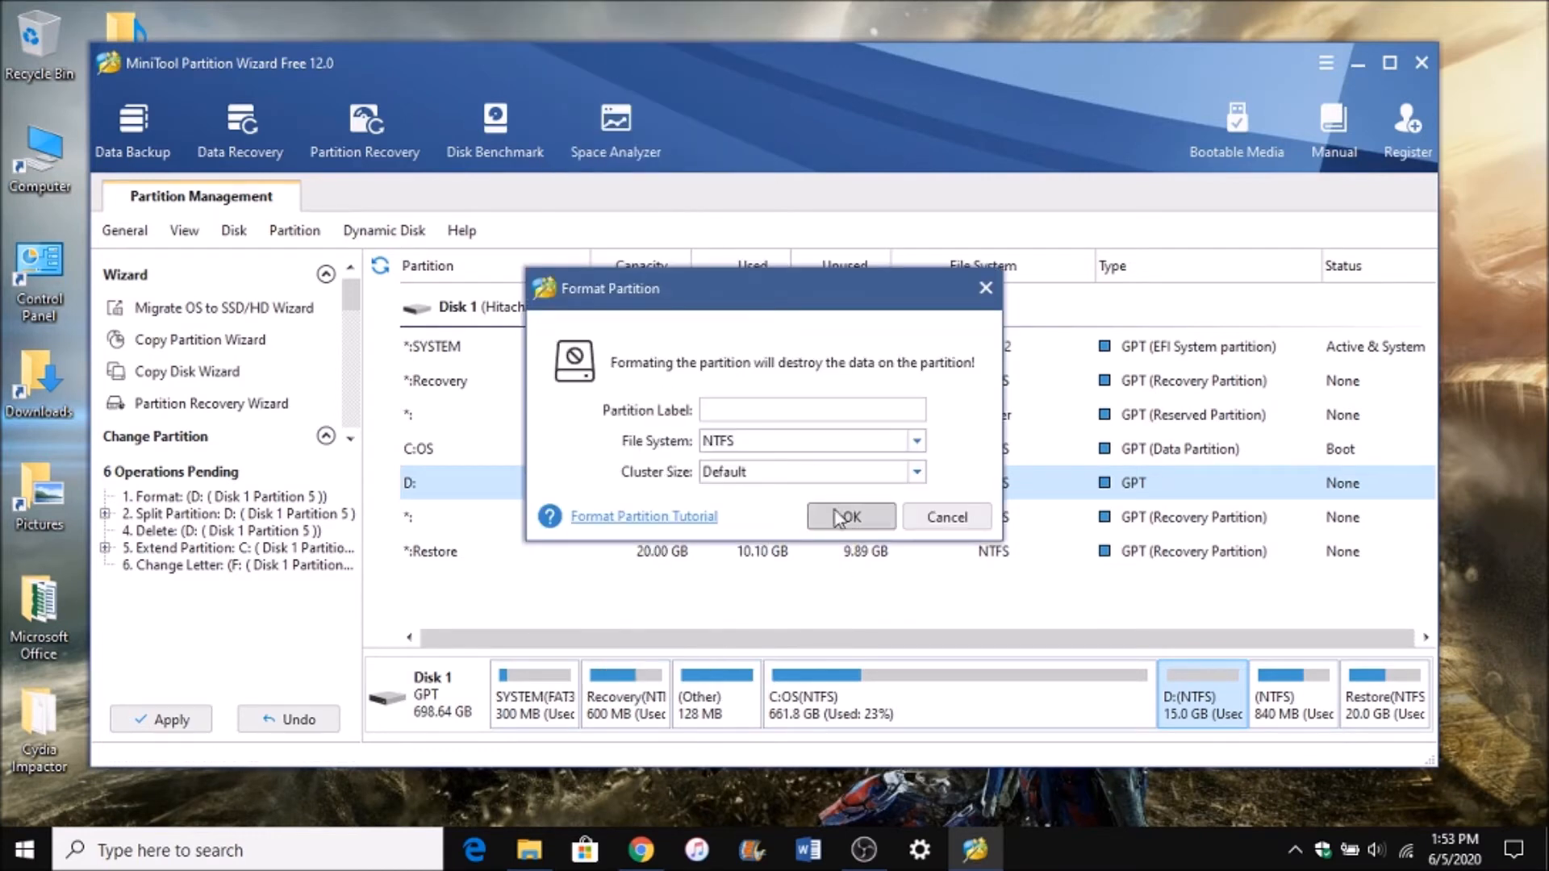
pyautogui.write('D')
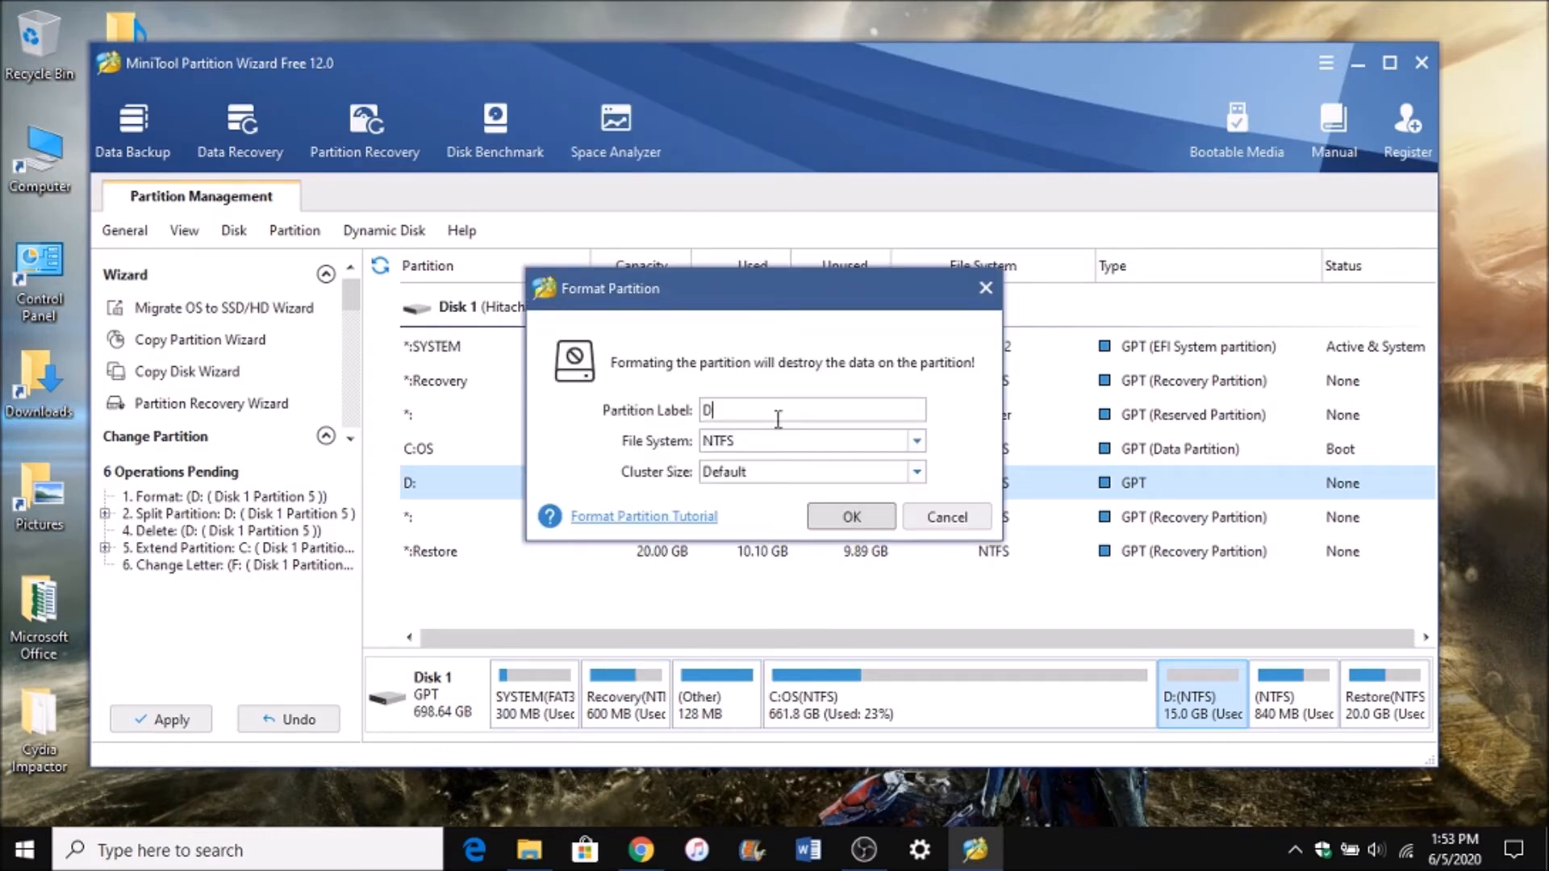
pyautogui.write('ata')
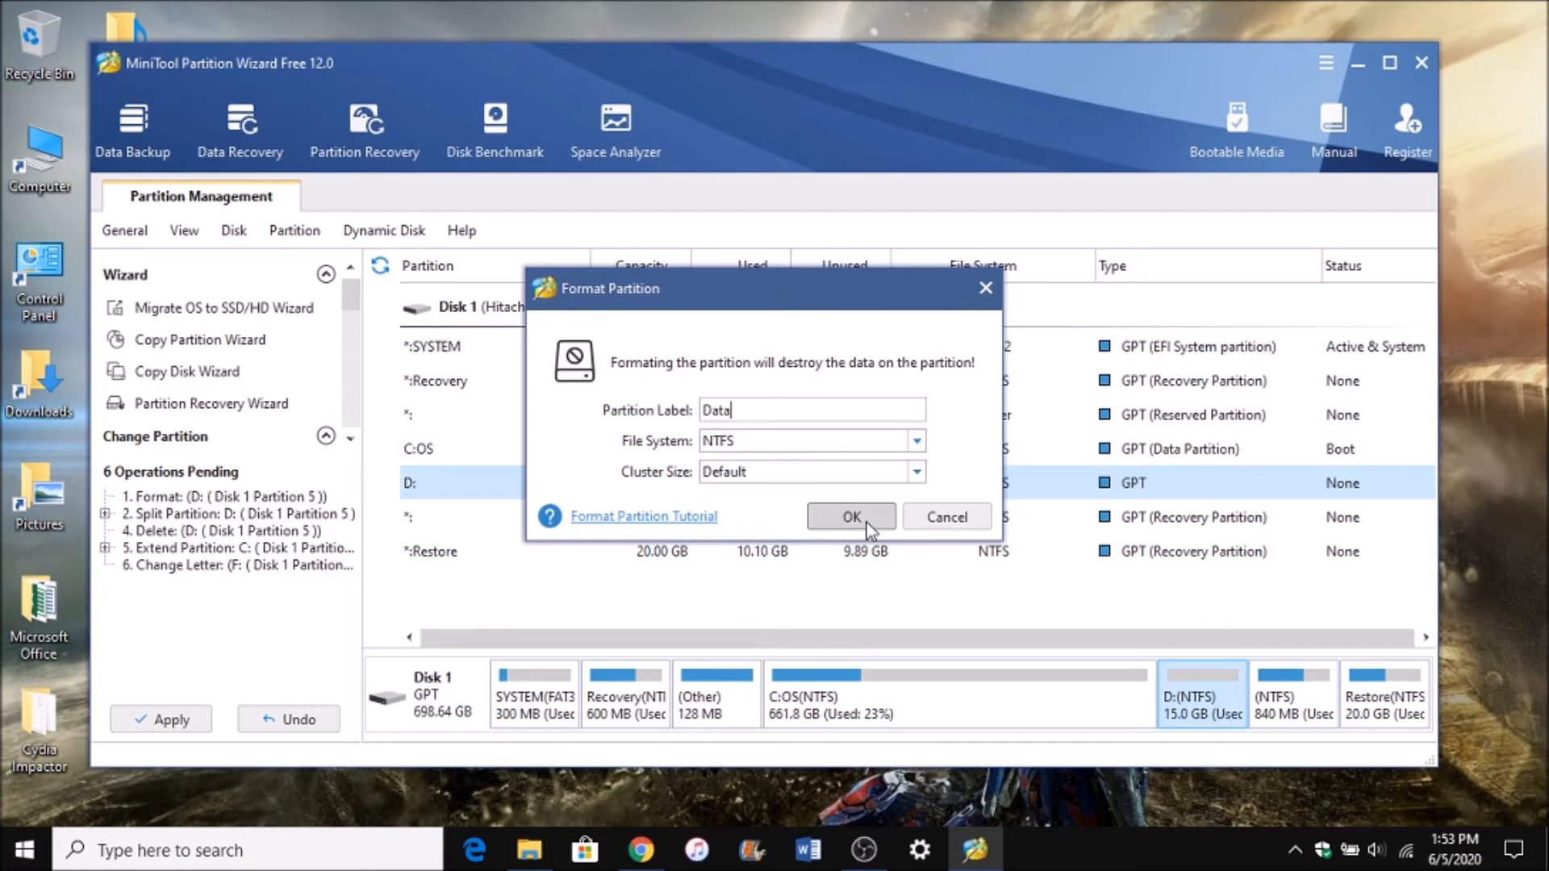
pyautogui.click(851, 517)
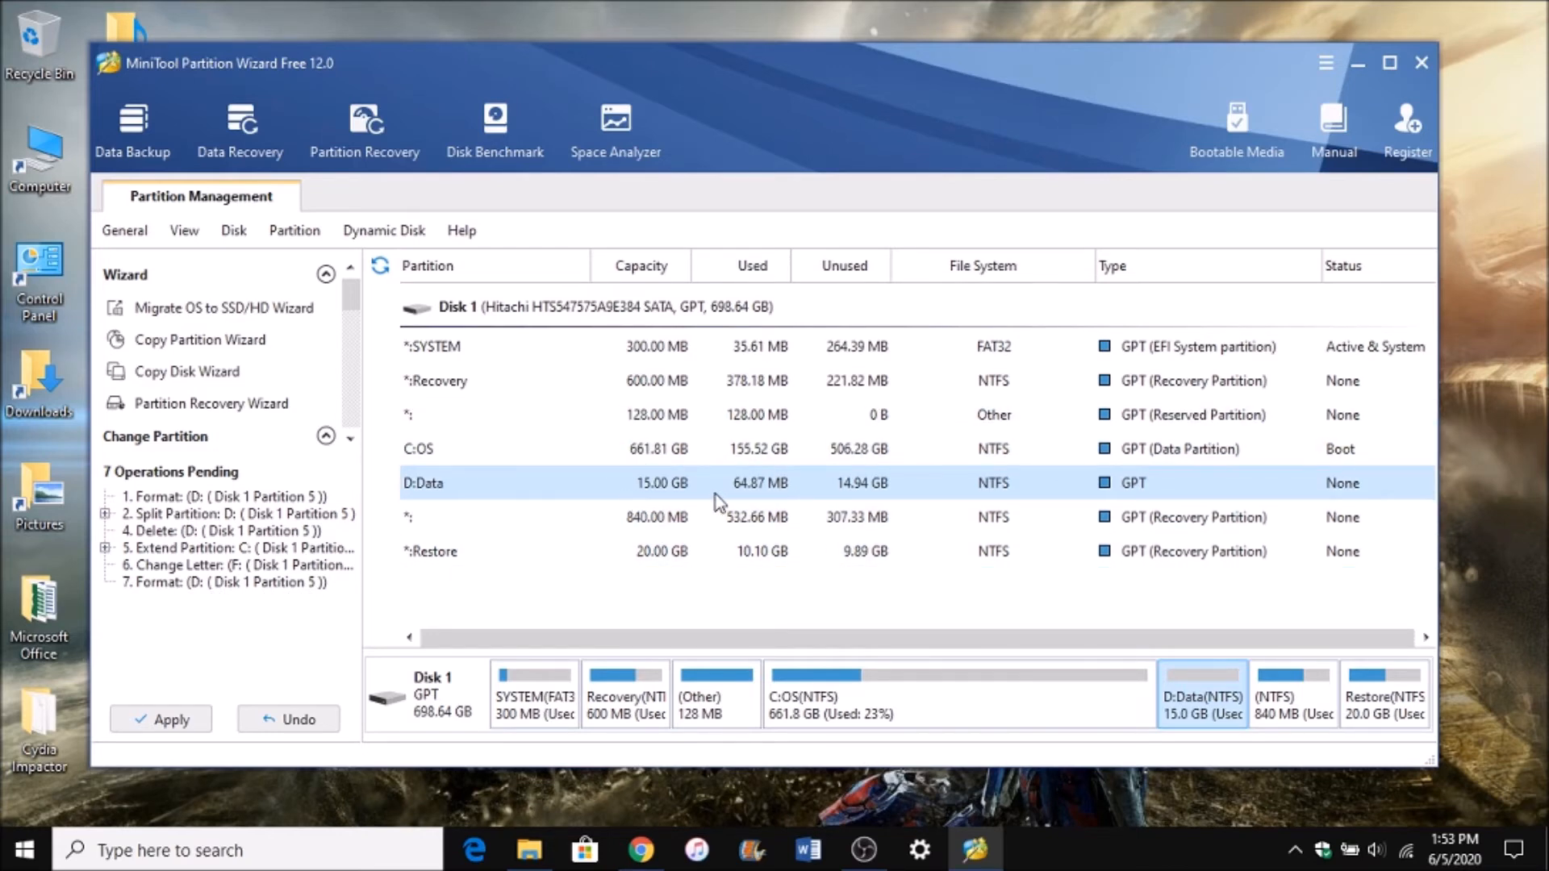
pyautogui.moveTo(333, 709)
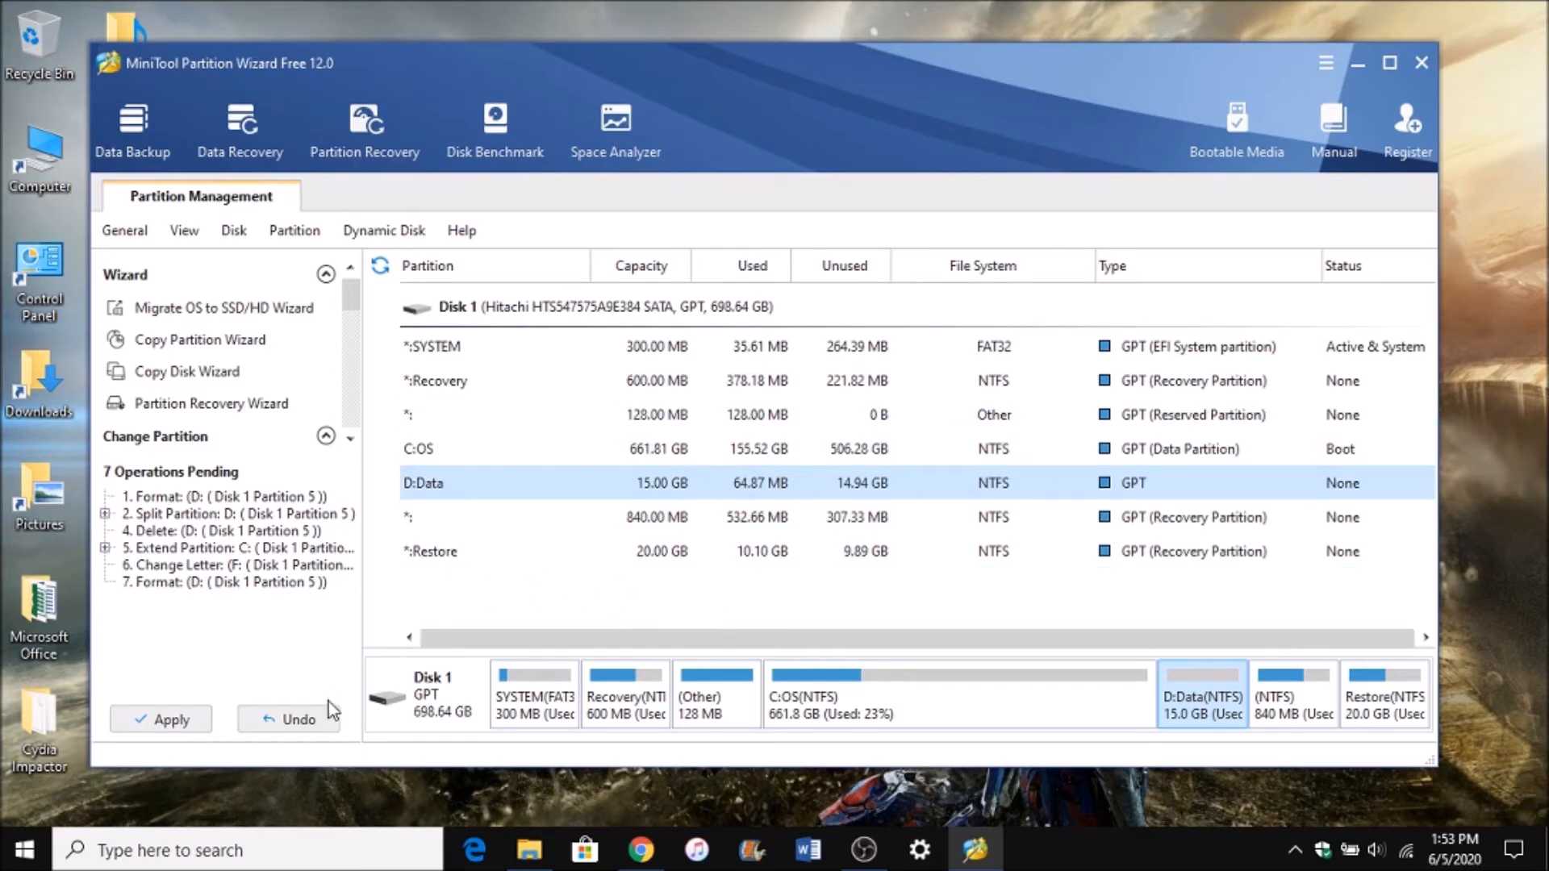
# Apply all seven pending operations, confirm, and dismiss the success message.
pyautogui.click(160, 719)
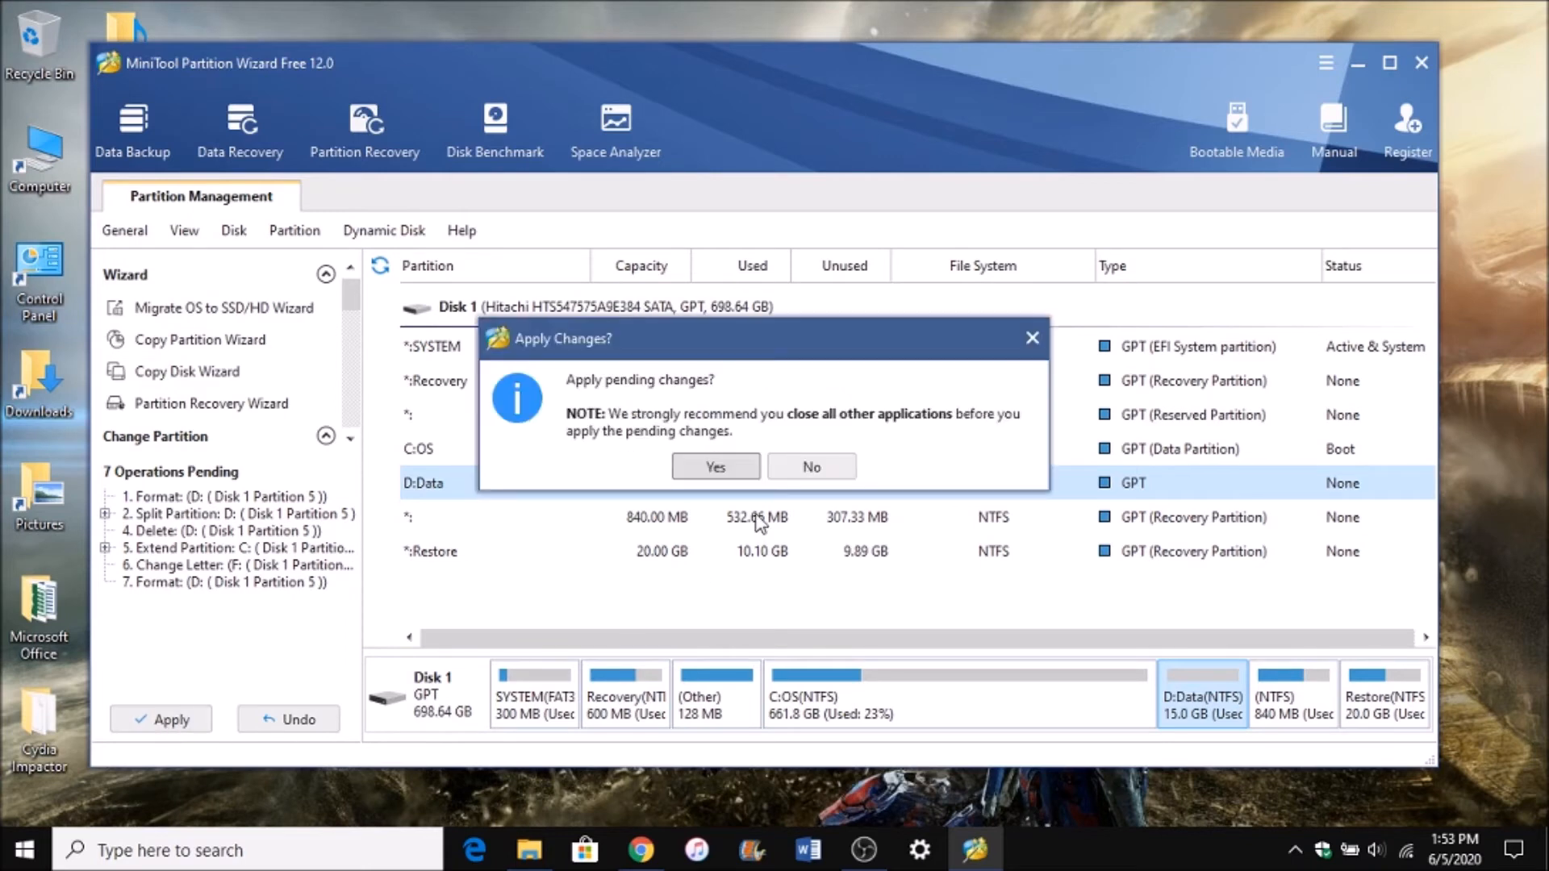
pyautogui.click(716, 466)
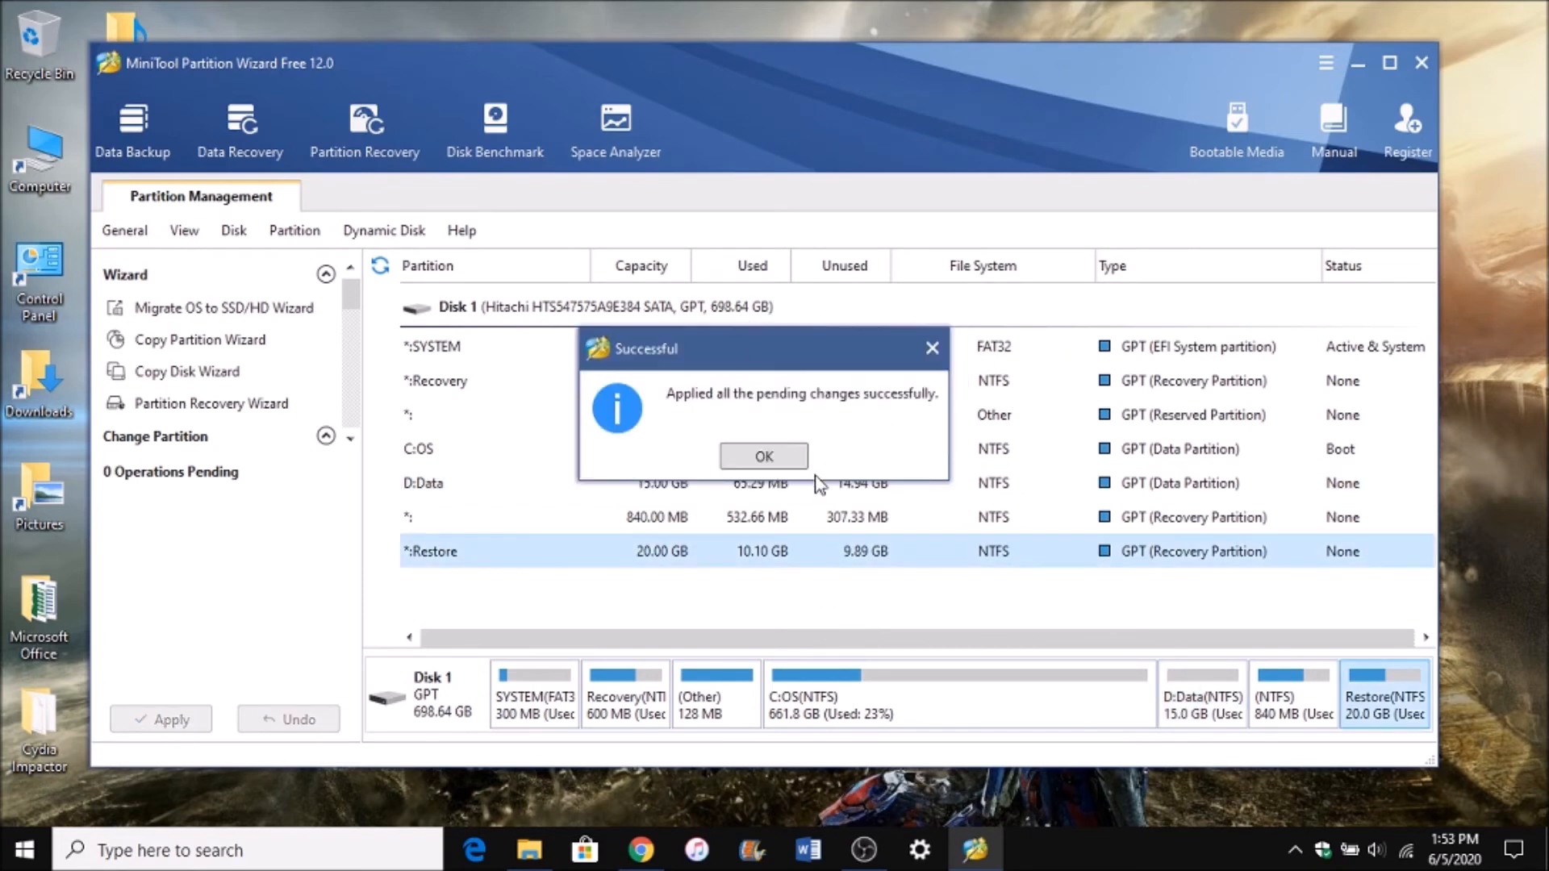
pyautogui.click(762, 456)
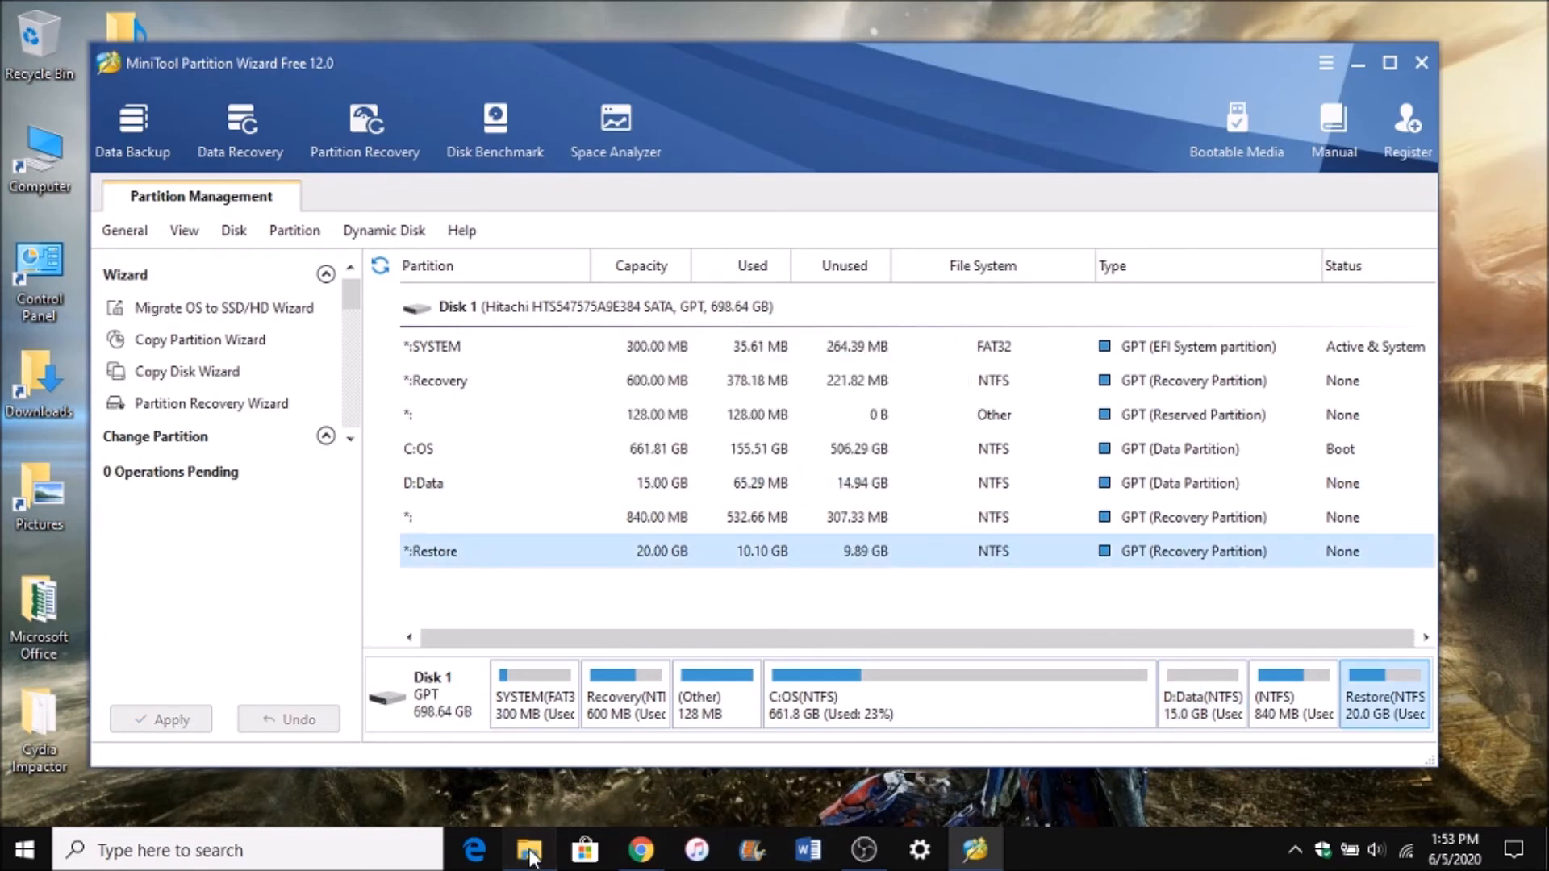
# Open This PC to confirm OS (C:) totals 661 GB, then select Data (D:).
pyautogui.click(530, 849)
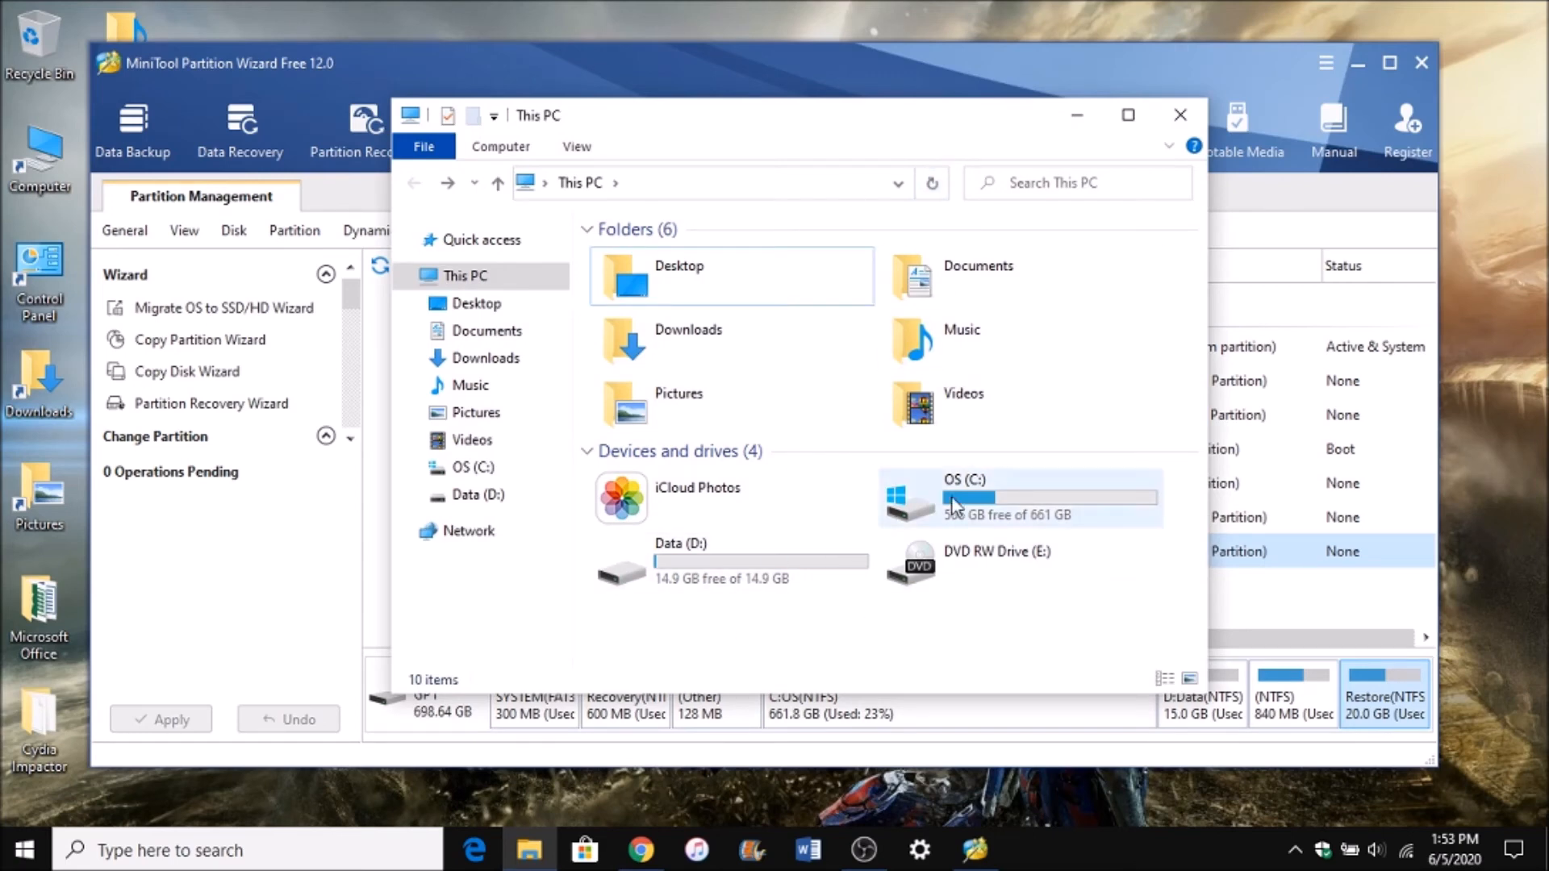
pyautogui.moveTo(1035, 522)
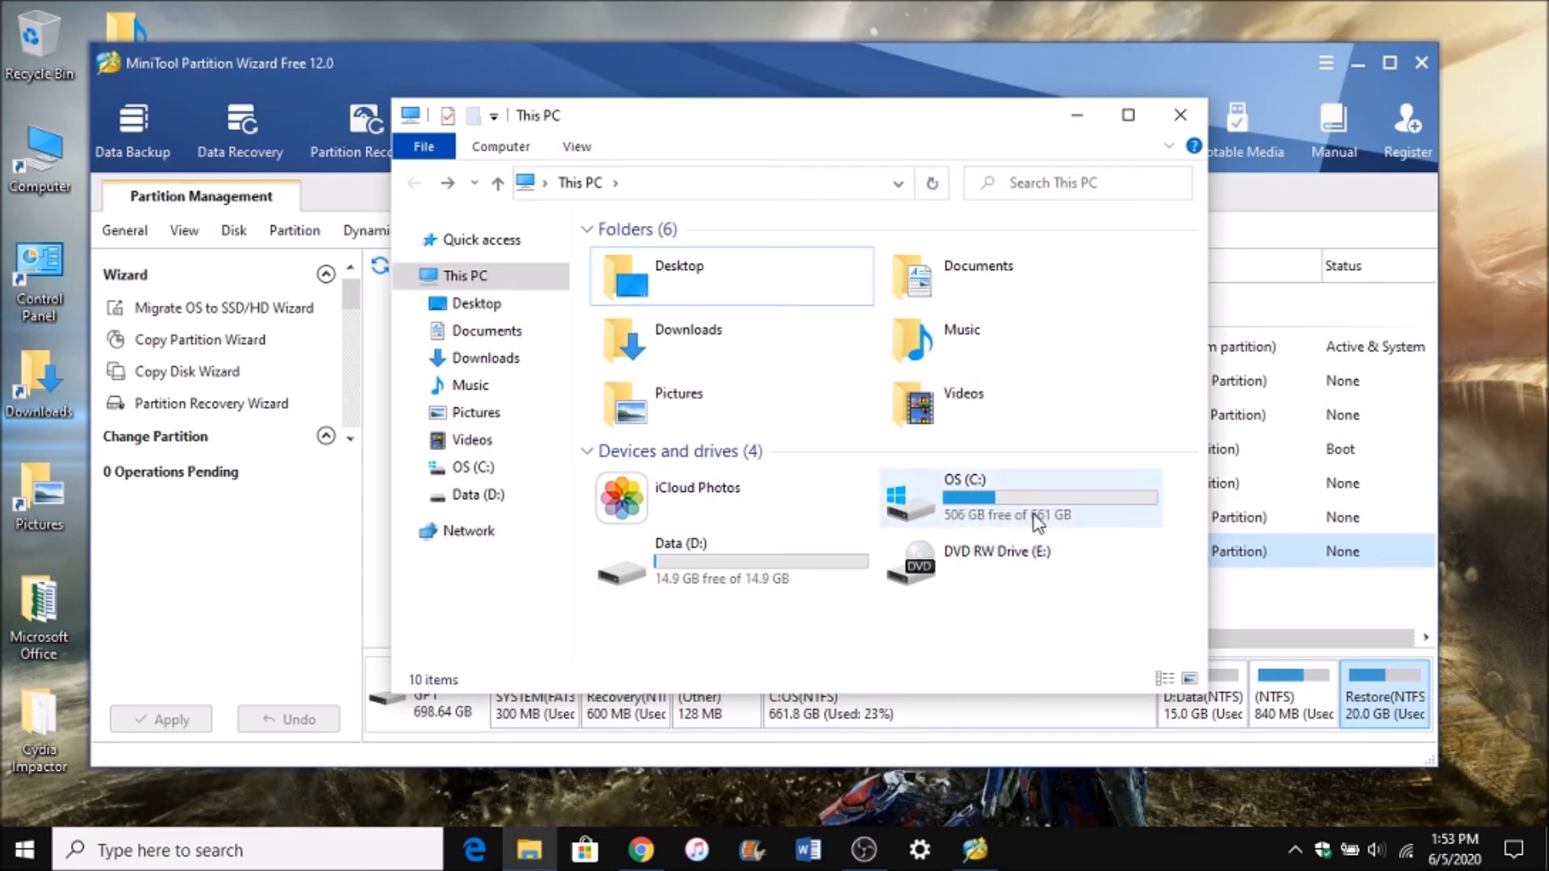
pyautogui.click(1018, 498)
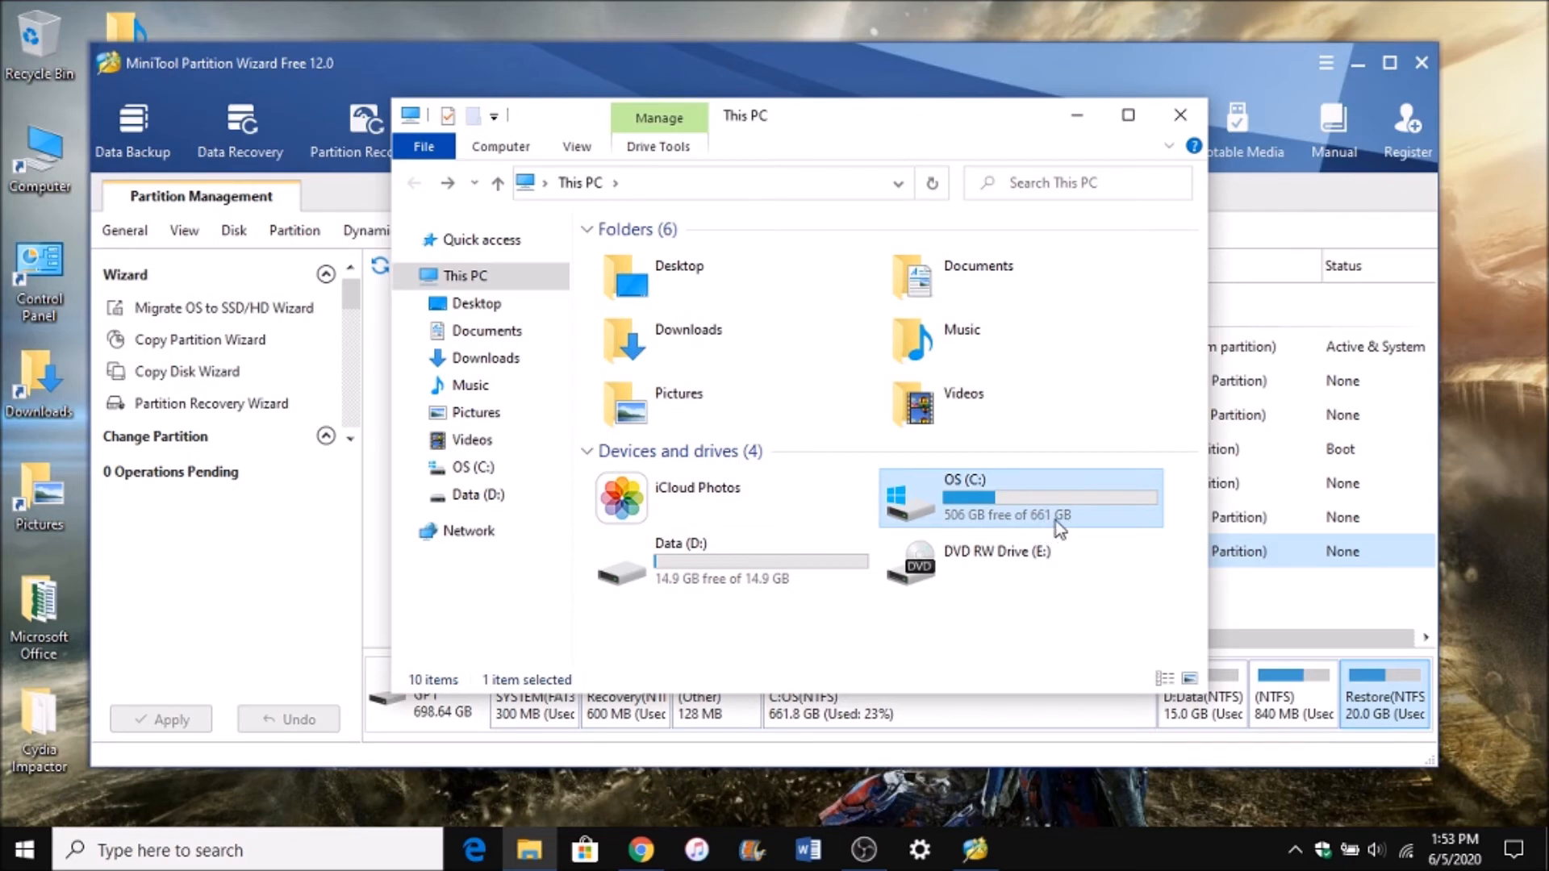
pyautogui.moveTo(1048, 523)
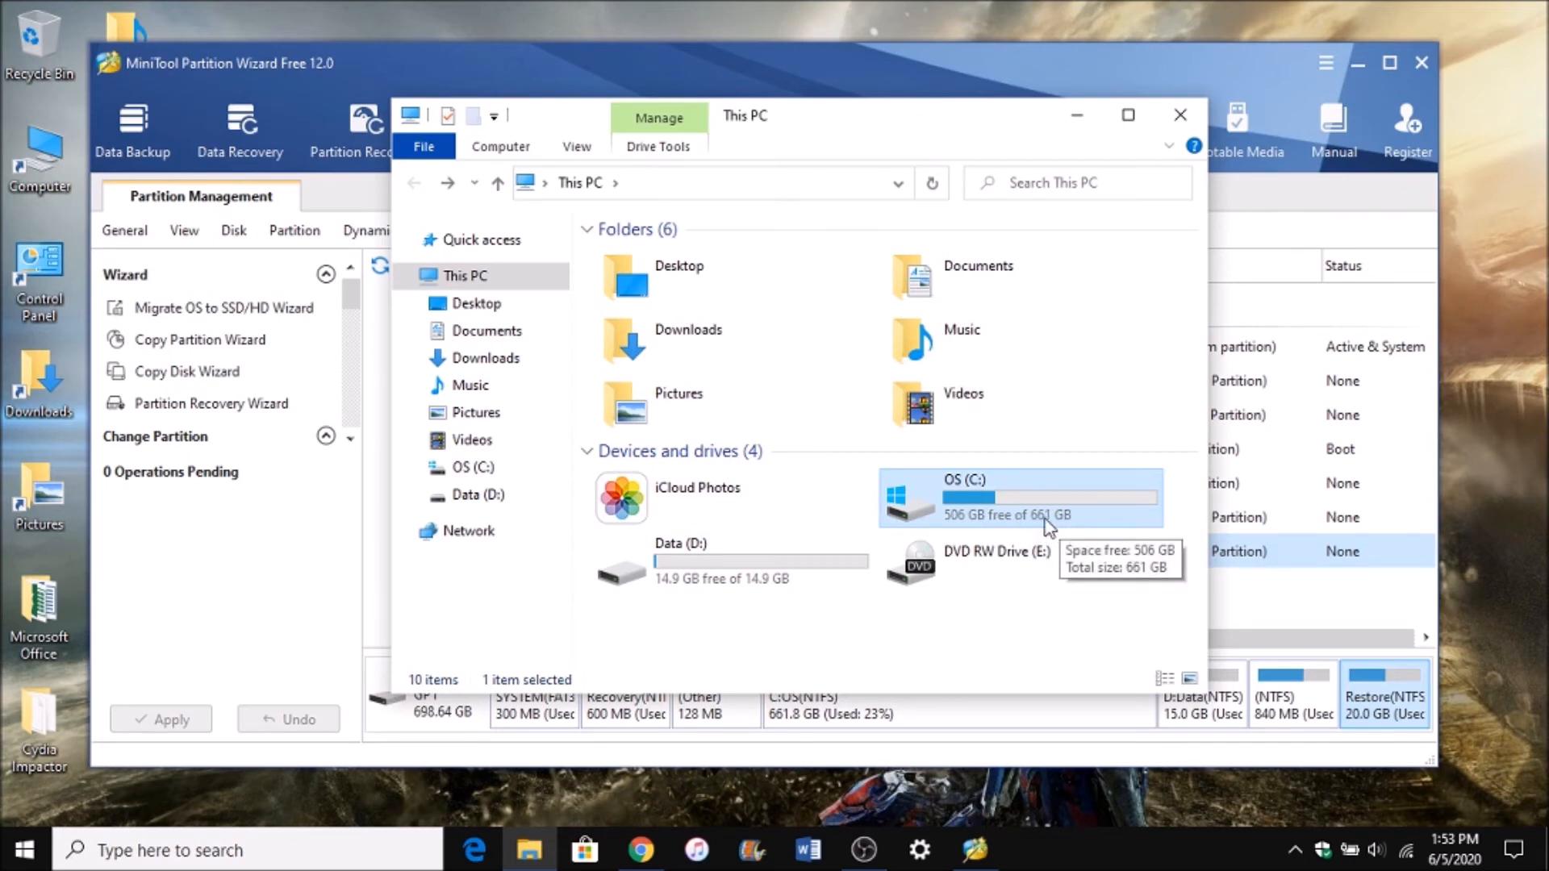
pyautogui.moveTo(622, 568)
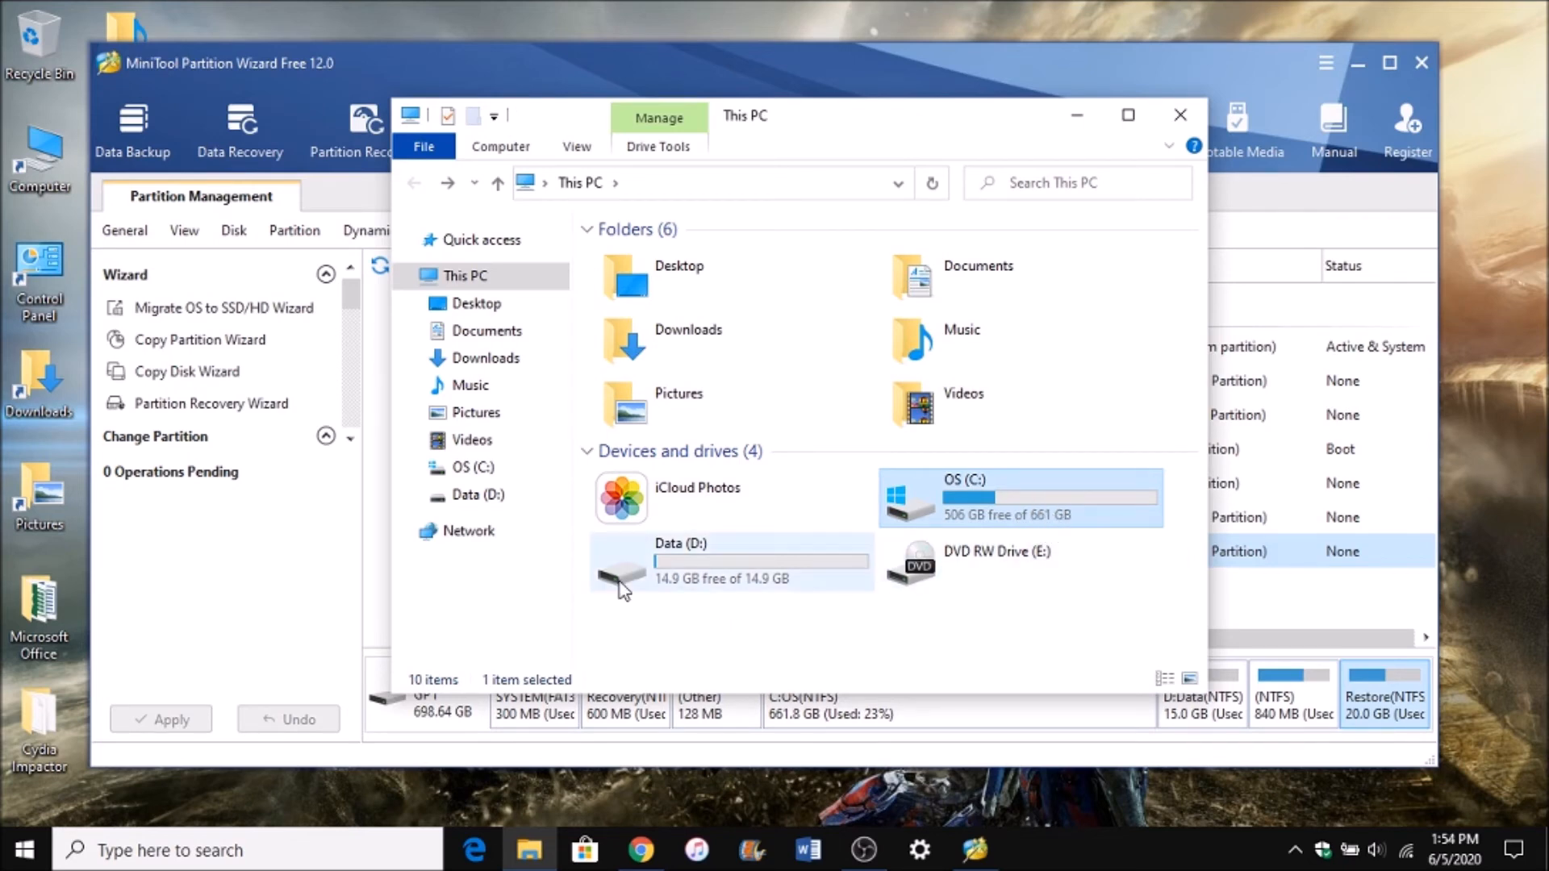
pyautogui.click(679, 560)
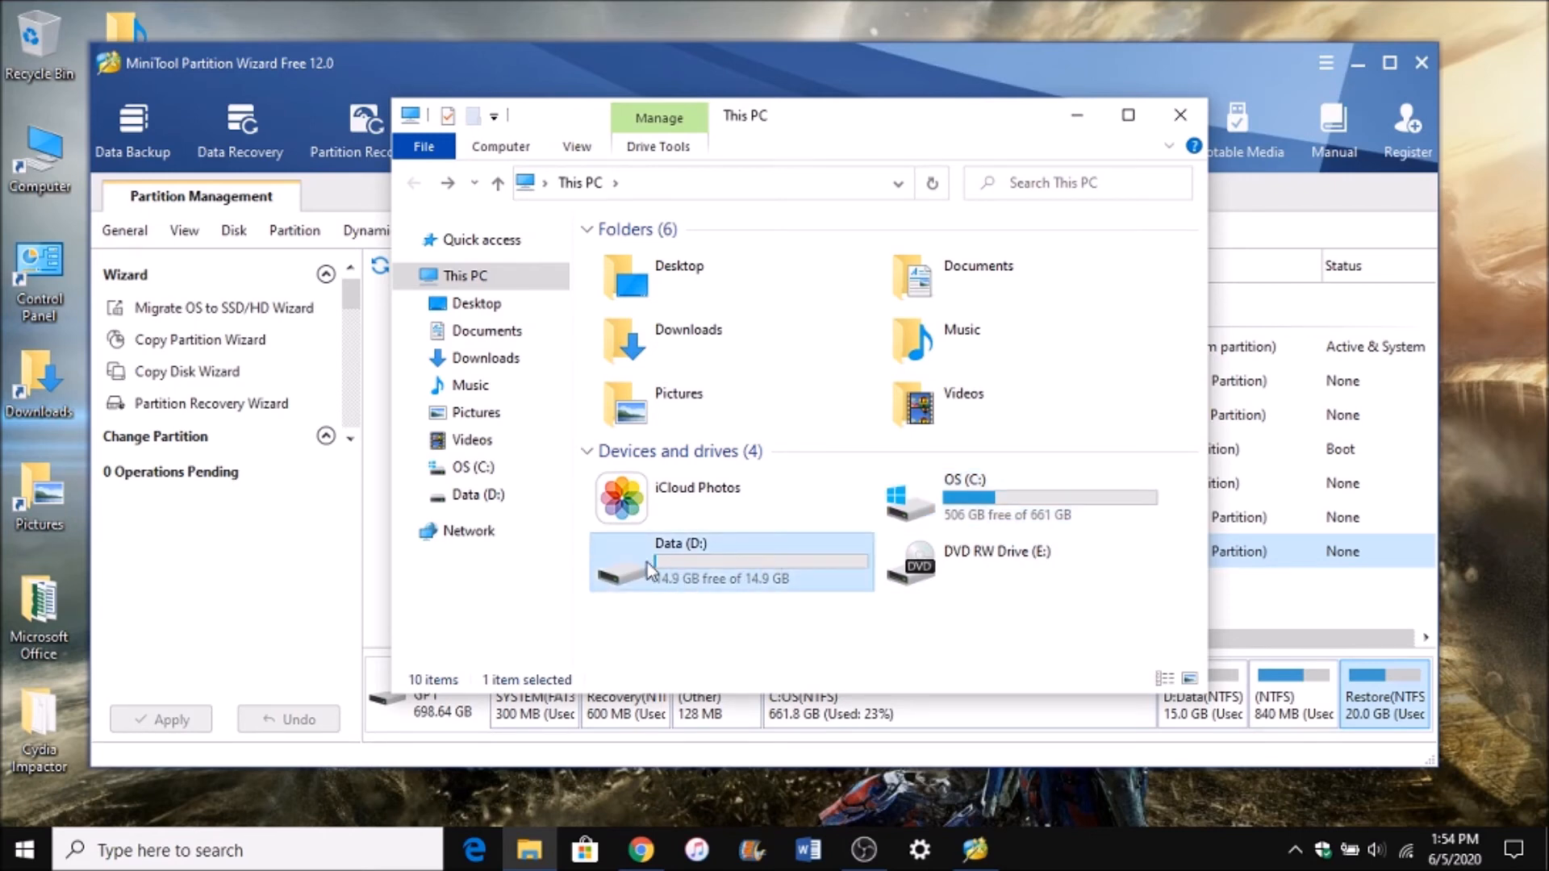
# Quick-format Data (D:) with the default allocation unit size, keeping the label Data.
pyautogui.doubleClick(679, 554)
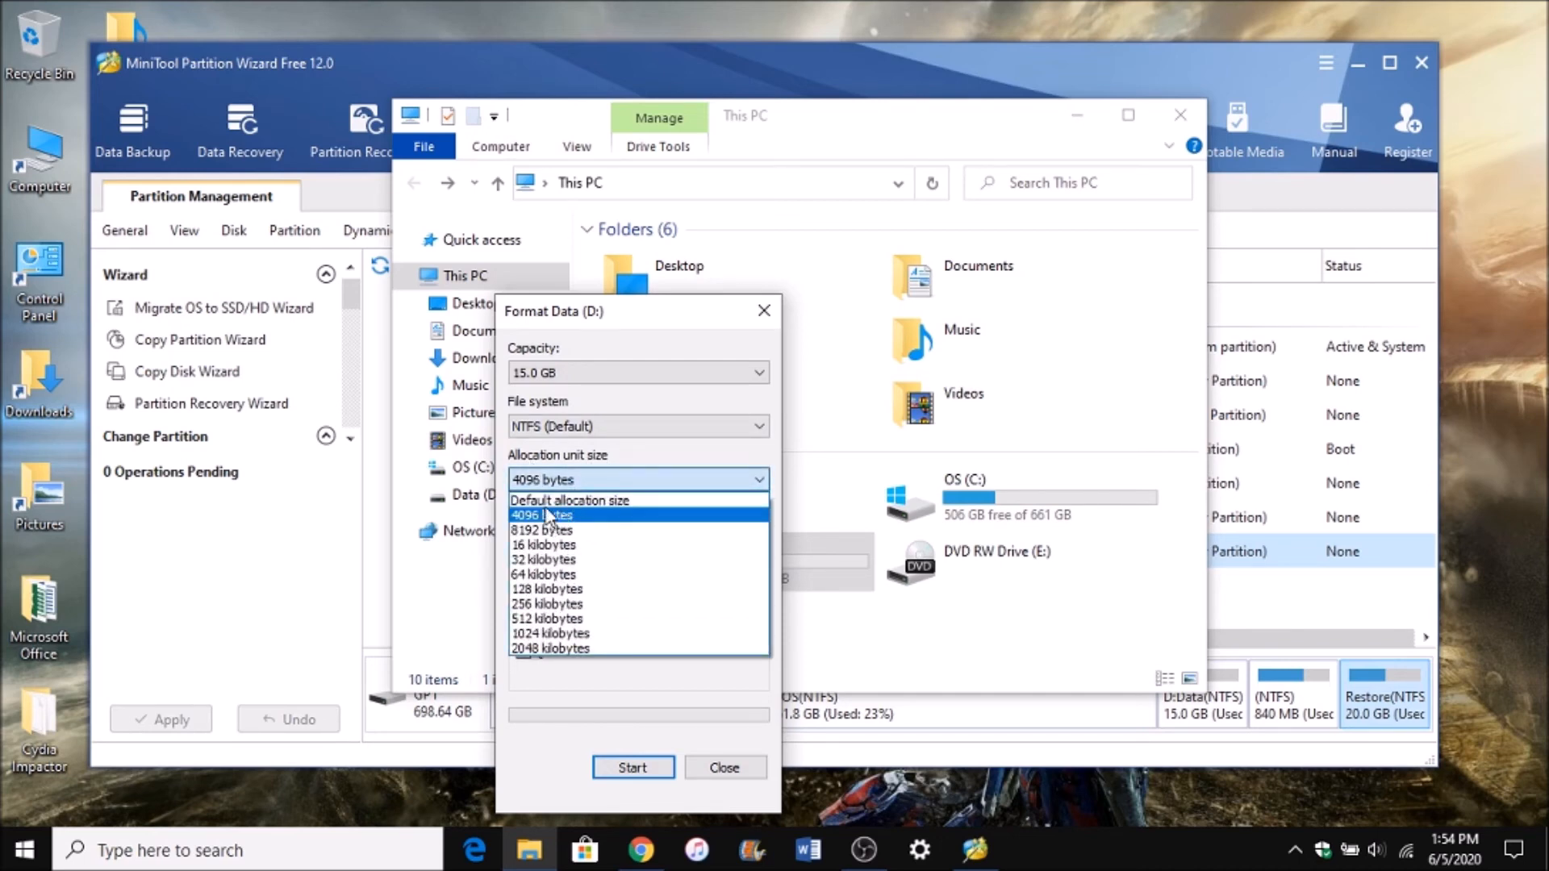
pyautogui.click(571, 500)
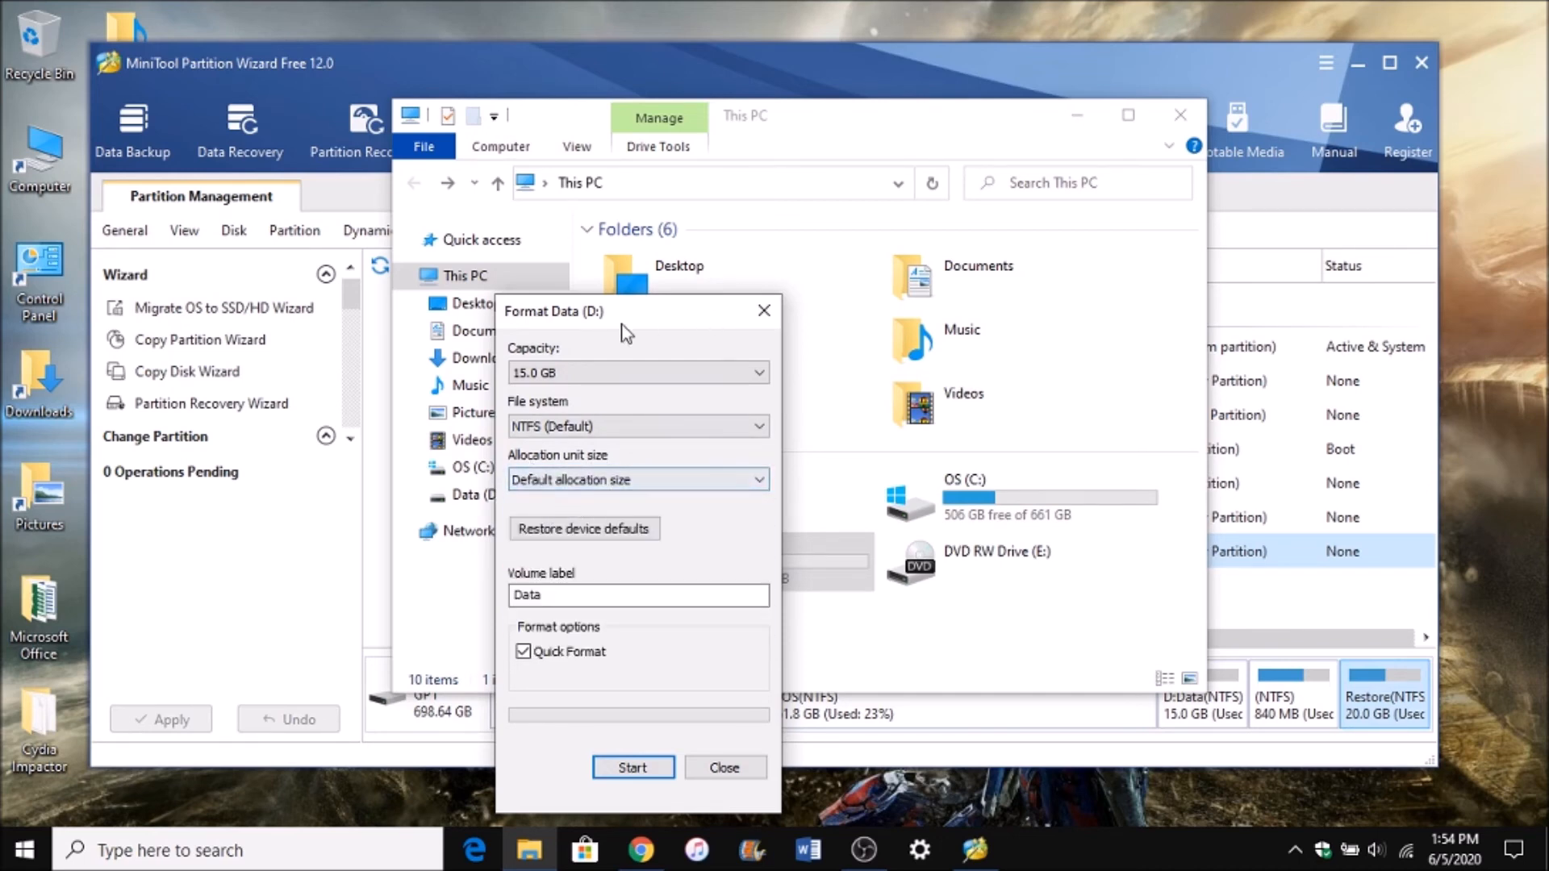
pyautogui.click(632, 768)
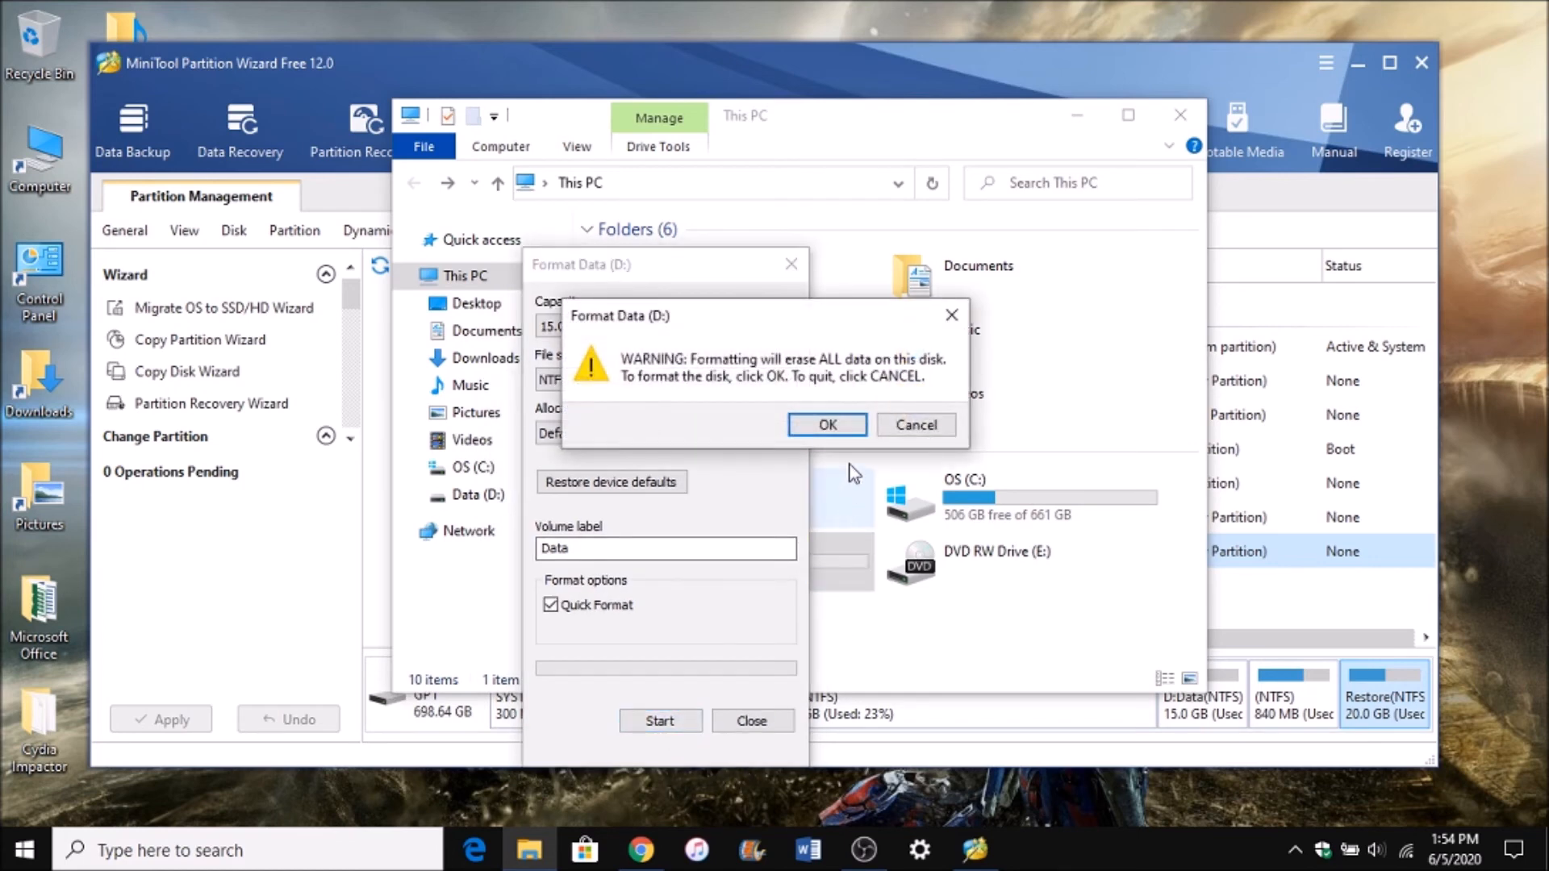
pyautogui.click(826, 424)
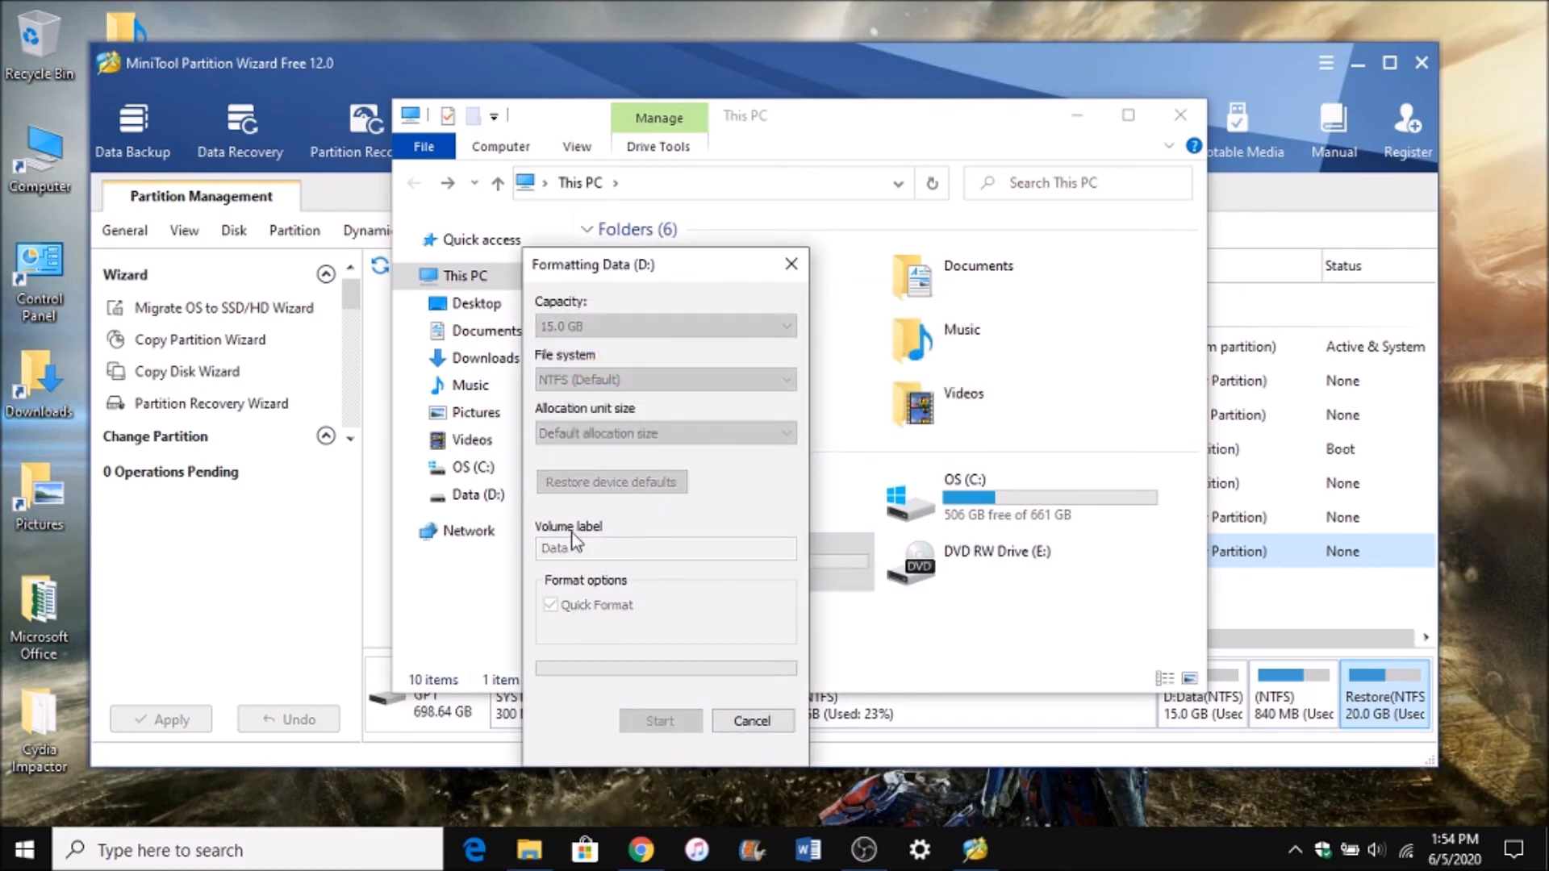
pyautogui.click(660, 720)
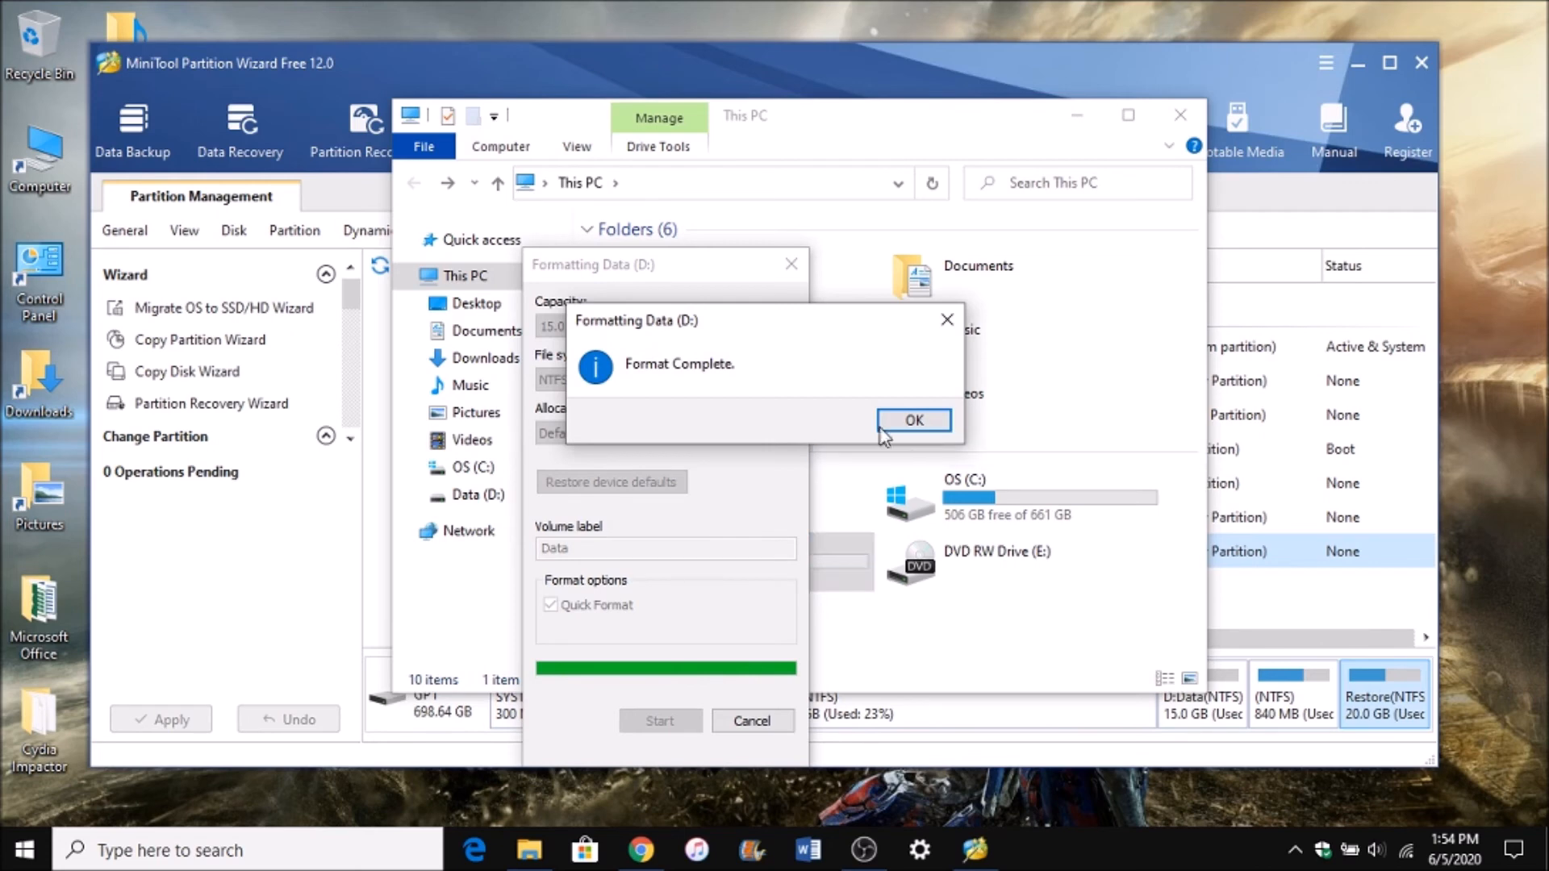
pyautogui.click(912, 420)
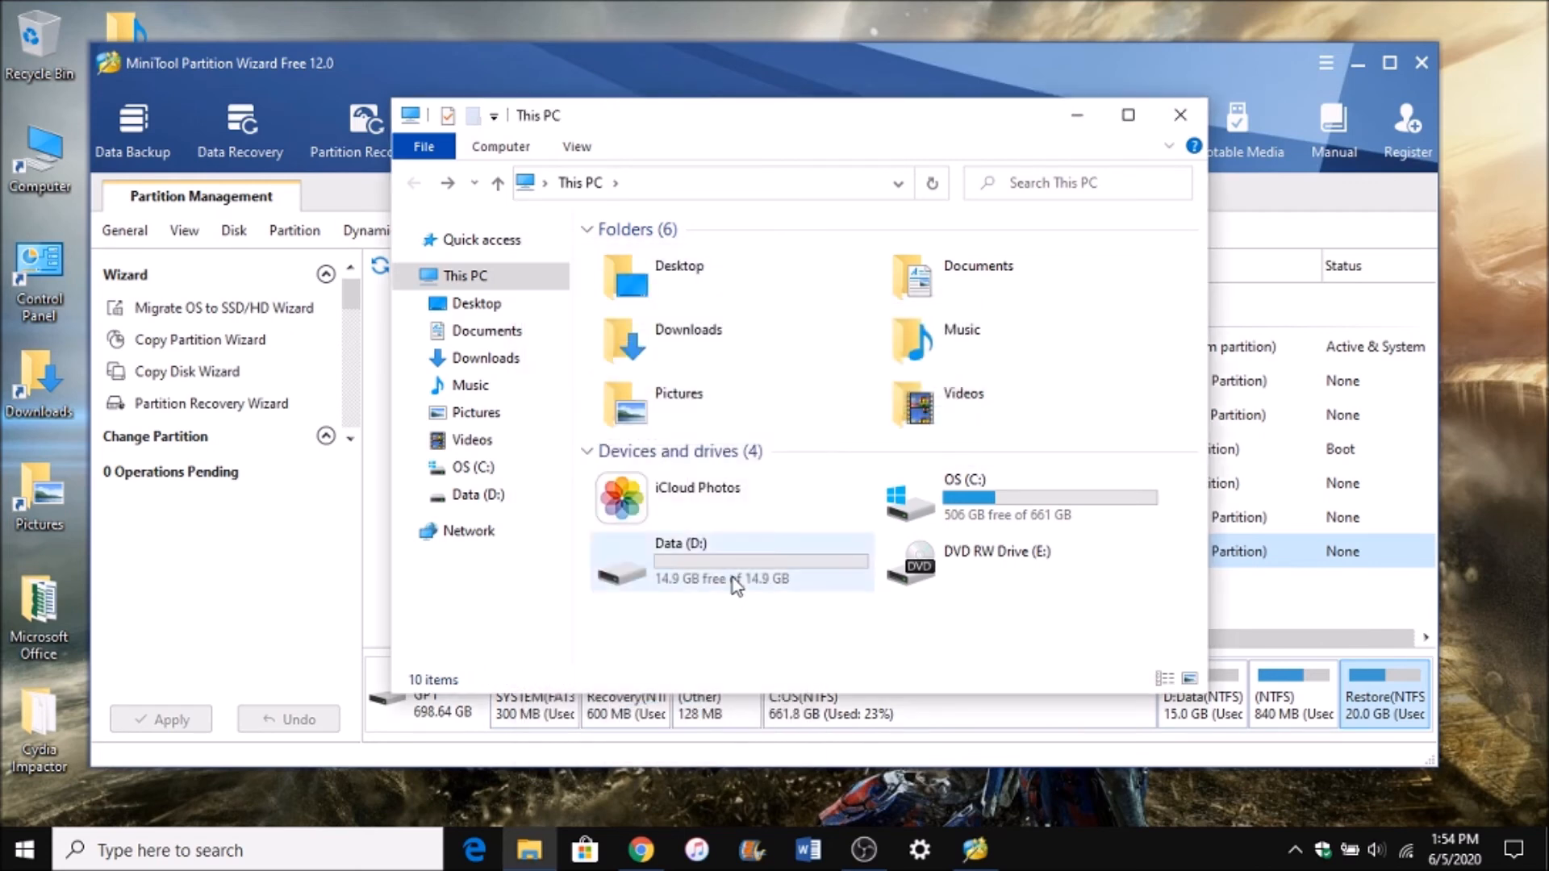
pyautogui.moveTo(660, 581)
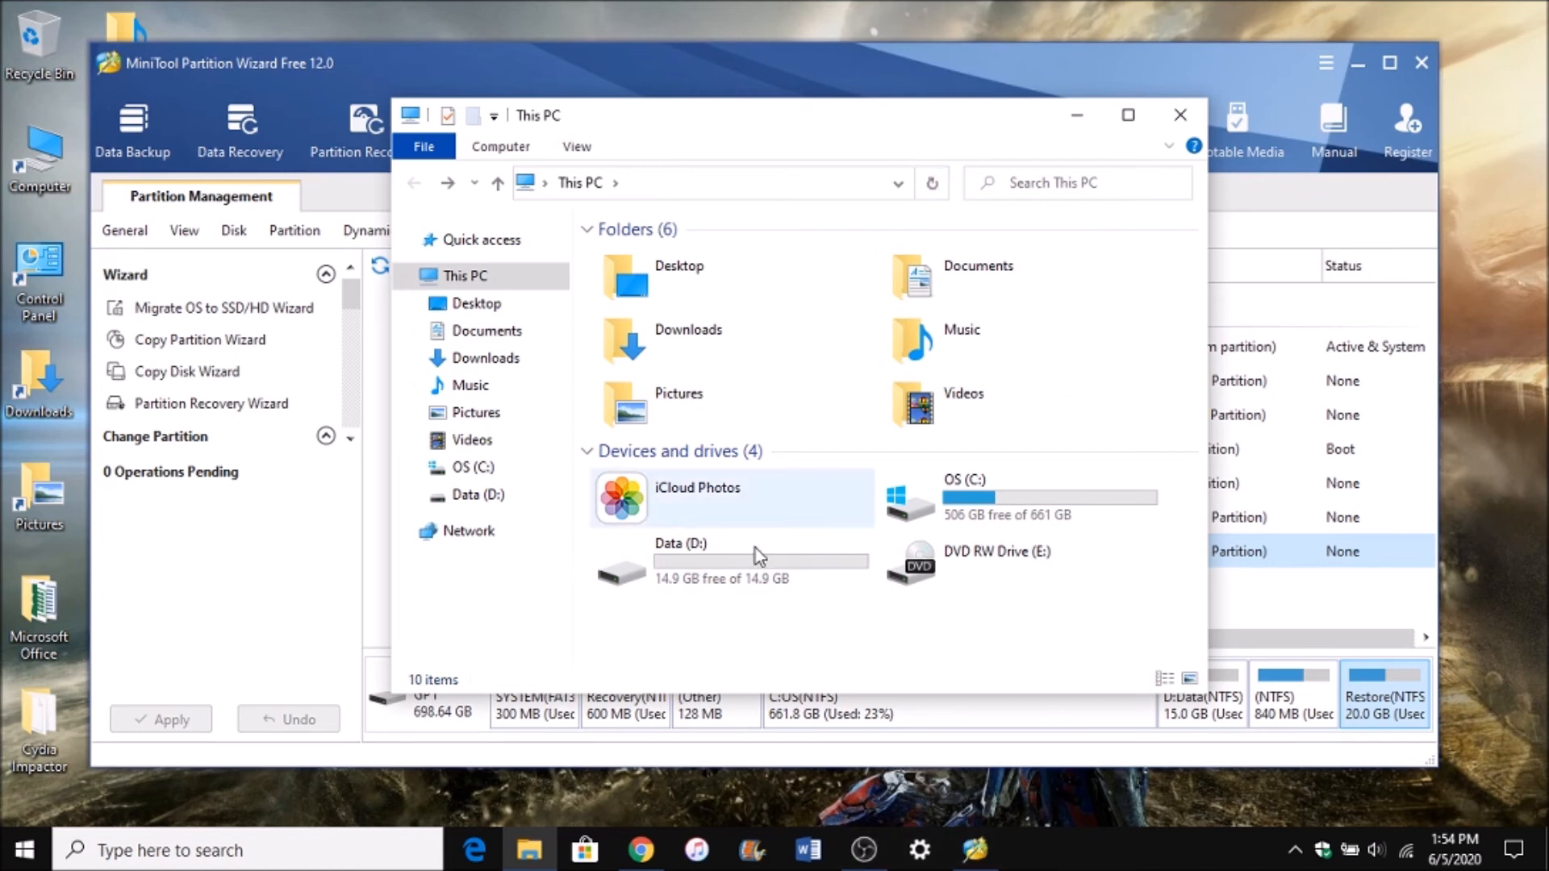
pyautogui.moveTo(1048, 558)
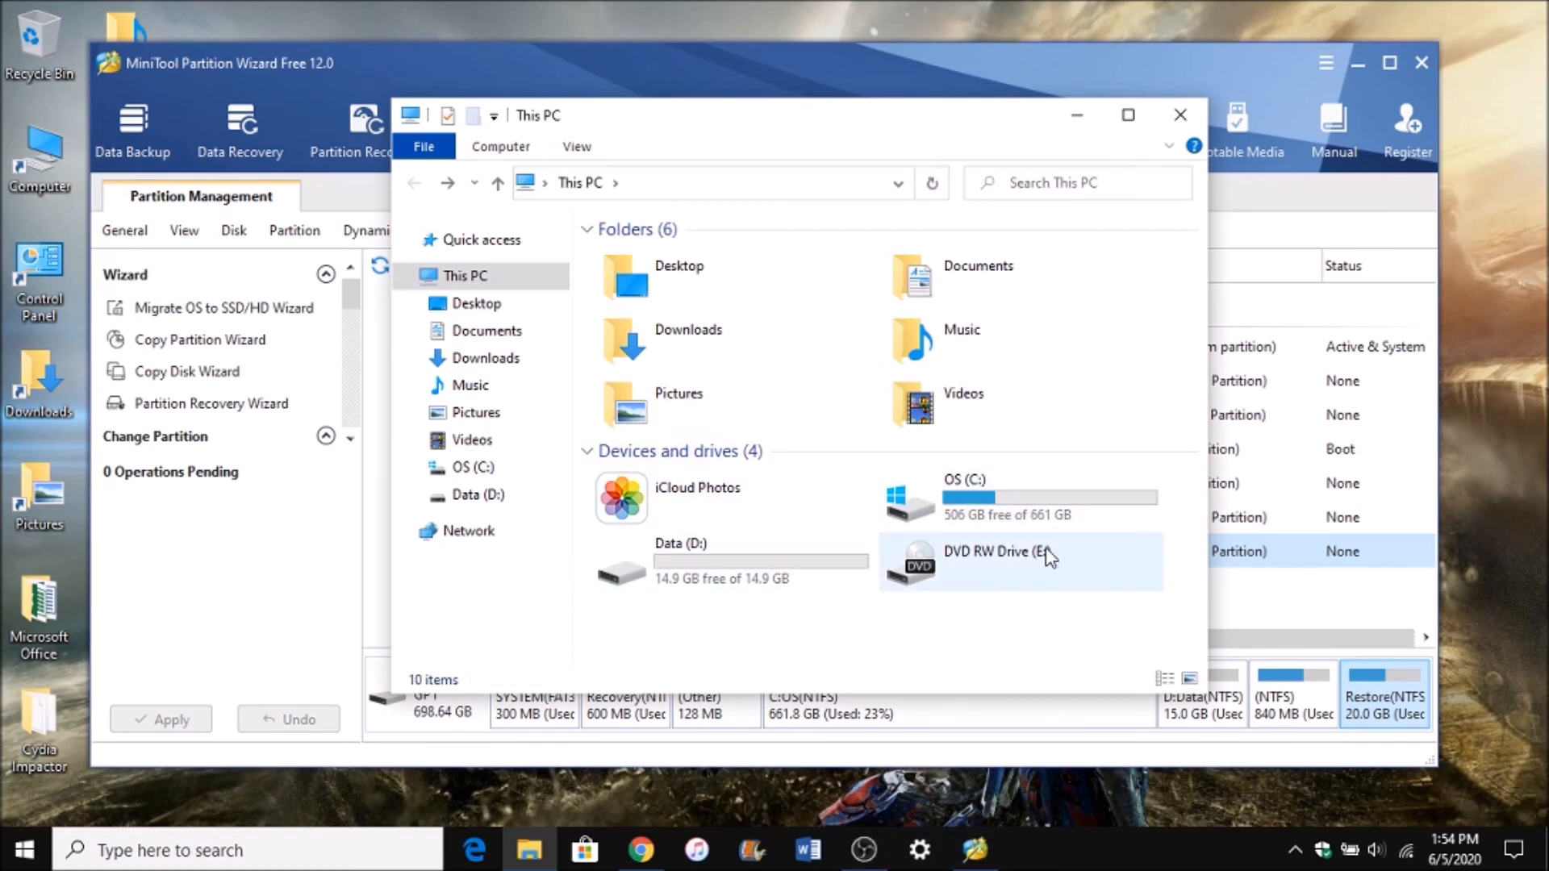
pyautogui.moveTo(828, 659)
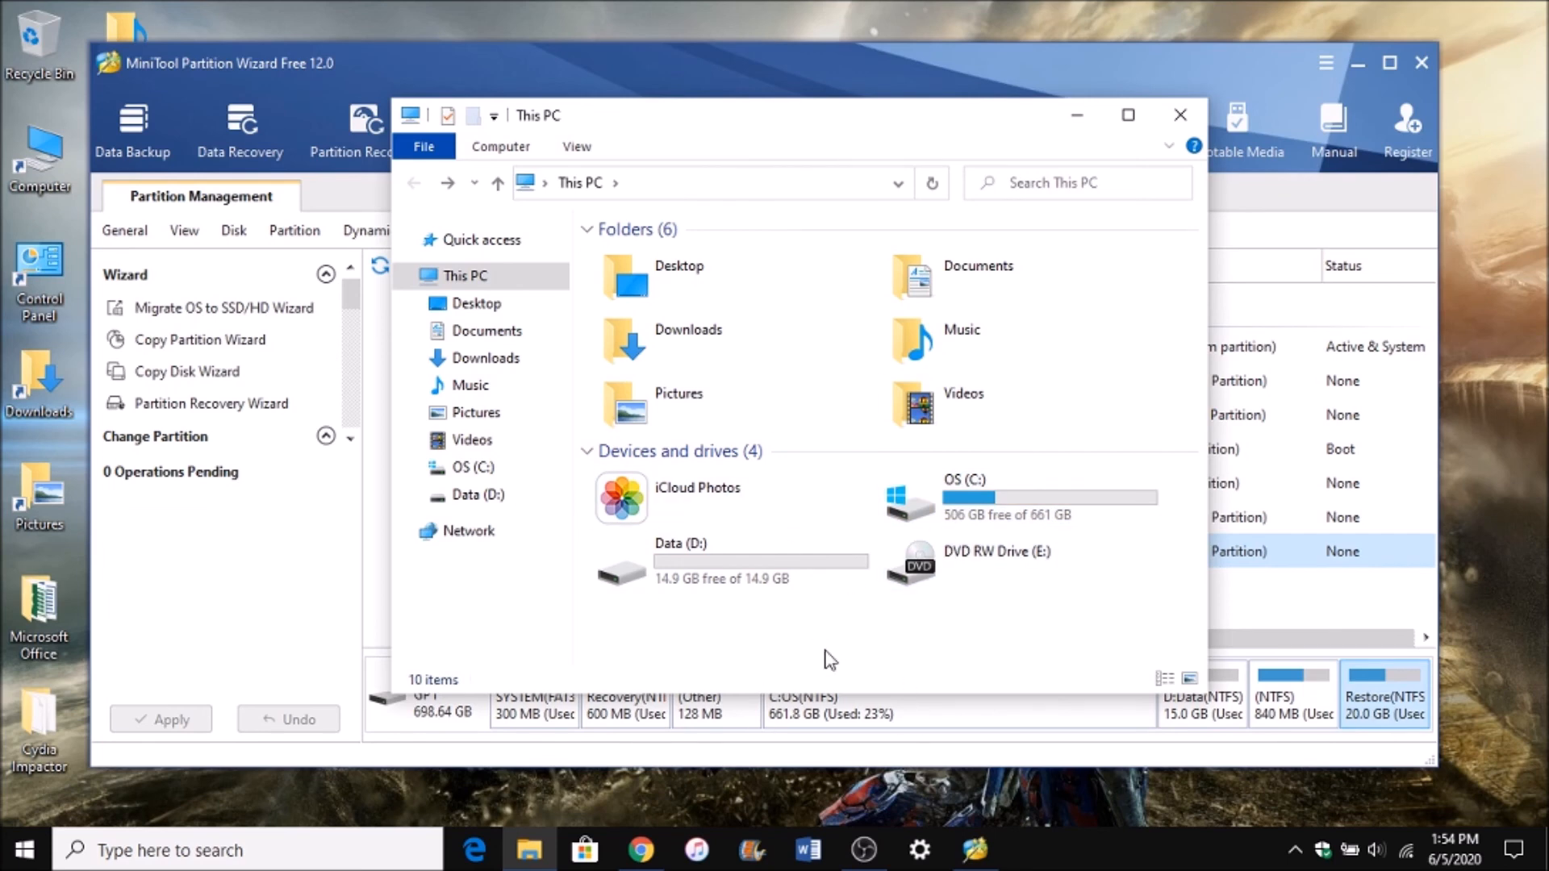
pyautogui.moveTo(761, 665)
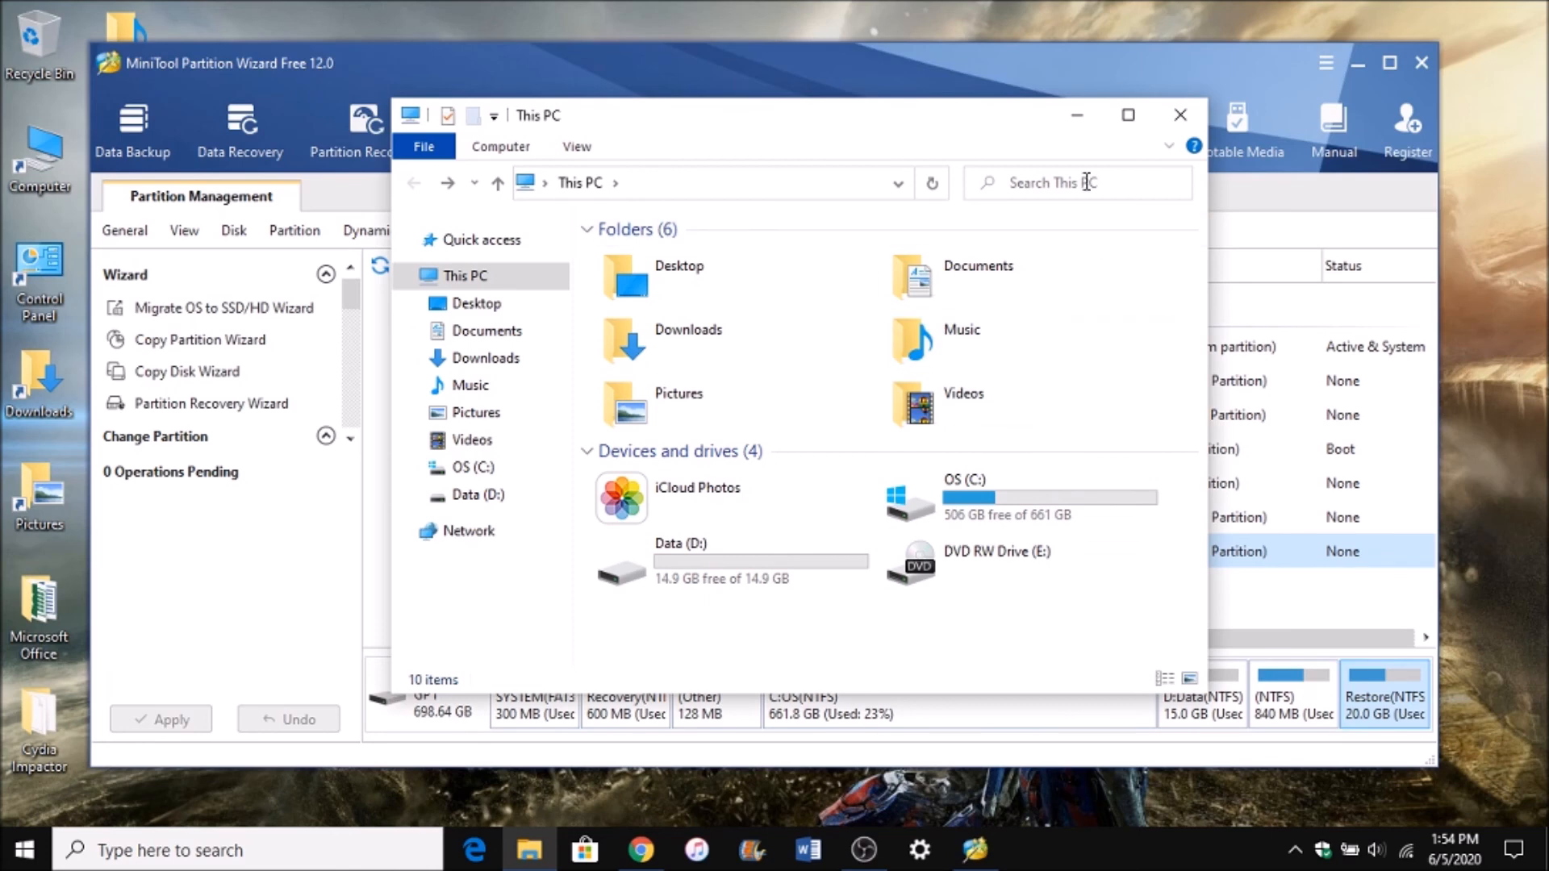
pyautogui.moveTo(807, 119)
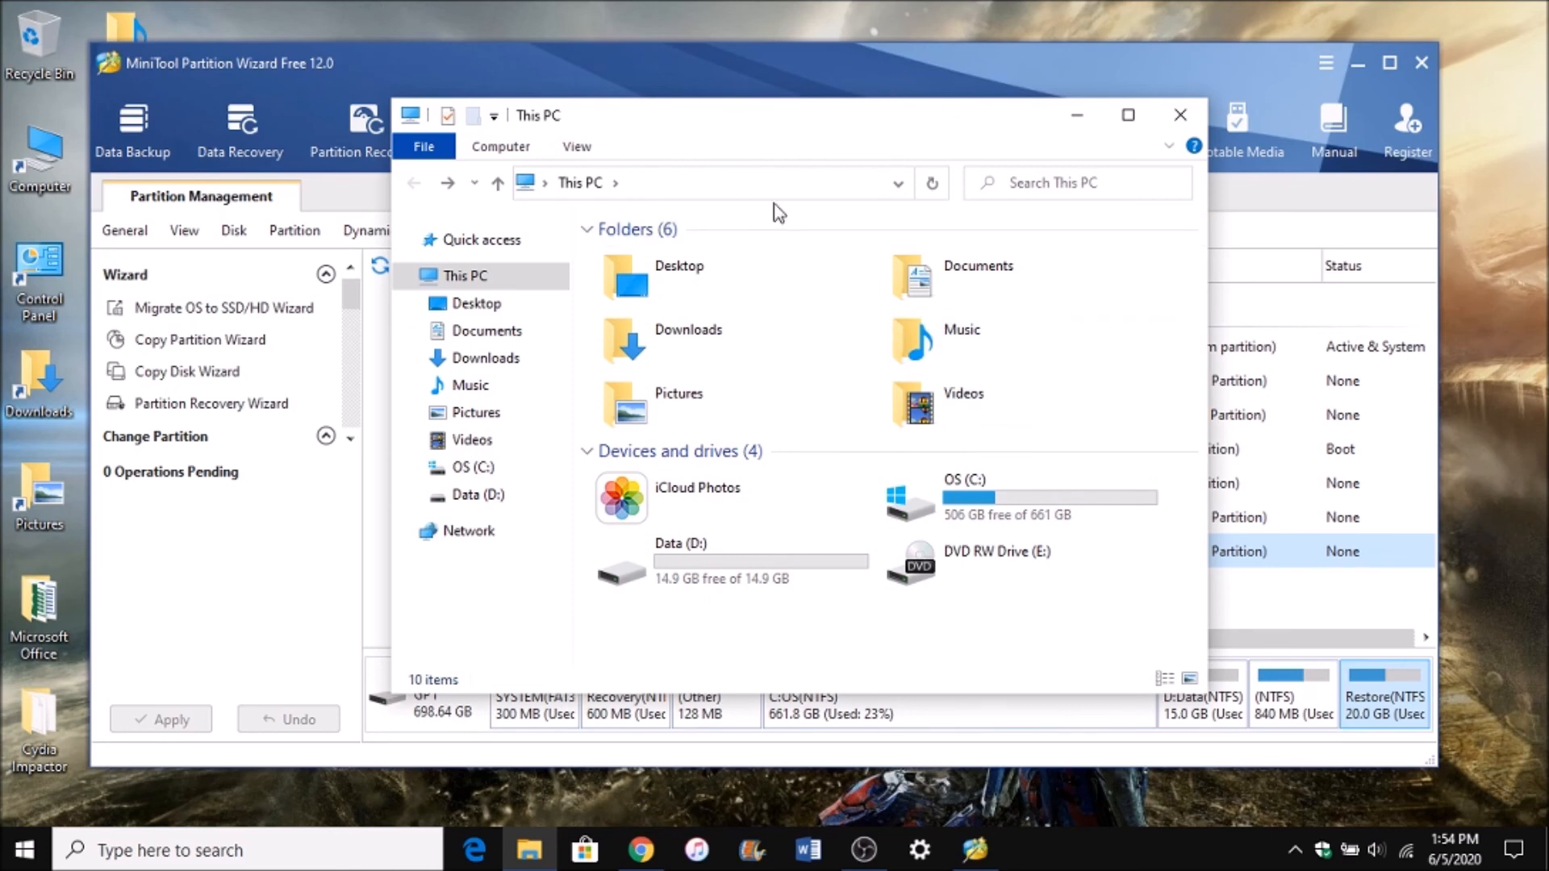
pyautogui.moveTo(749, 98)
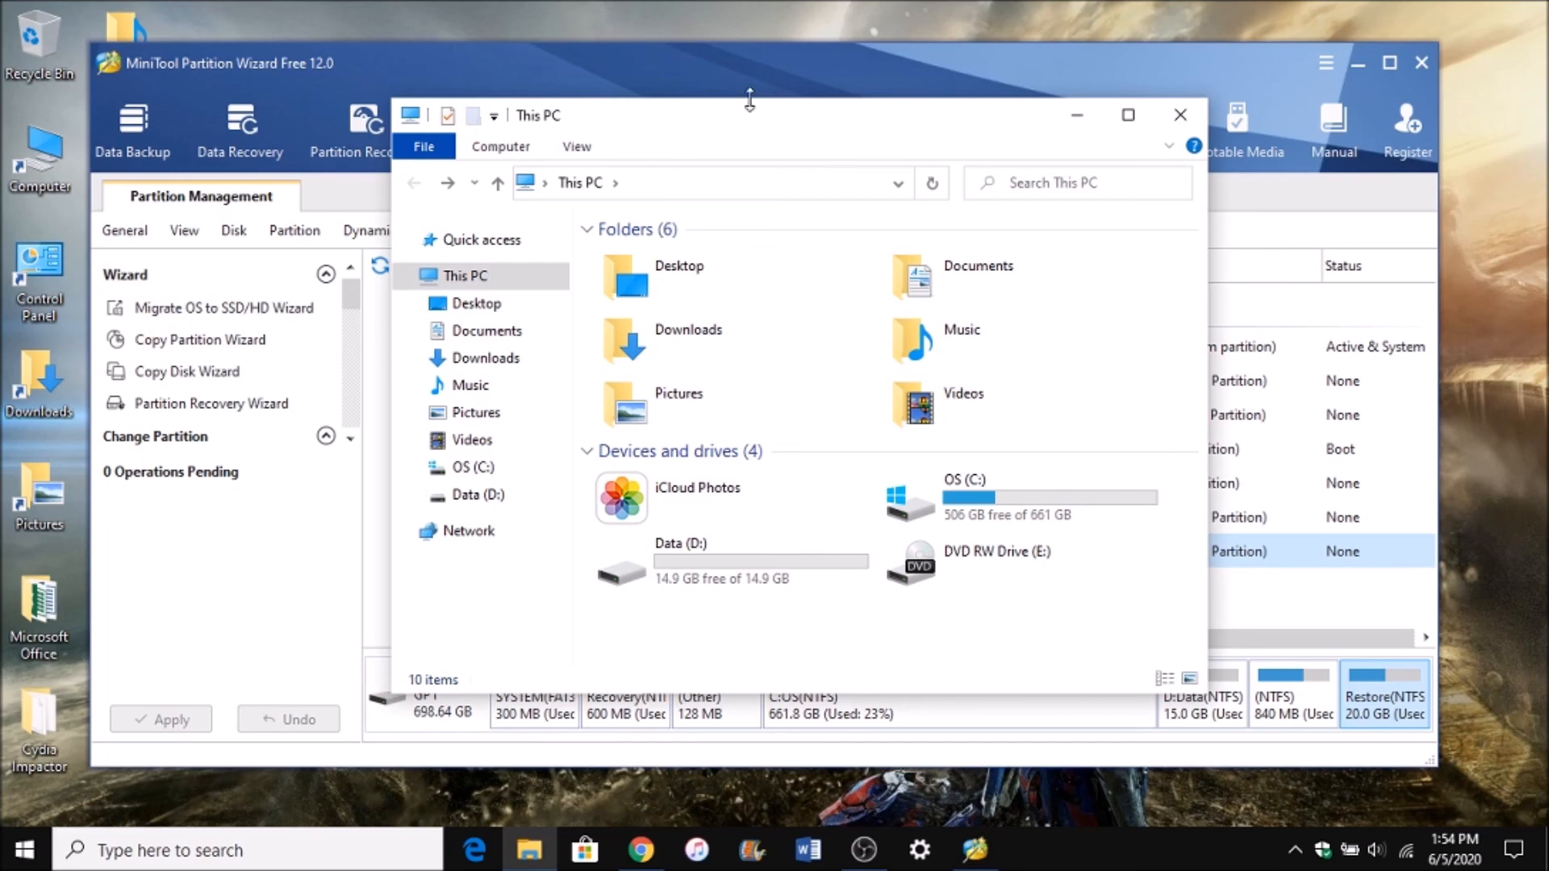
pyautogui.moveTo(889, 229)
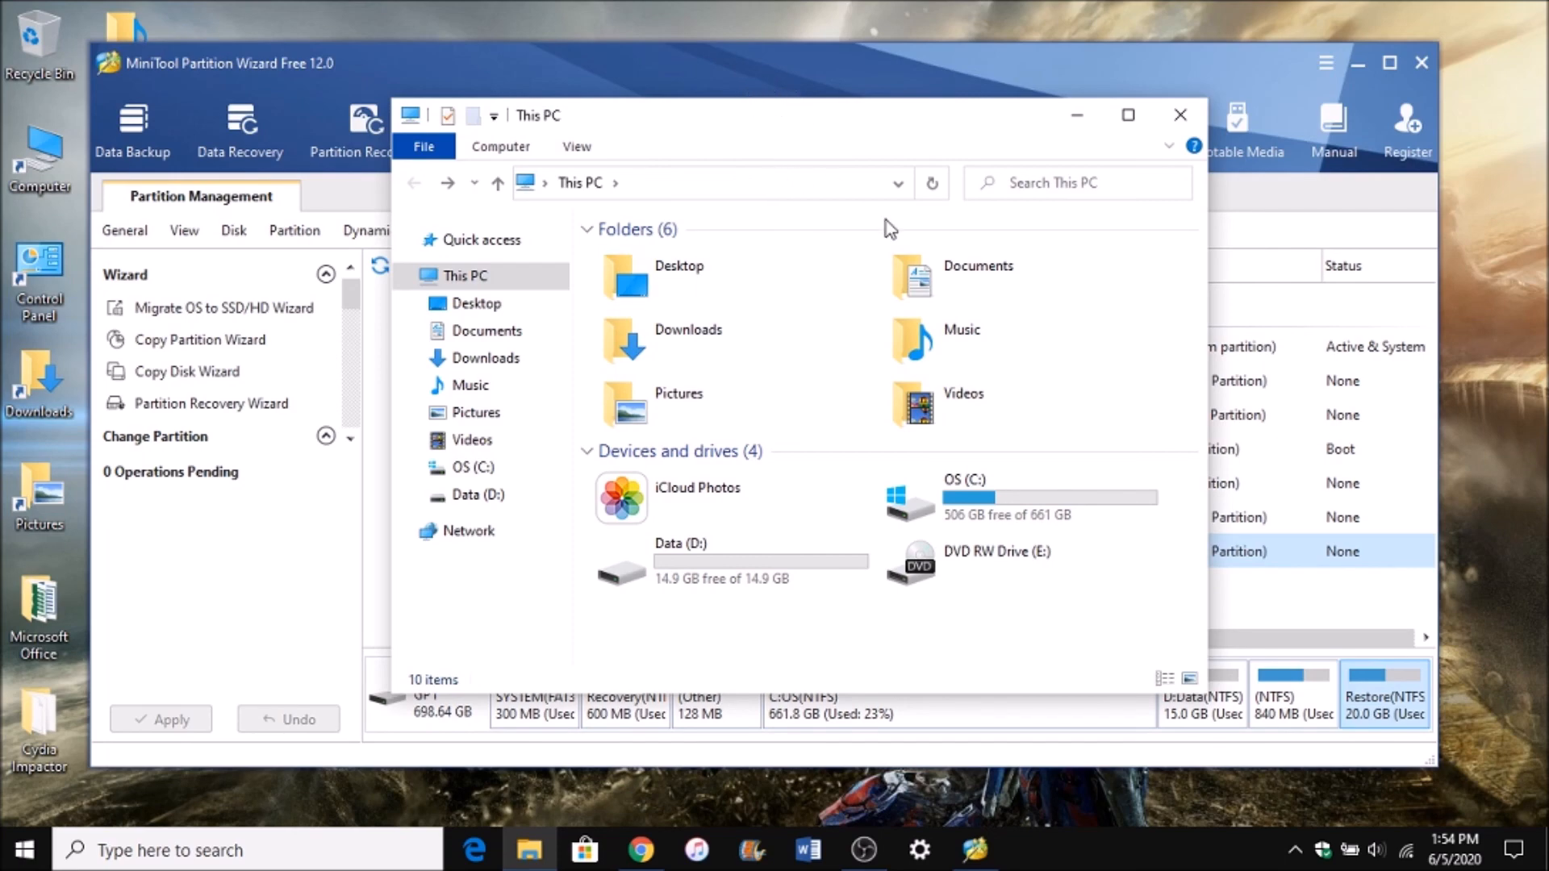